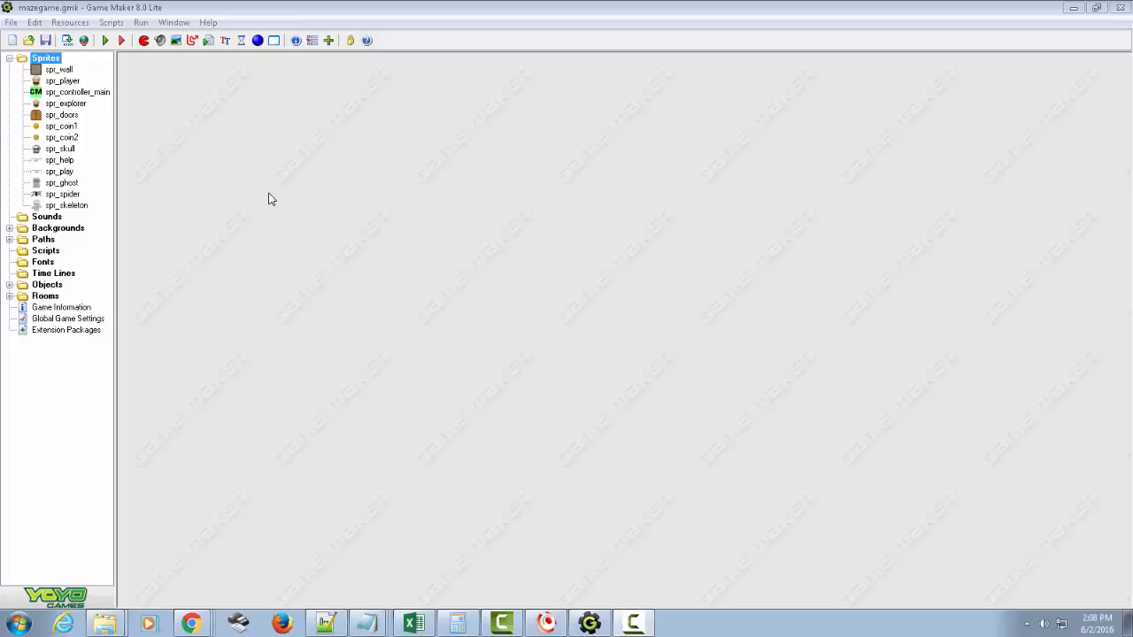
mouse_move(422, 189)
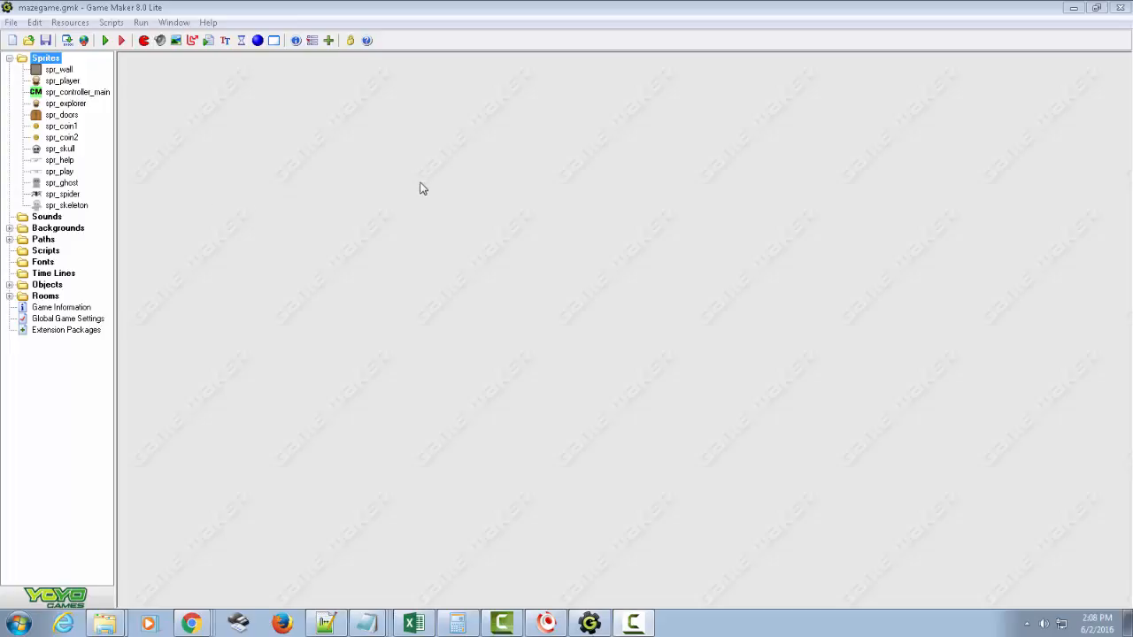
mouse_move(324, 174)
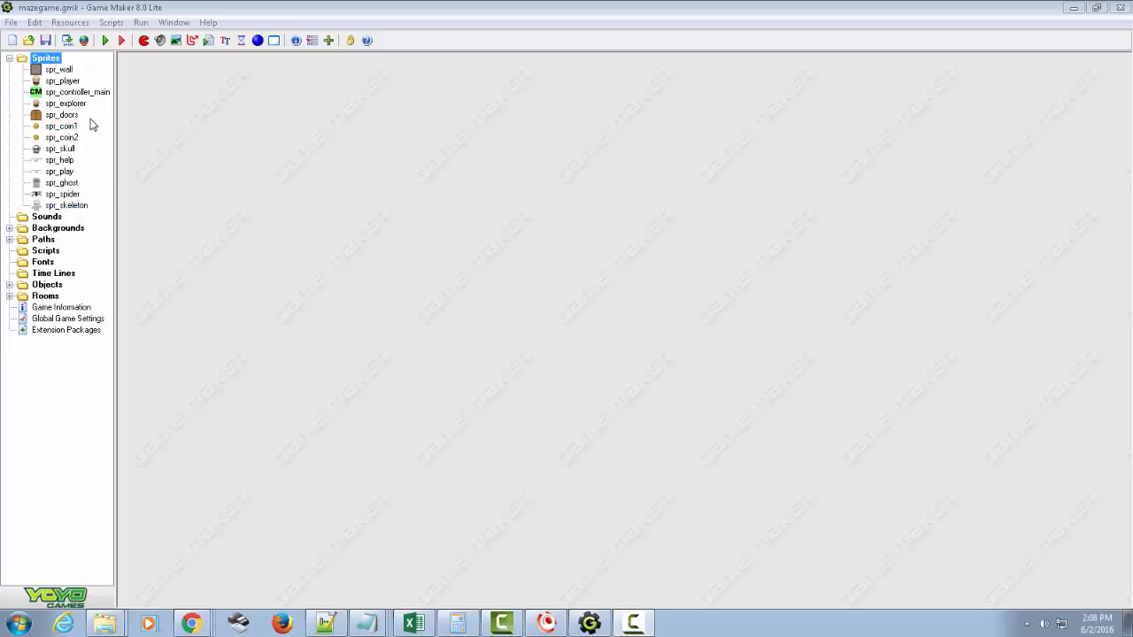
mouse_move(29, 121)
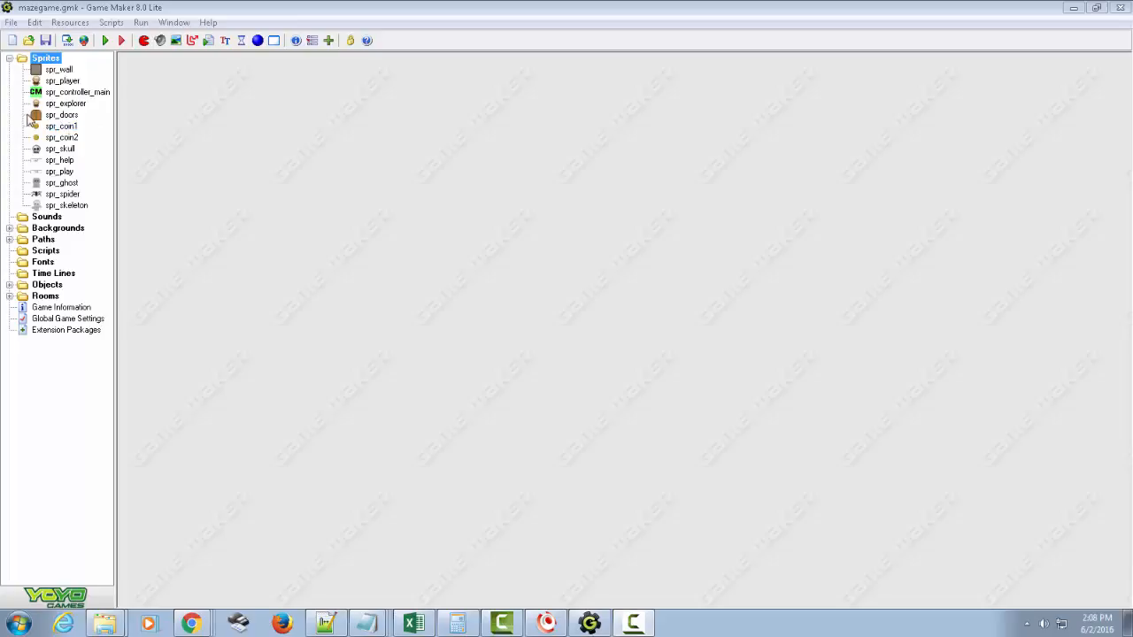
Create a new sprite and load a chest image into it.
right_click(45, 58)
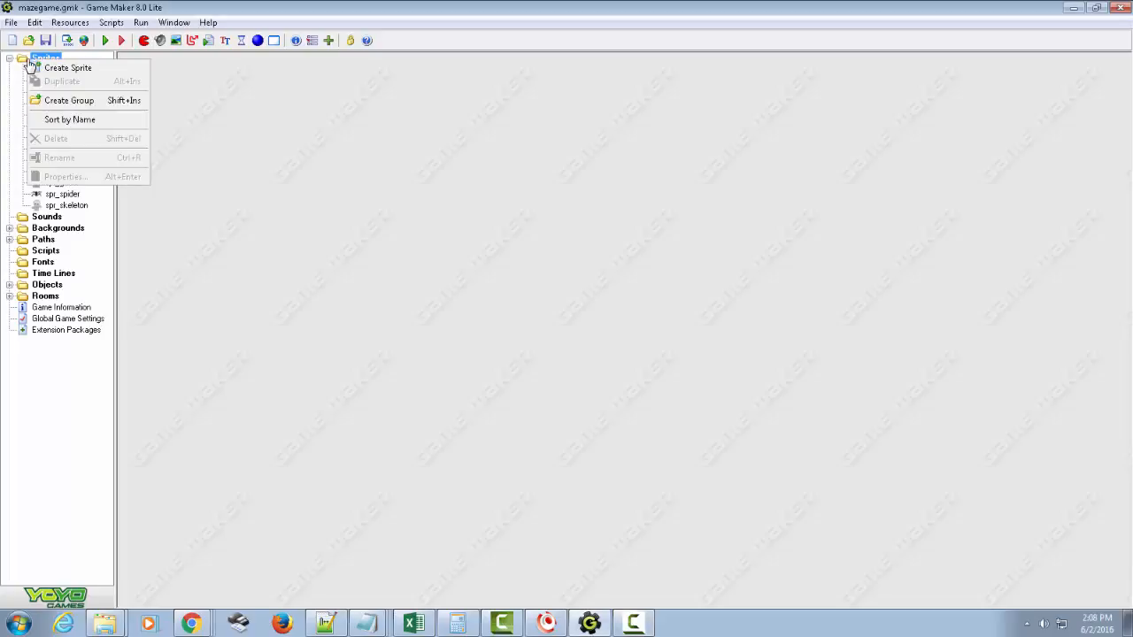
click(68, 67)
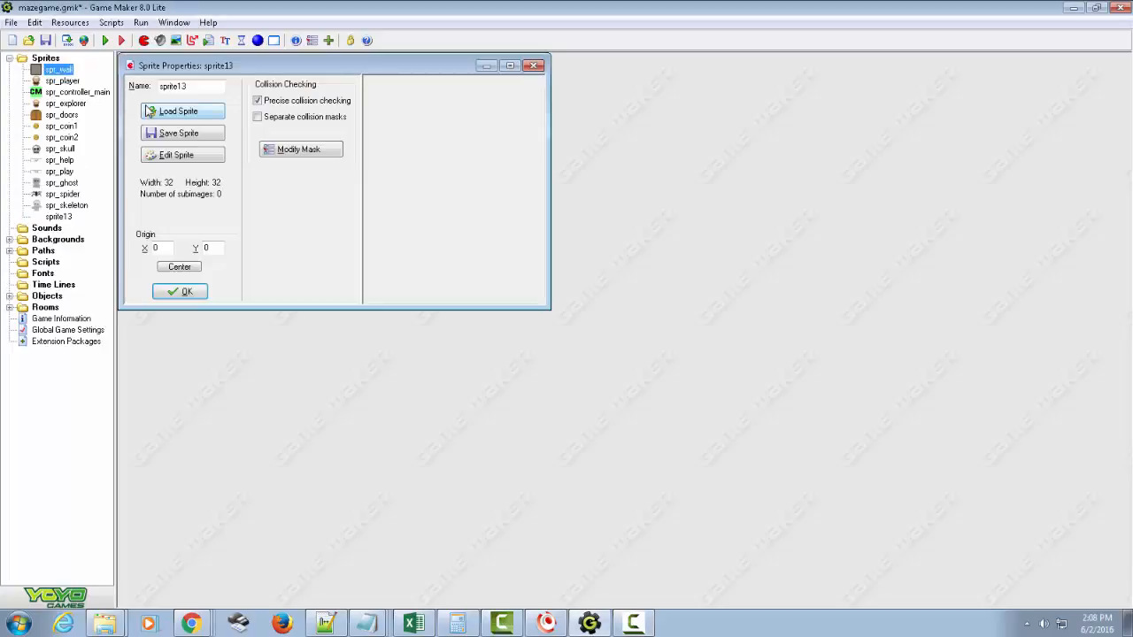
click(178, 111)
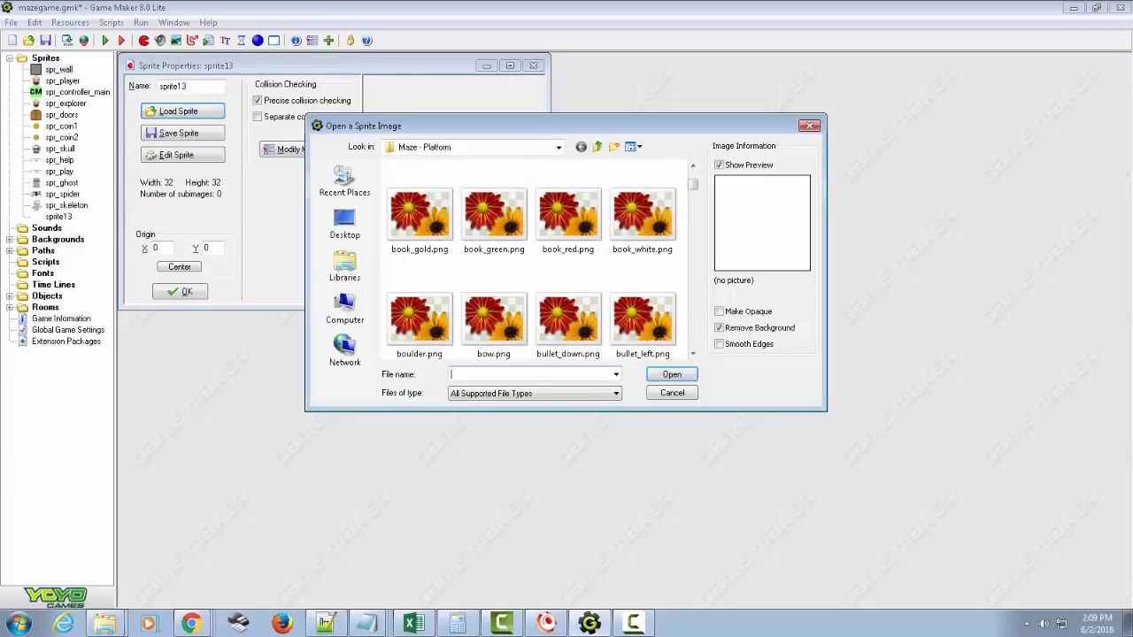
click(418, 231)
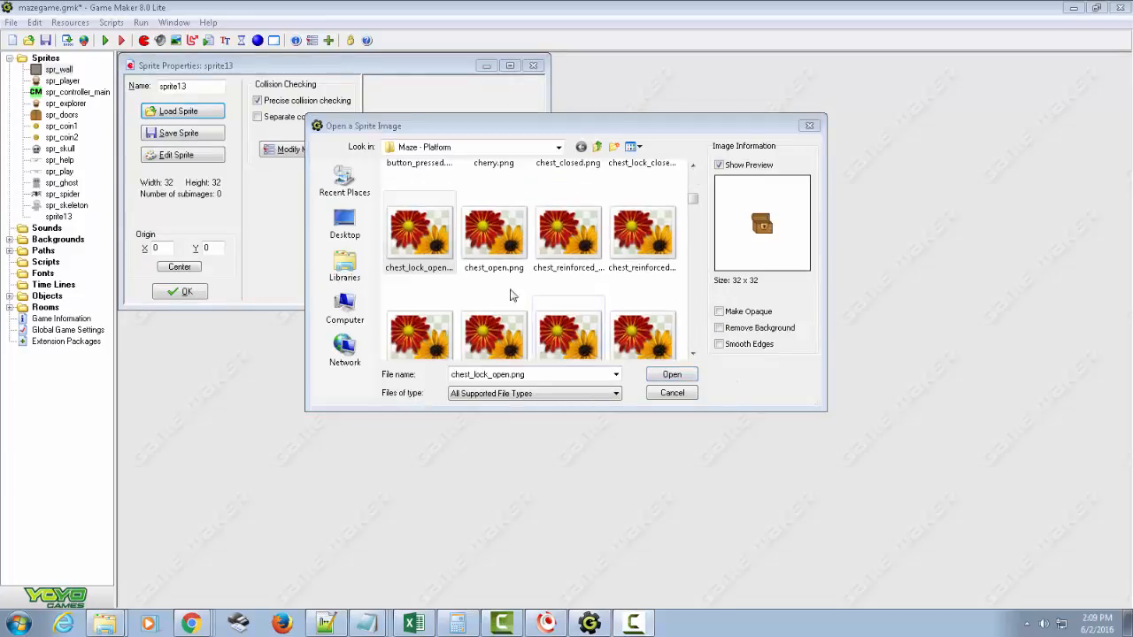
click(418, 232)
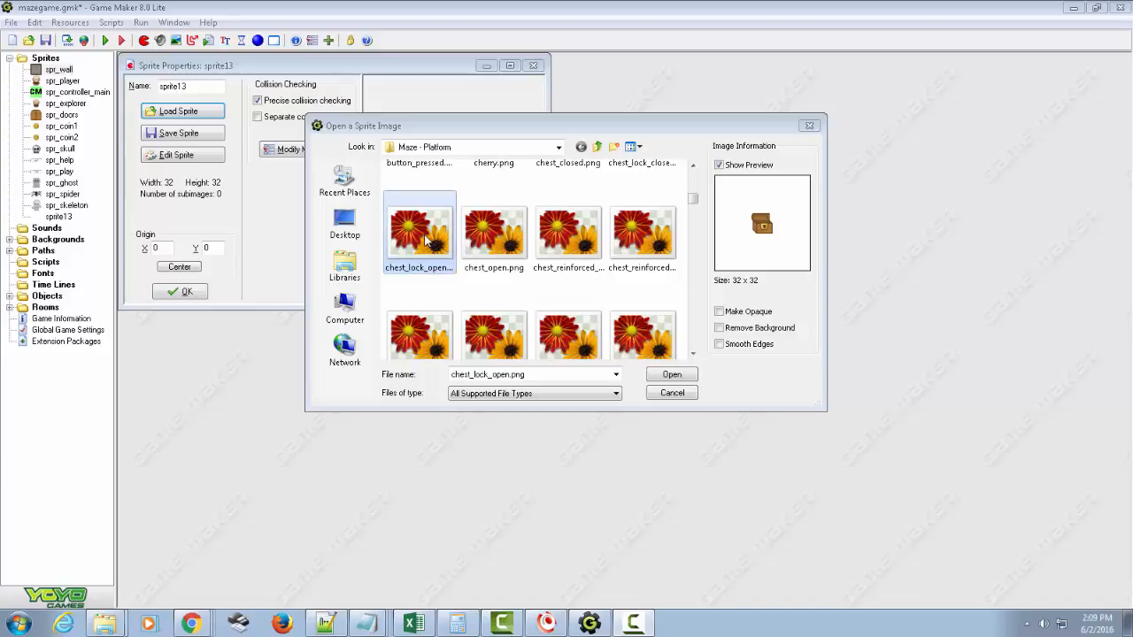
click(671, 374)
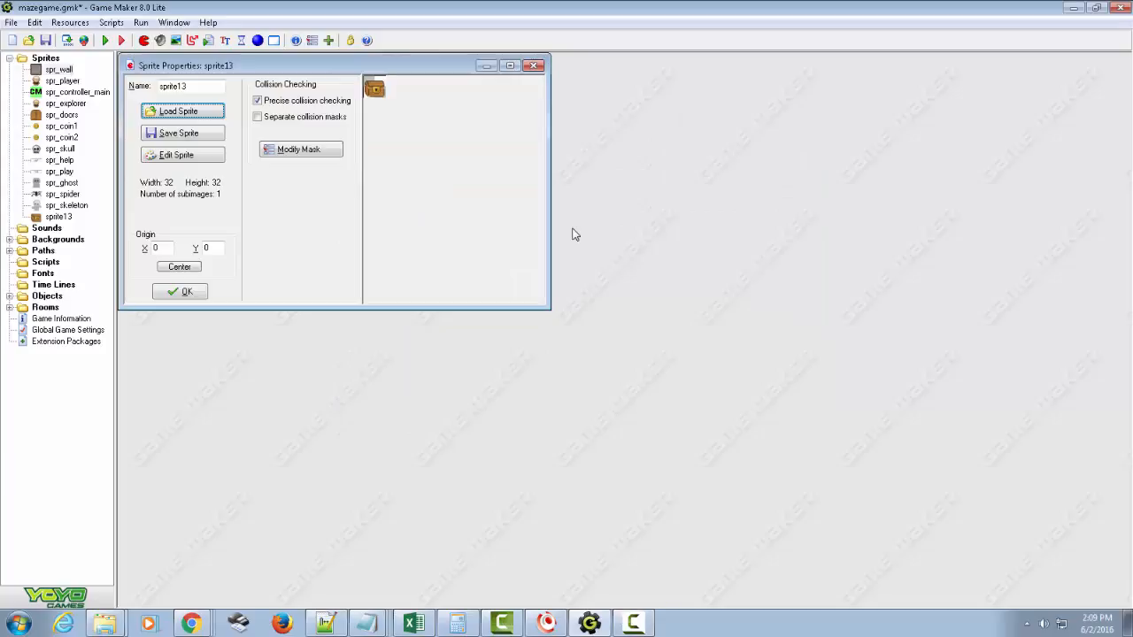
Swap in the locked chest image and name the sprite spr_chest_locked.
click(182, 110)
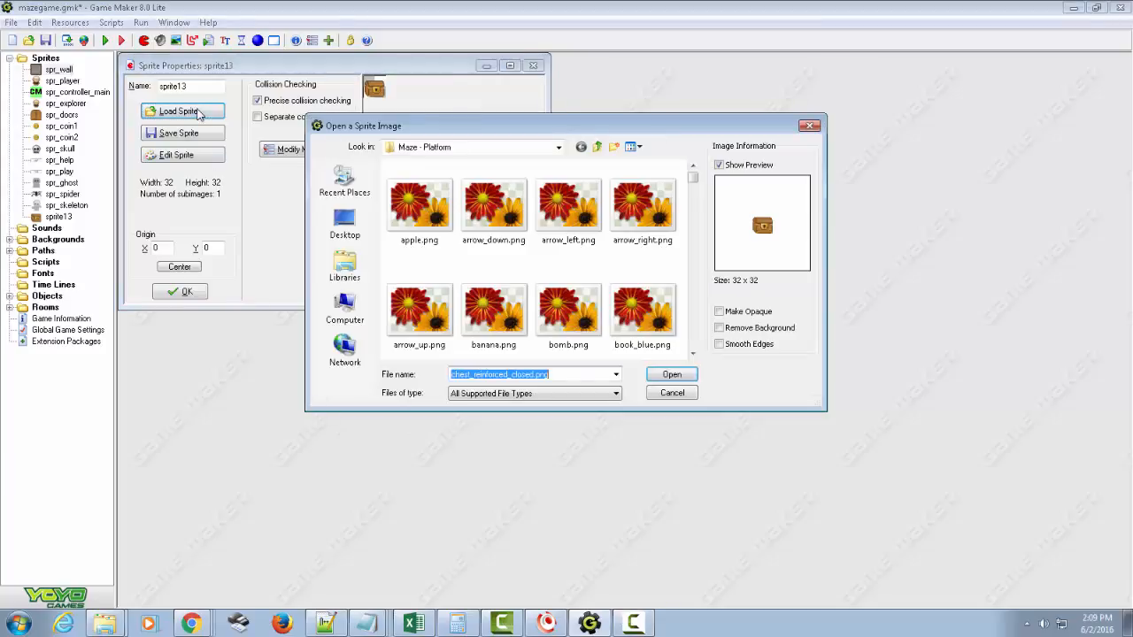
mouse_move(420, 314)
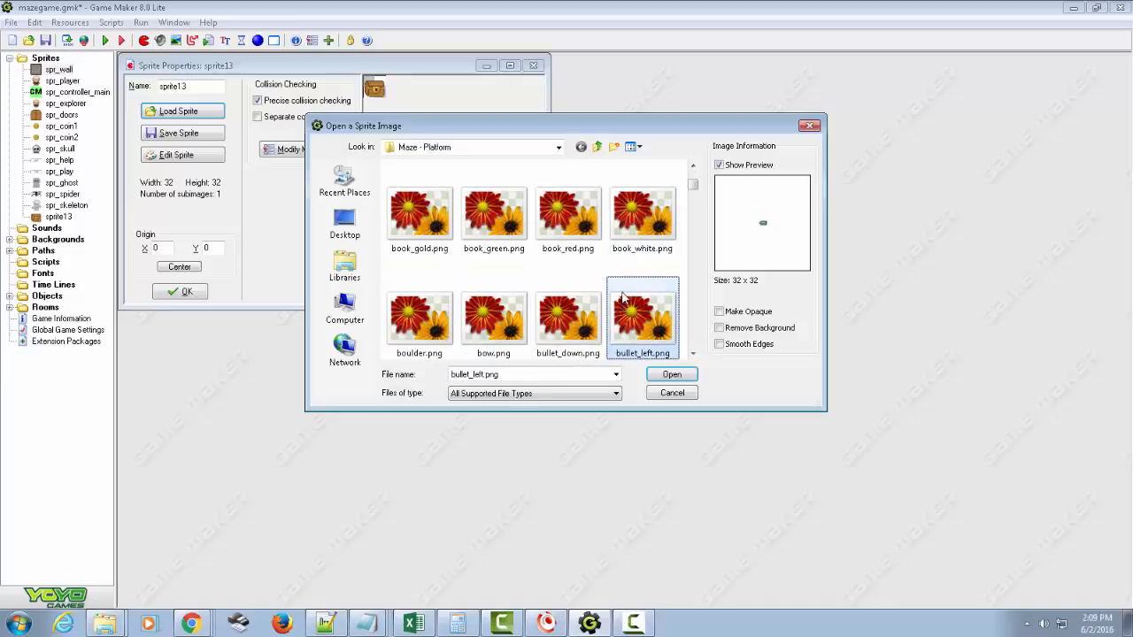
click(493, 319)
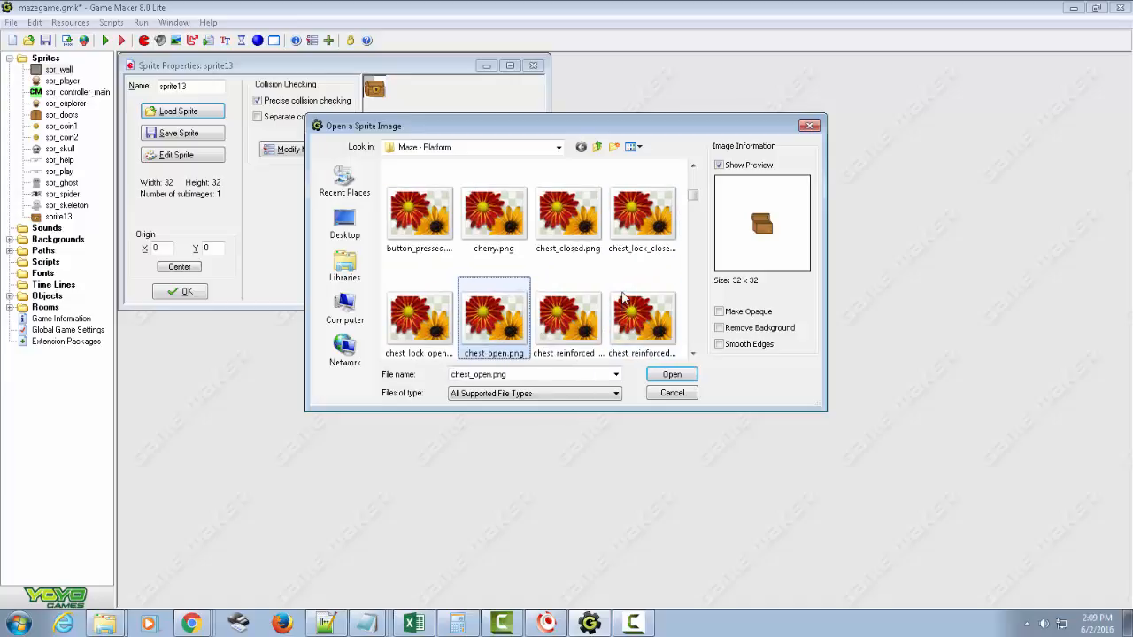
click(418, 314)
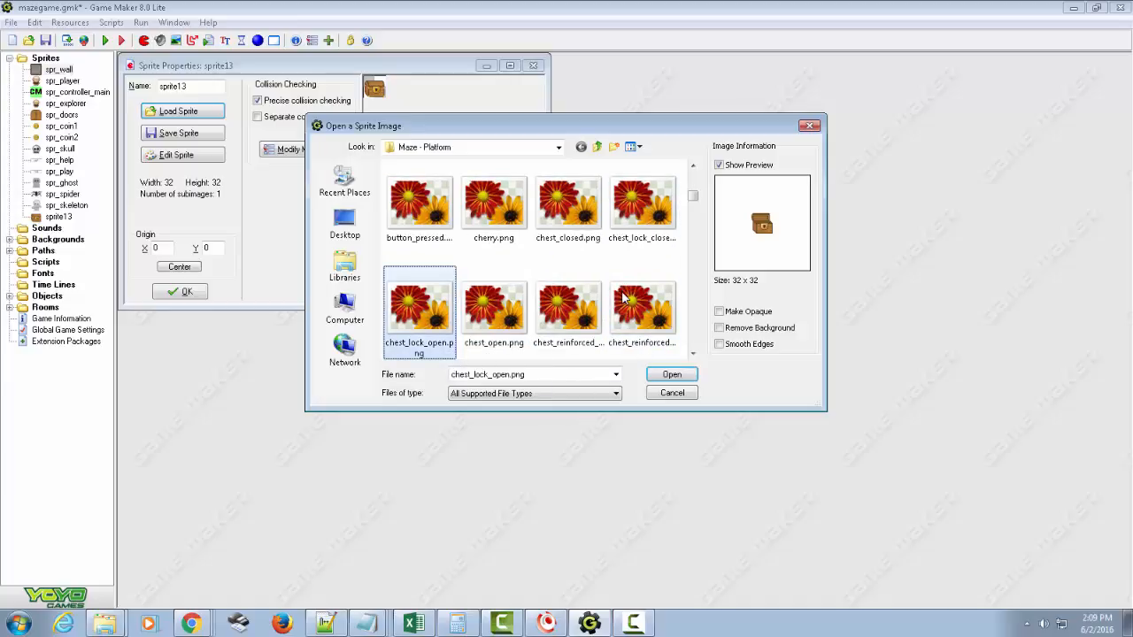
click(642, 204)
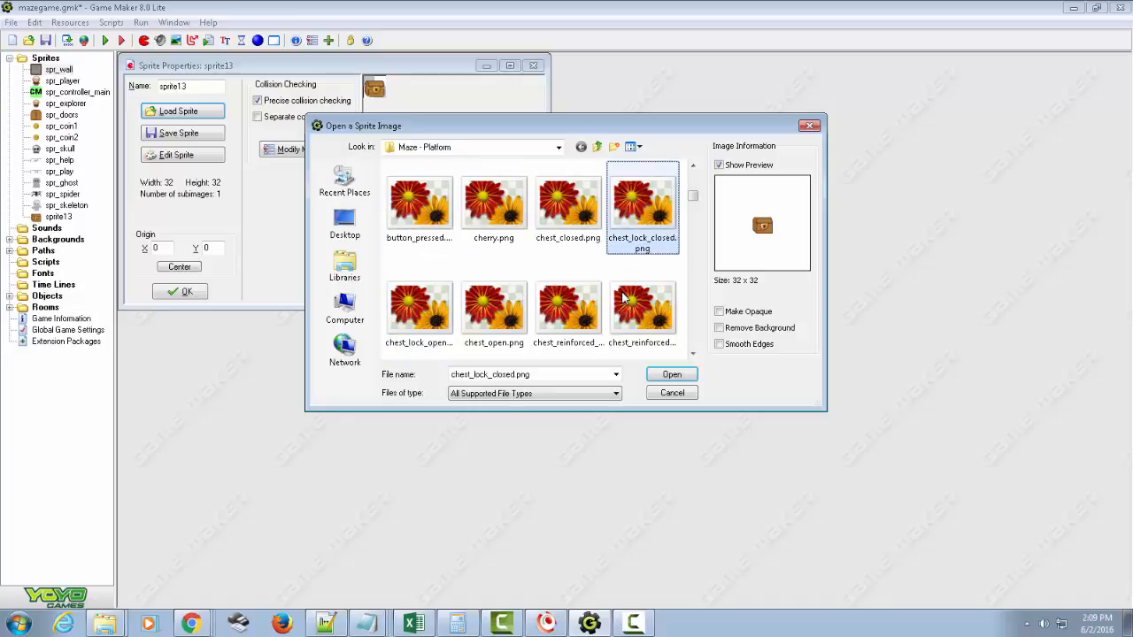
click(568, 202)
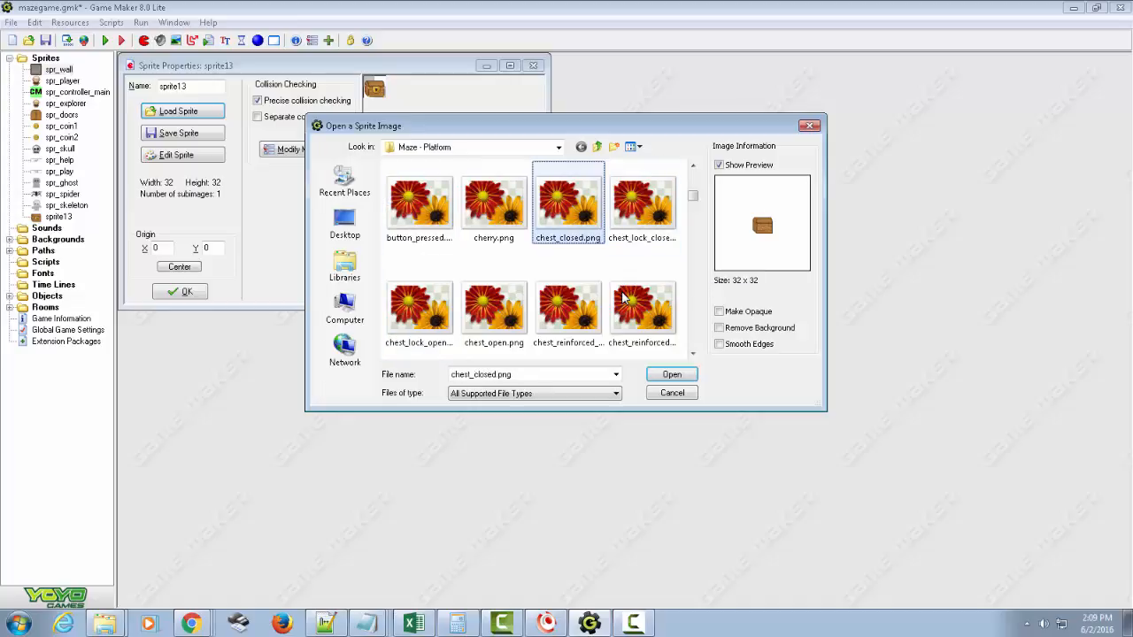
click(419, 309)
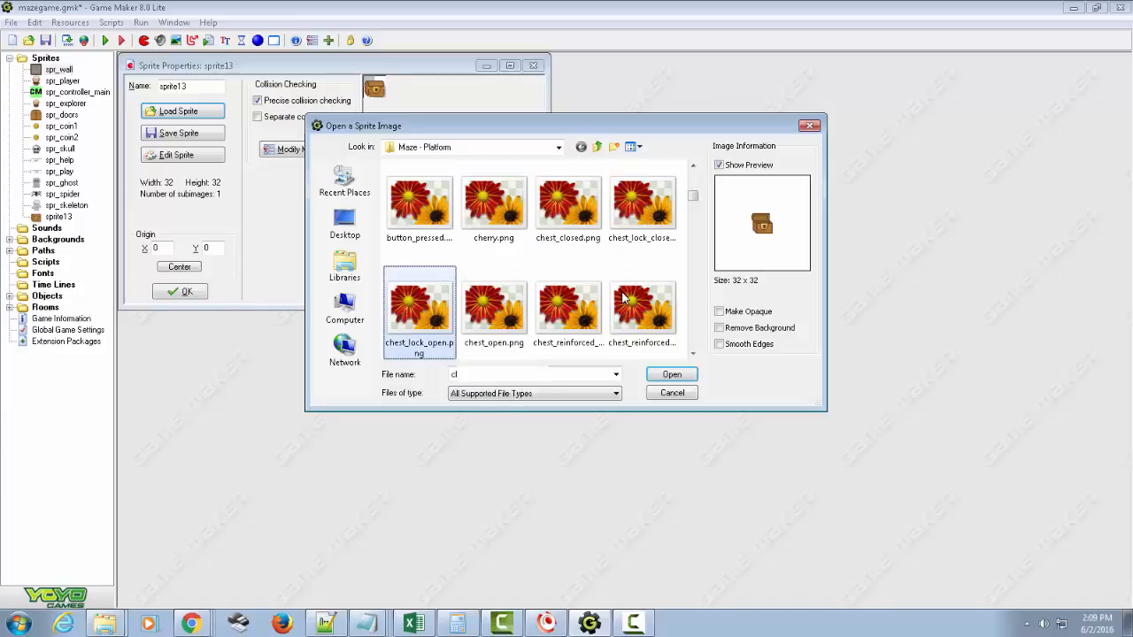
click(671, 374)
text(_chest_)
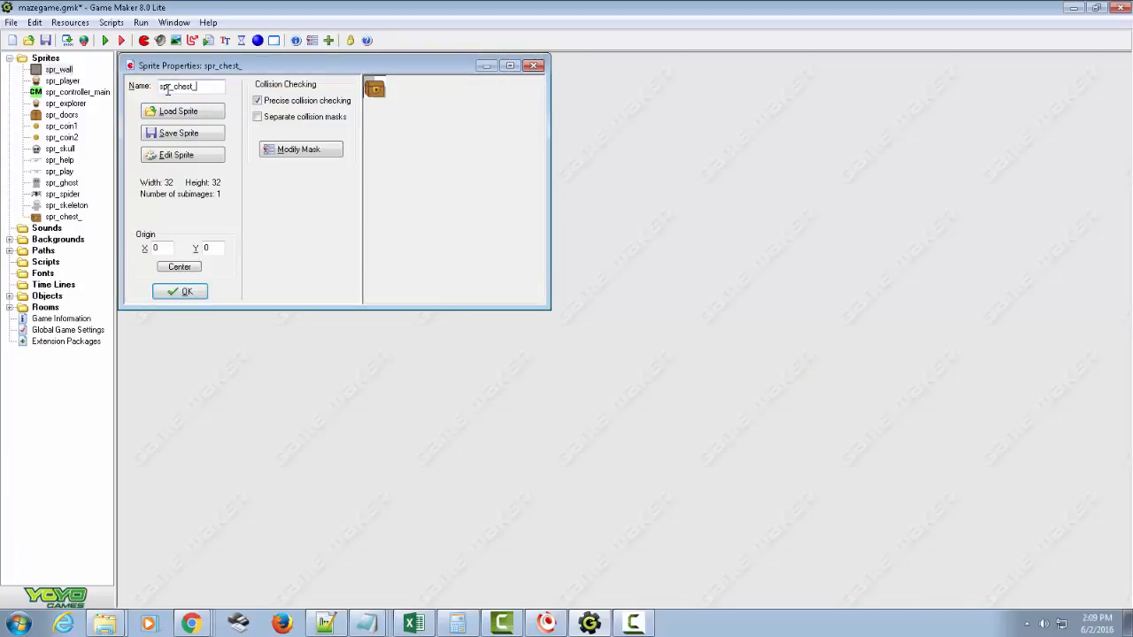
text(lockerd)
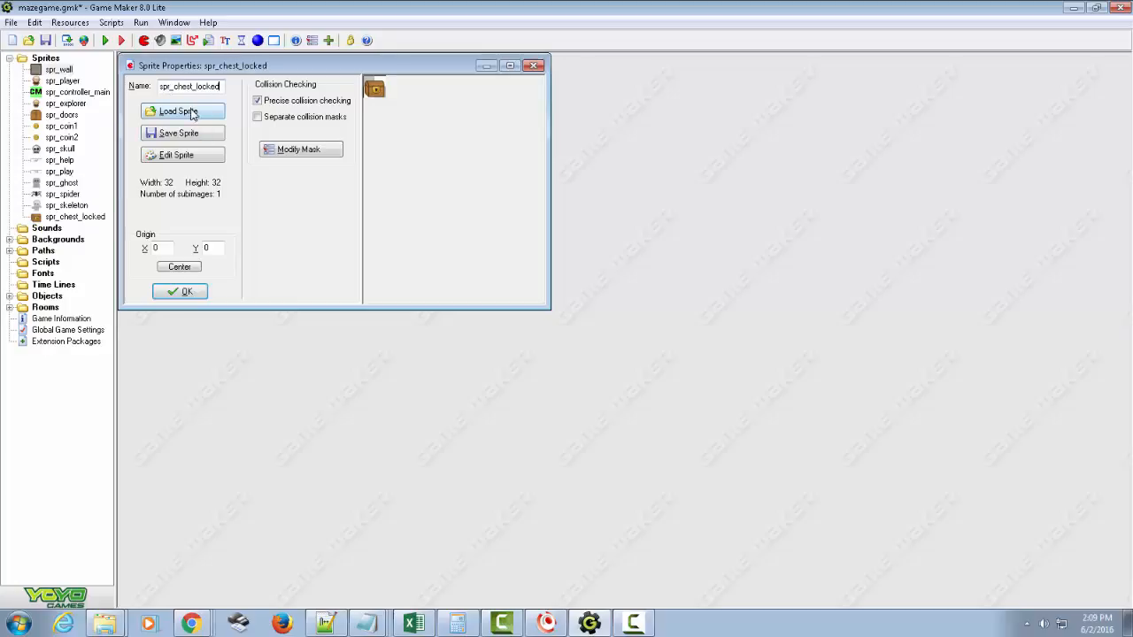
click(179, 292)
text(key_gold_sparkle_strip32.png)
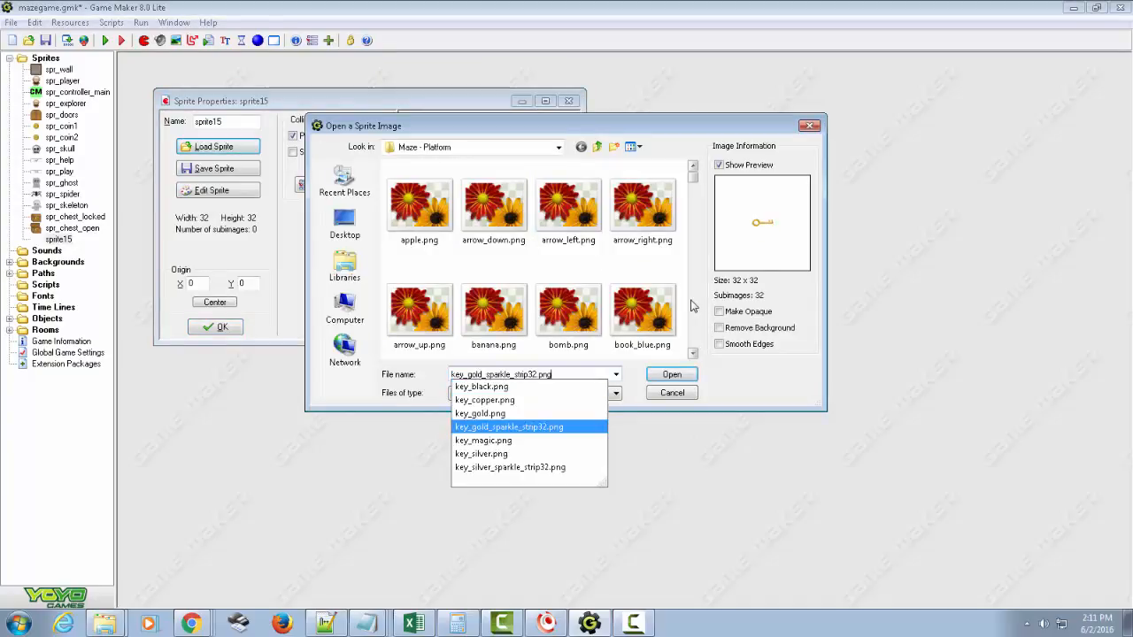
Finish spr_chest_key with the gold sparkle key strip, then load a key strip into another sprite.
click(671, 373)
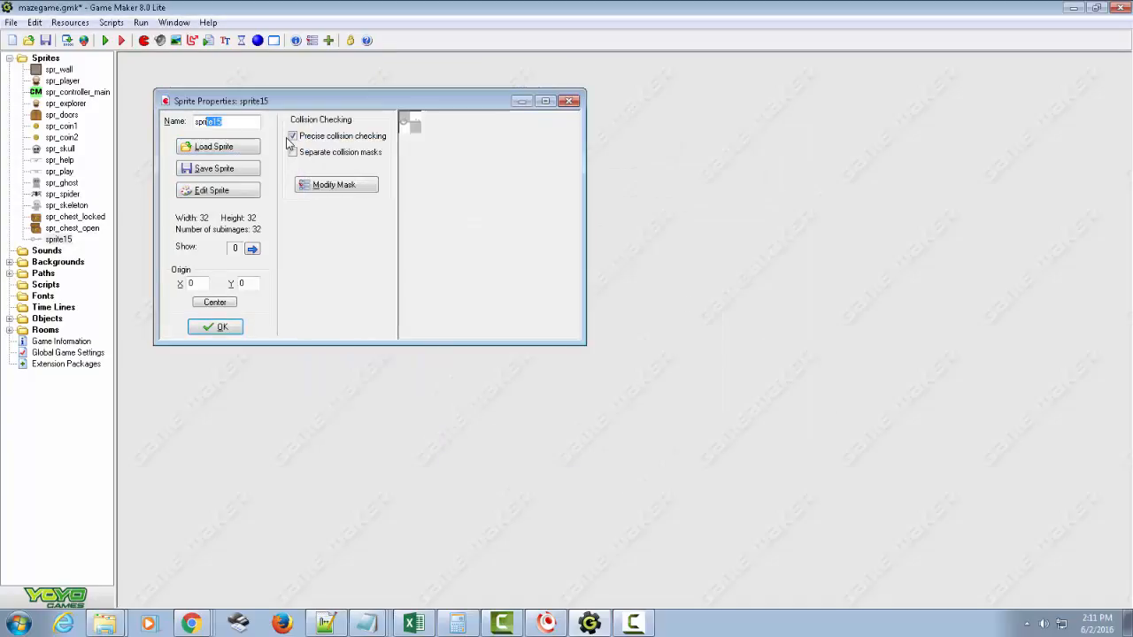
click(215, 327)
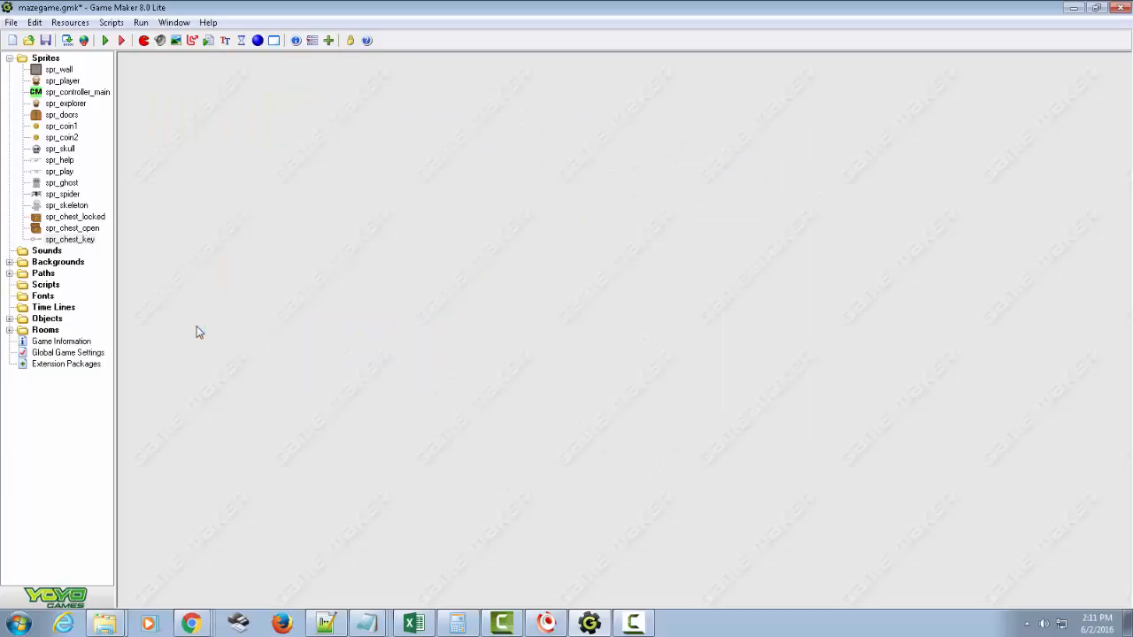
click(232, 165)
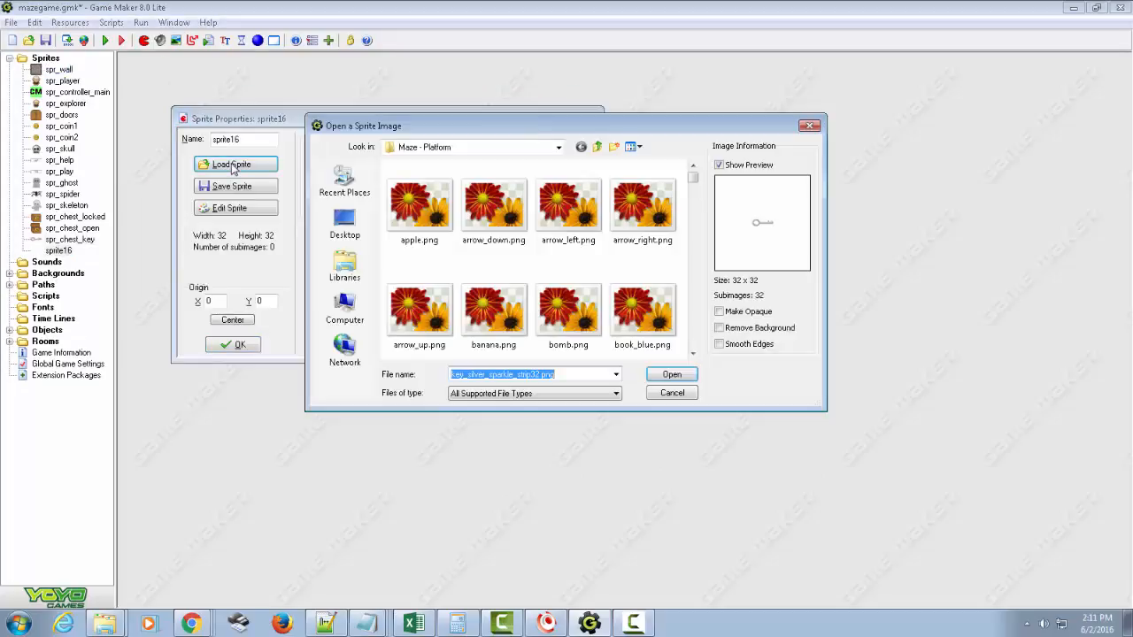
click(671, 373)
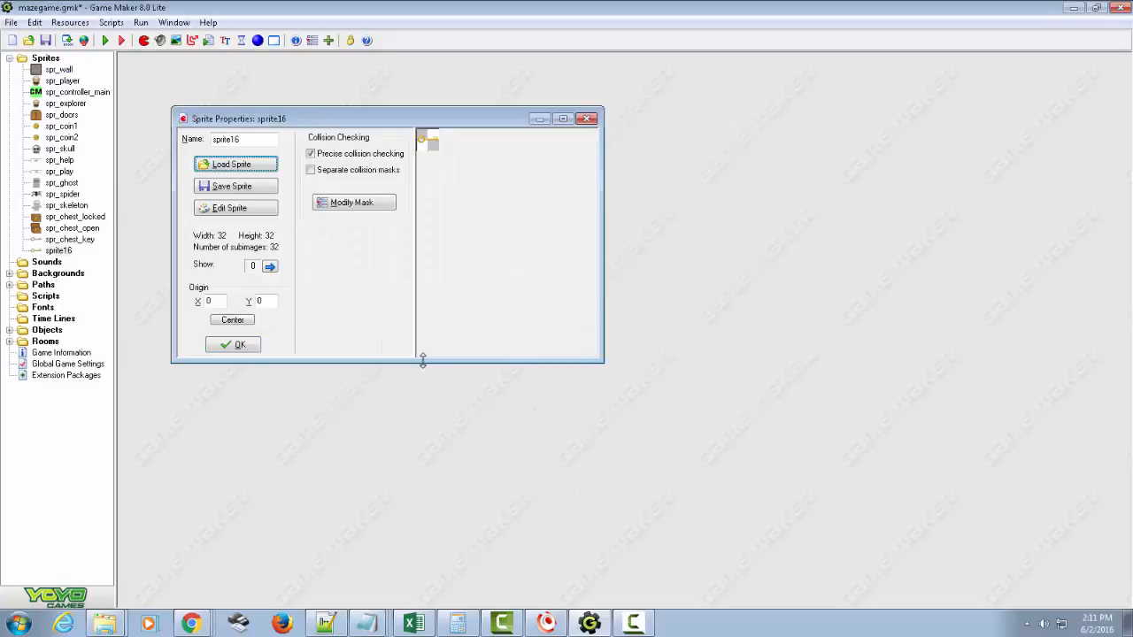
click(232, 344)
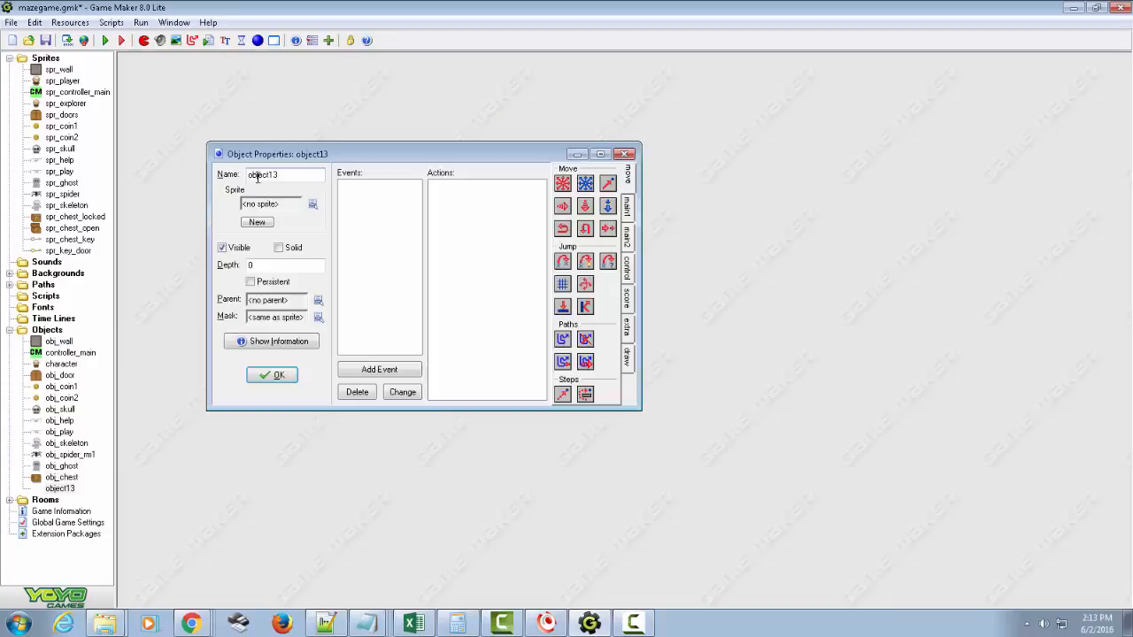
Name the sprite spr_key_door and add objects obj_chest_key and obj_door_key.
click(313, 204)
text(_chest_key)
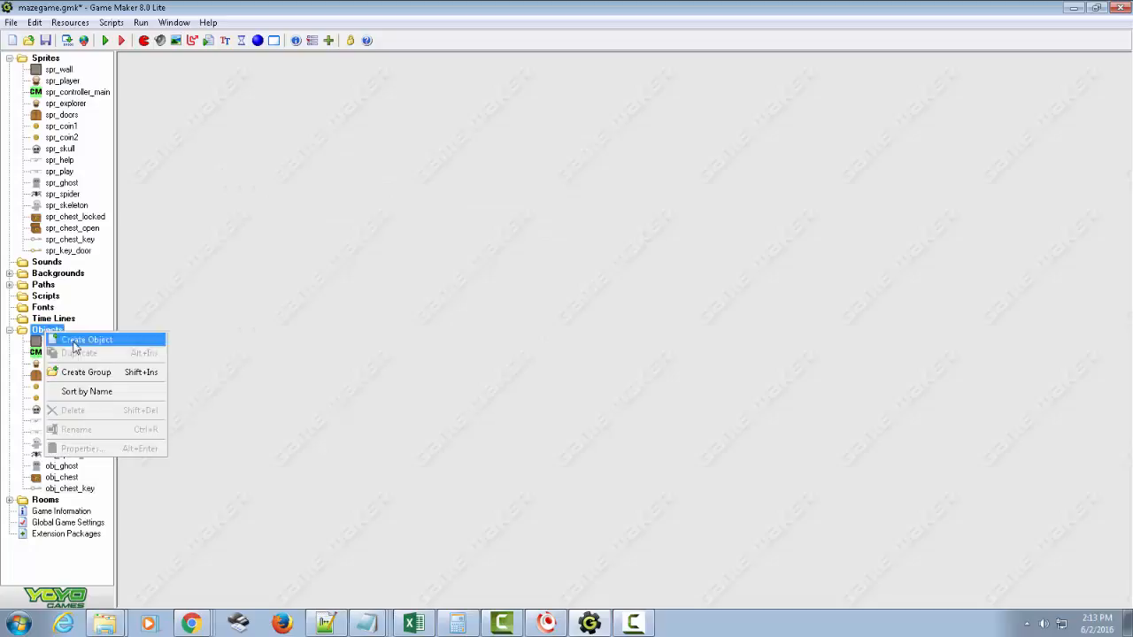
click(87, 340)
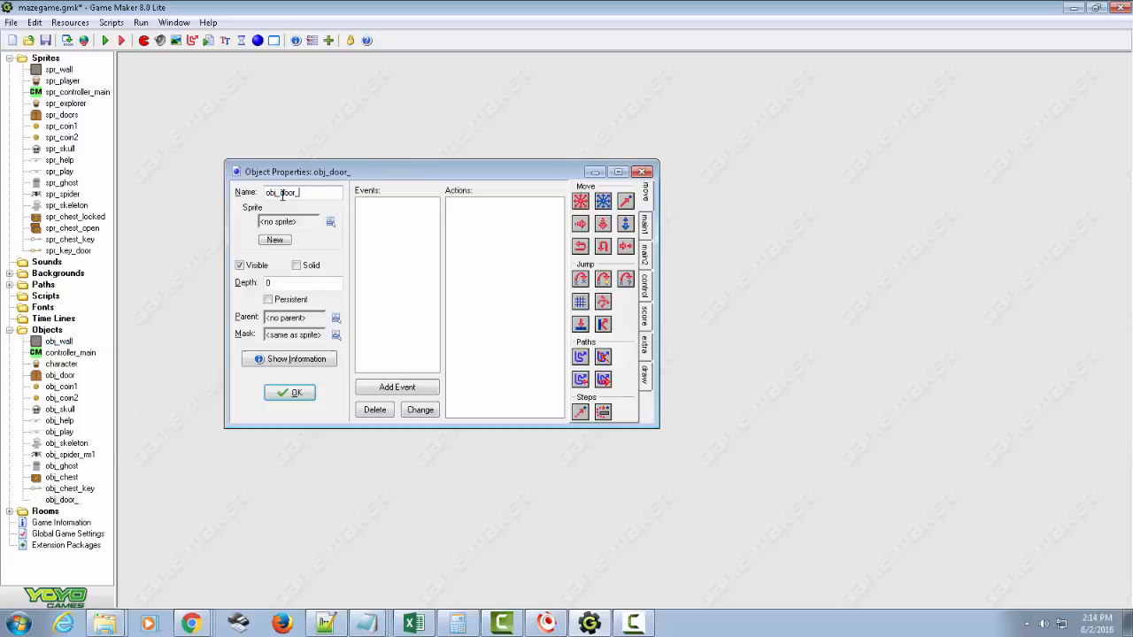
click(290, 392)
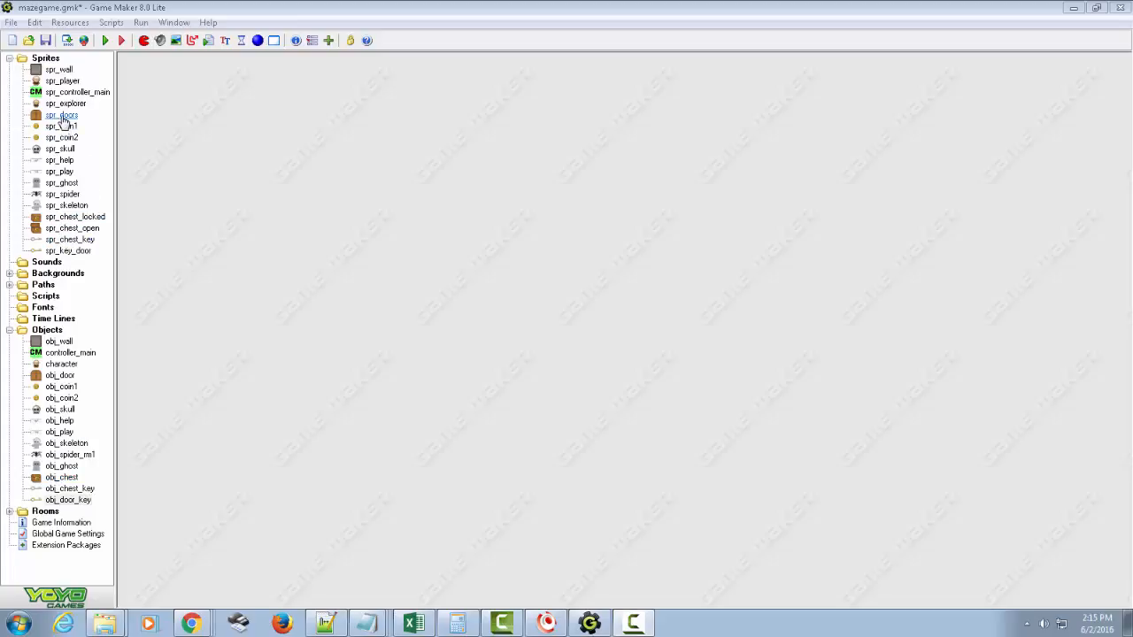
Open spr_doors, browse door images, and keep the plain door picture.
double_click(61, 116)
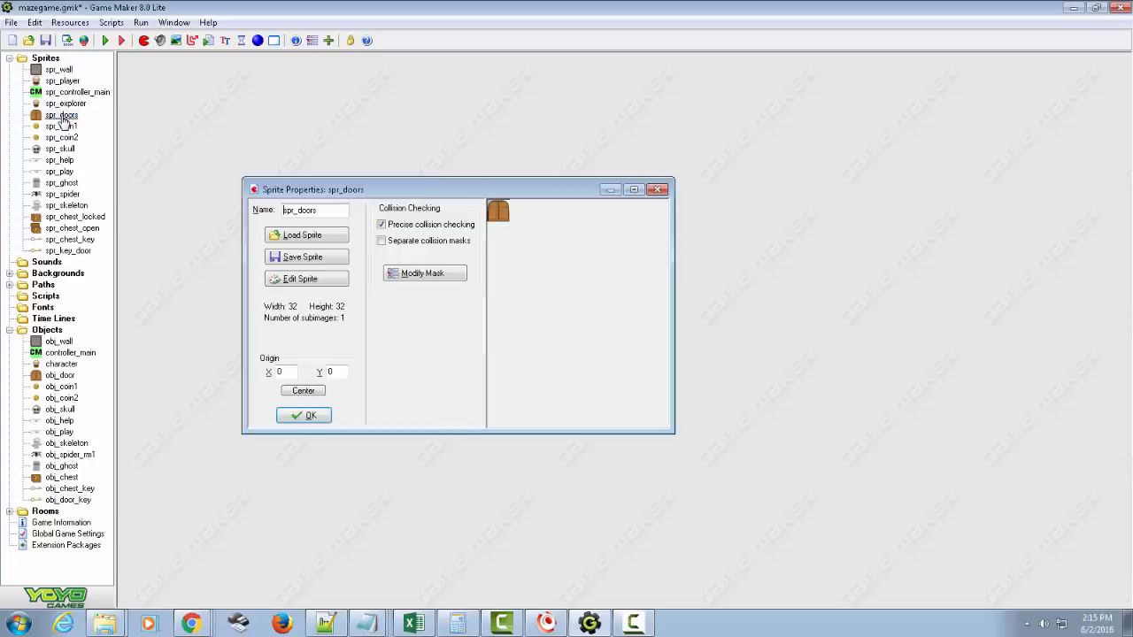
click(306, 234)
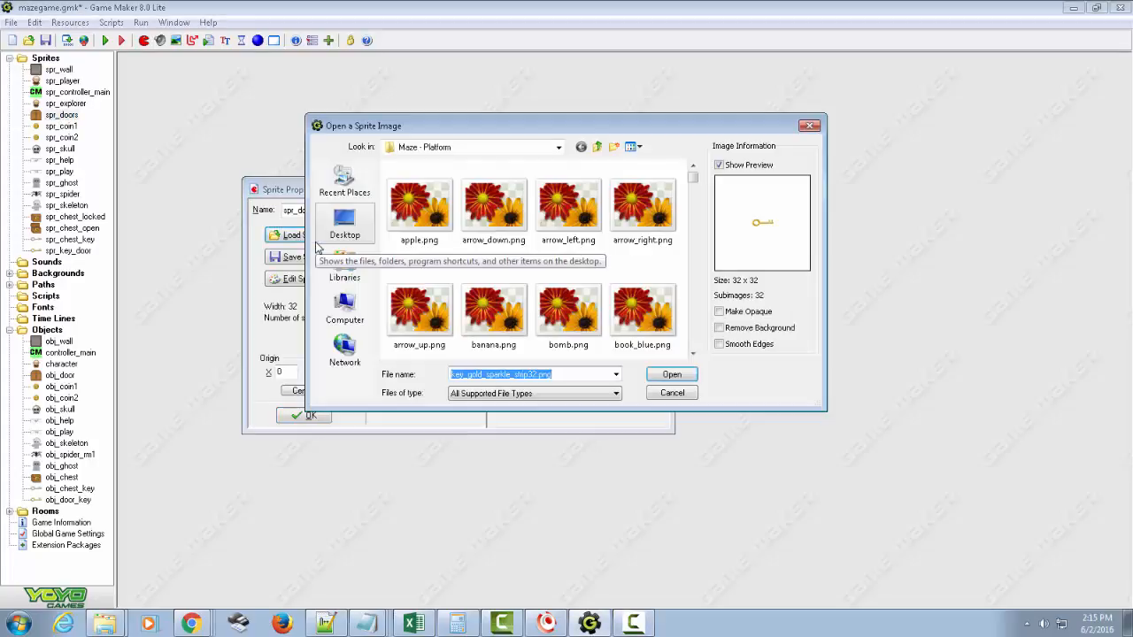
text(doors.png)
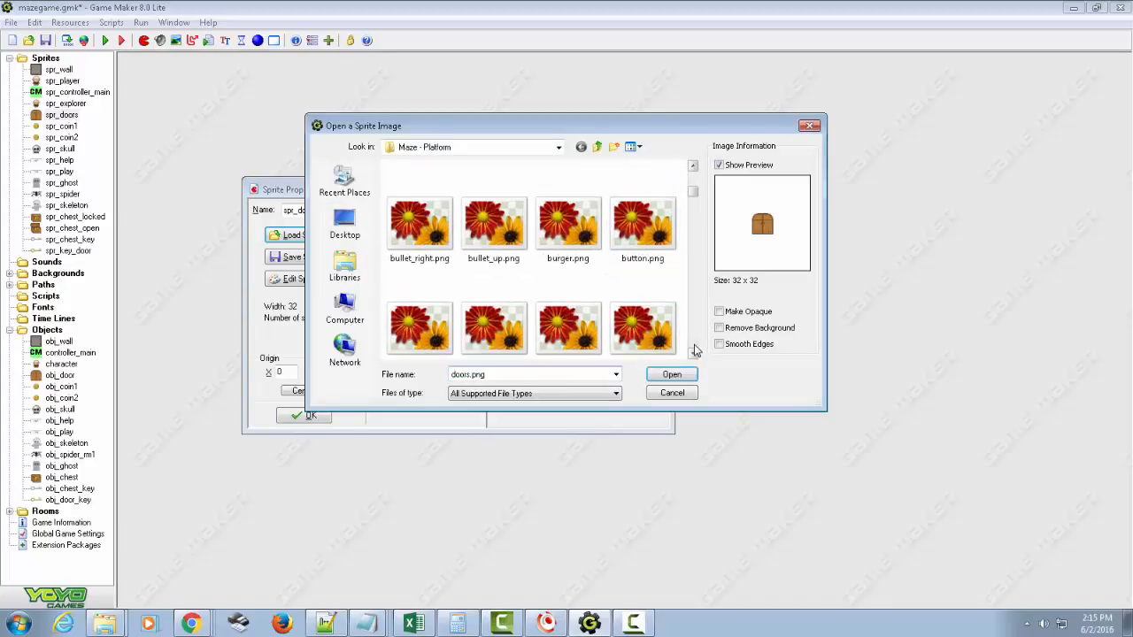
scroll(down, 3)
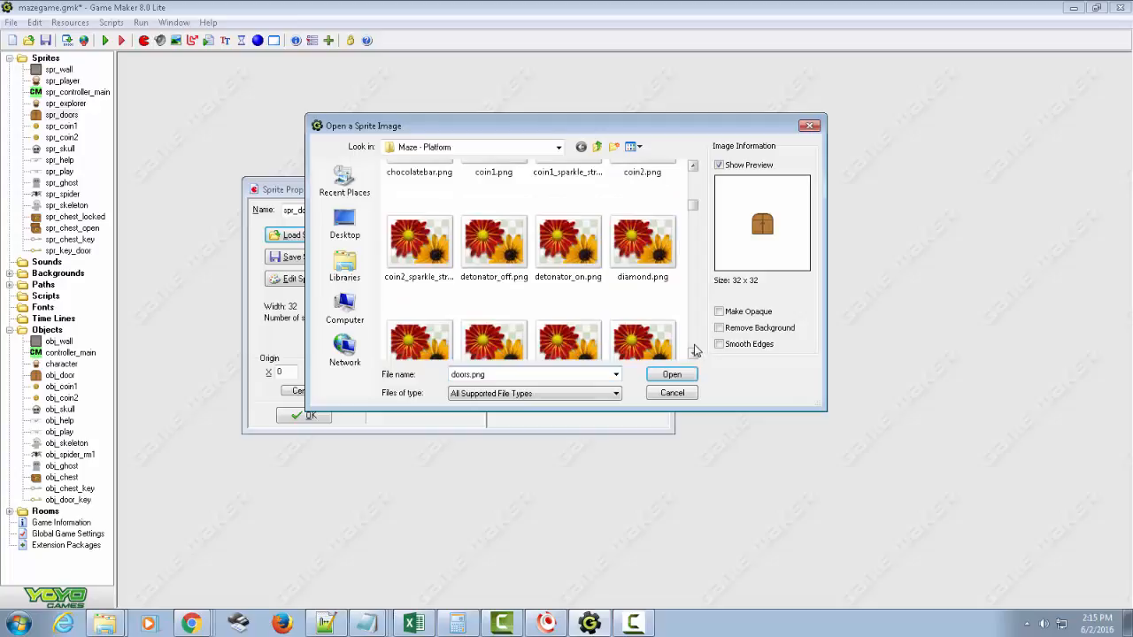
scroll(down, 3)
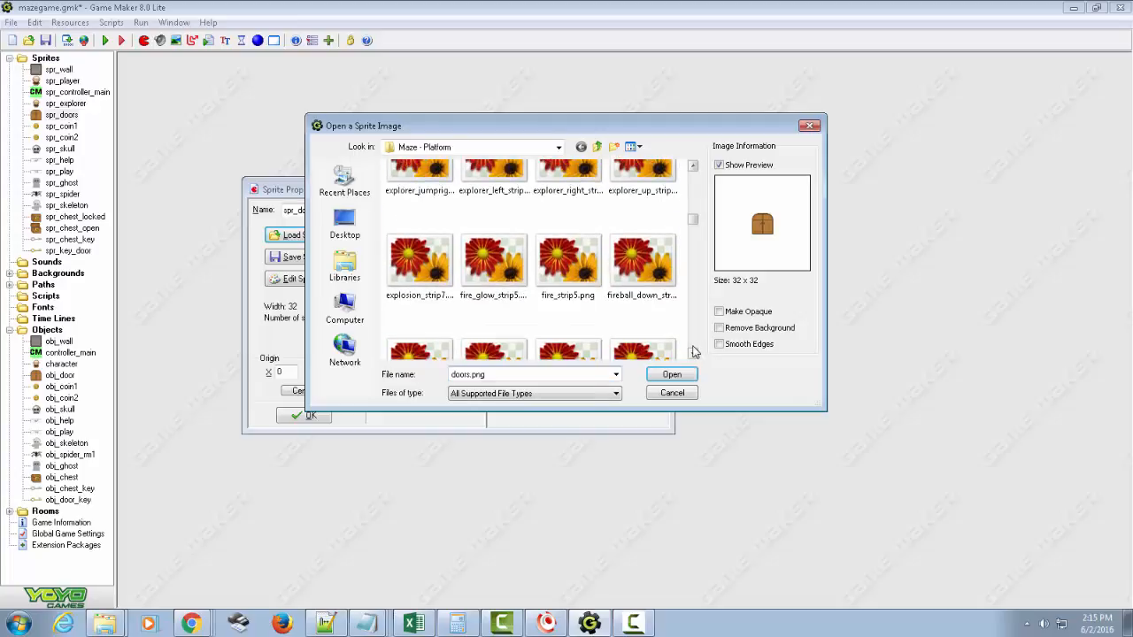
scroll(down, 3)
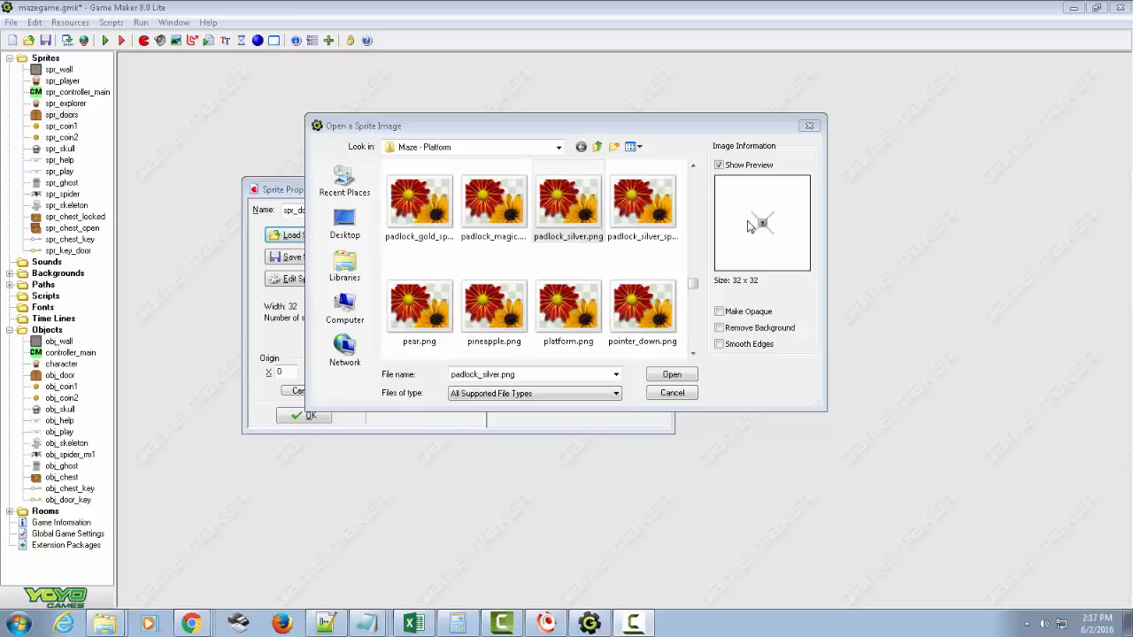
mouse_move(767, 243)
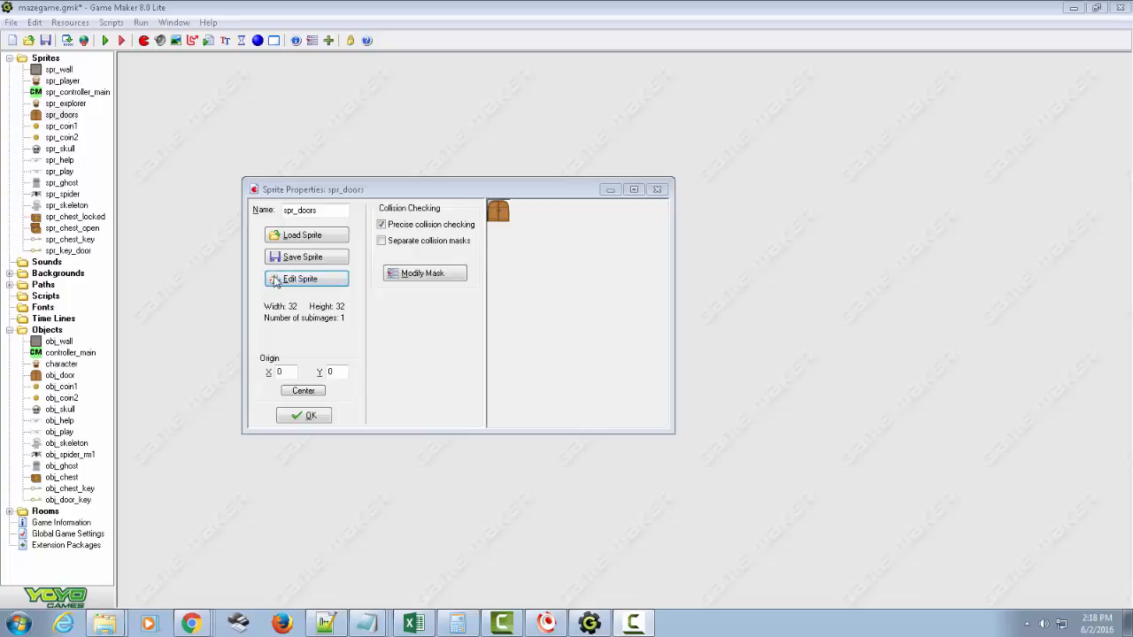
Paste padlock_gold.png onto the spr_doors door image and confirm the sprite.
click(300, 278)
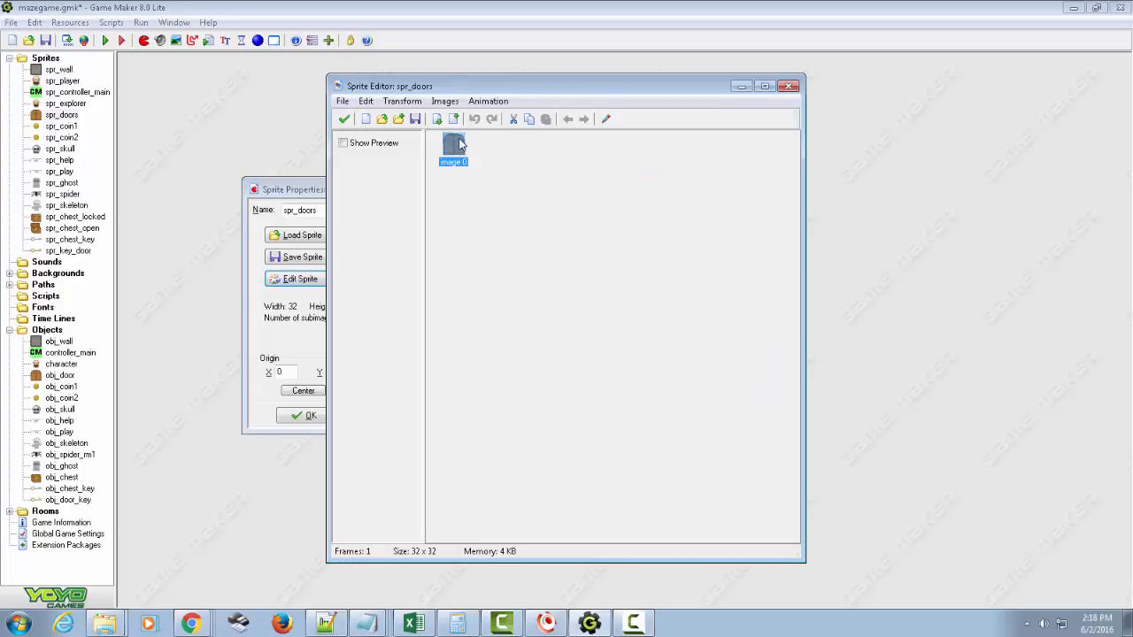
double_click(453, 149)
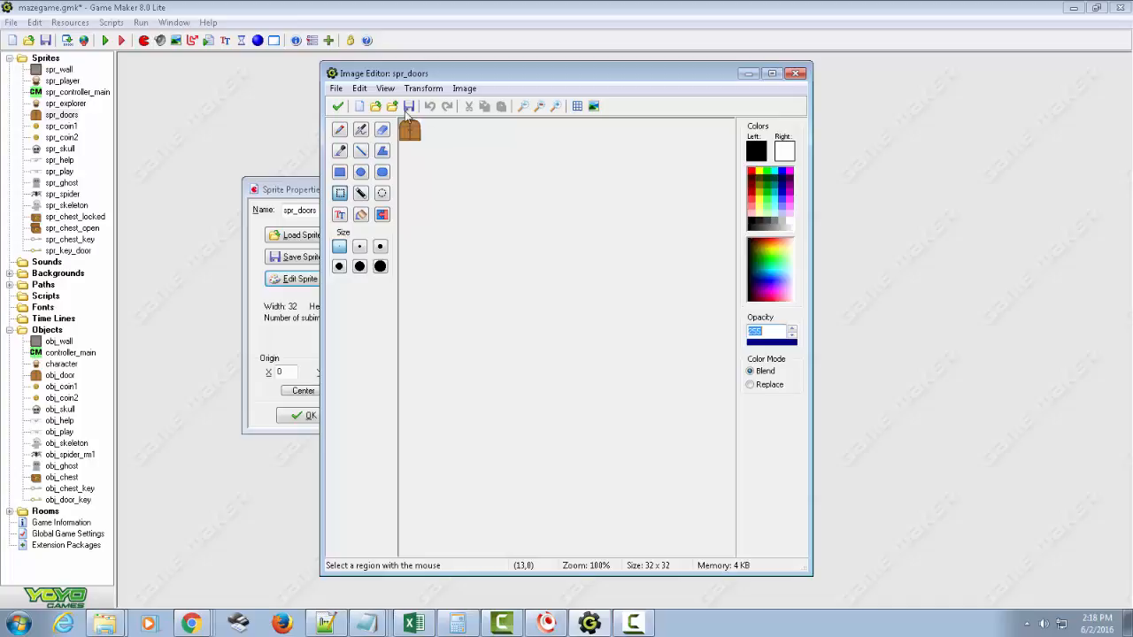
click(359, 88)
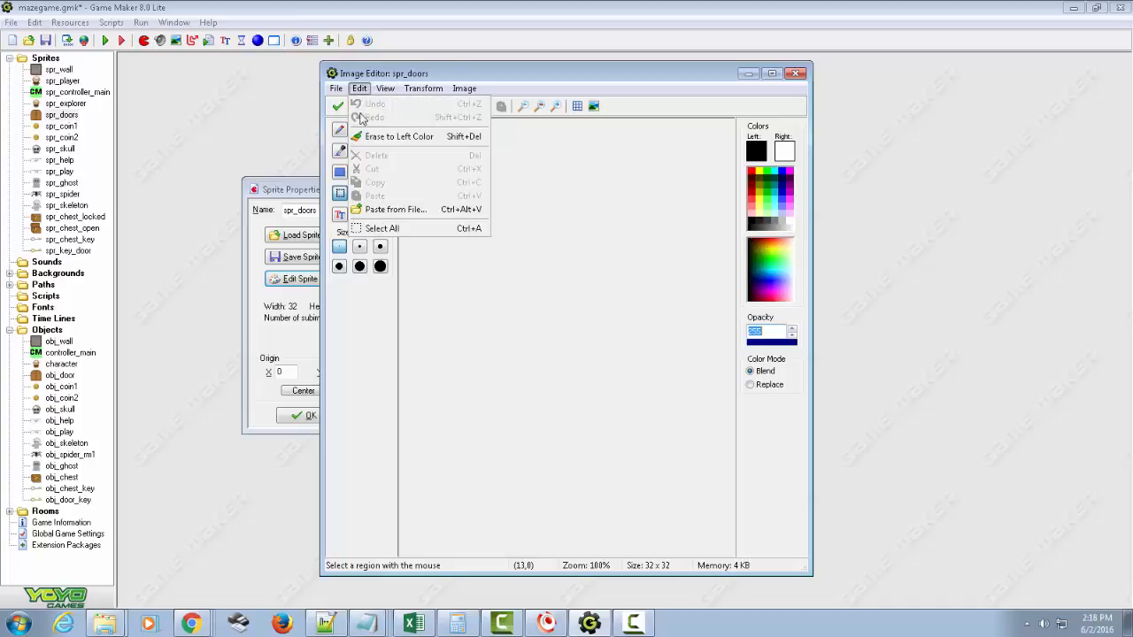
click(395, 209)
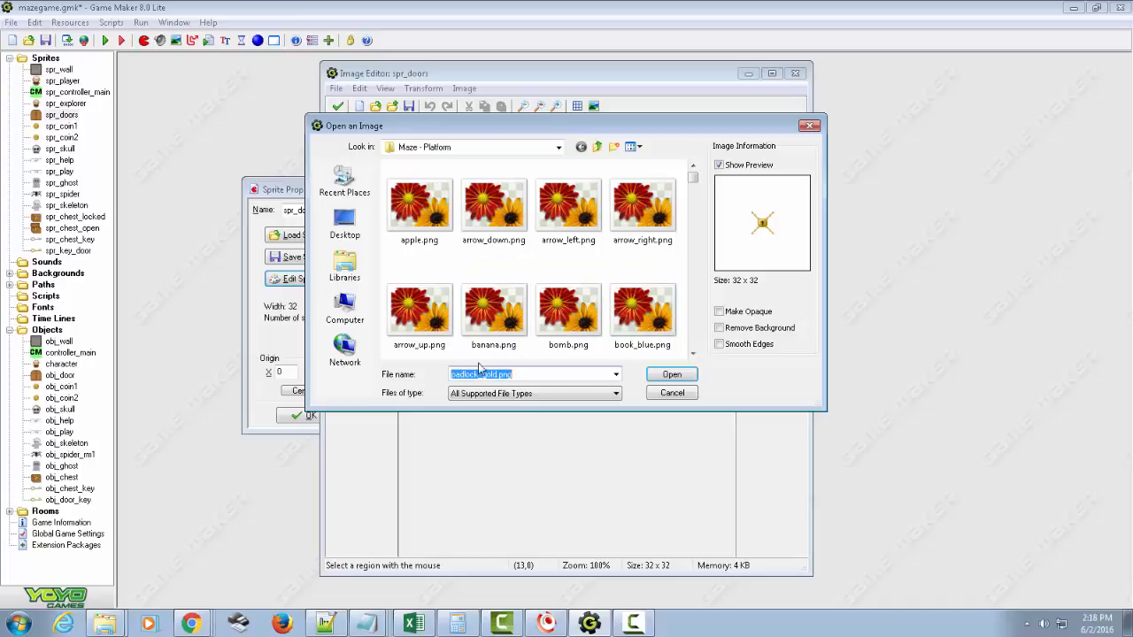
click(670, 374)
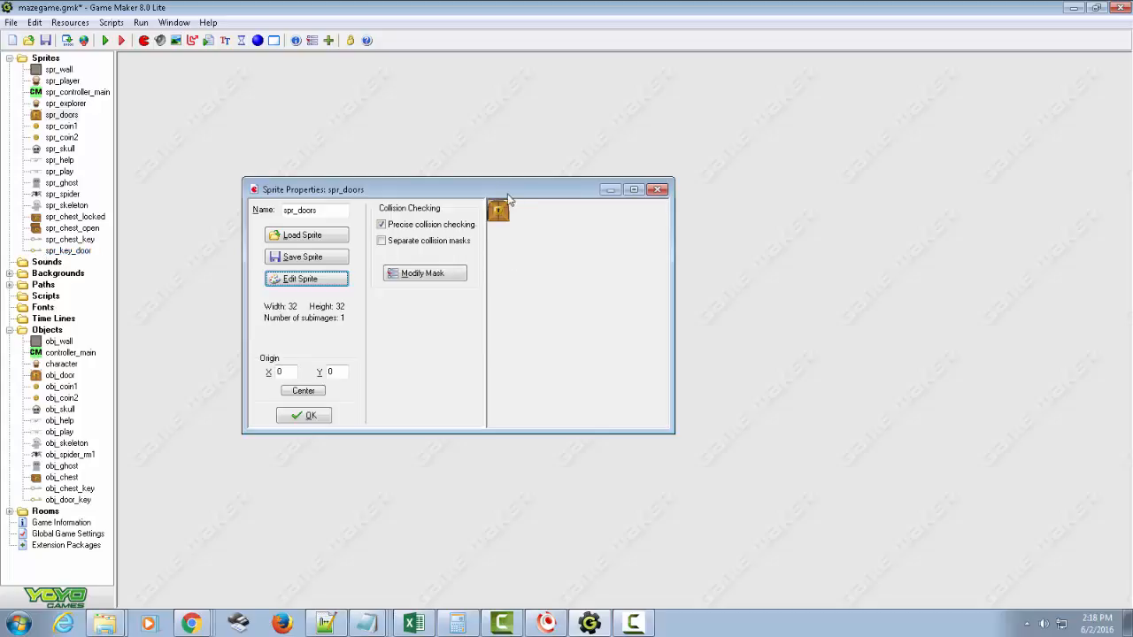
mouse_move(351, 373)
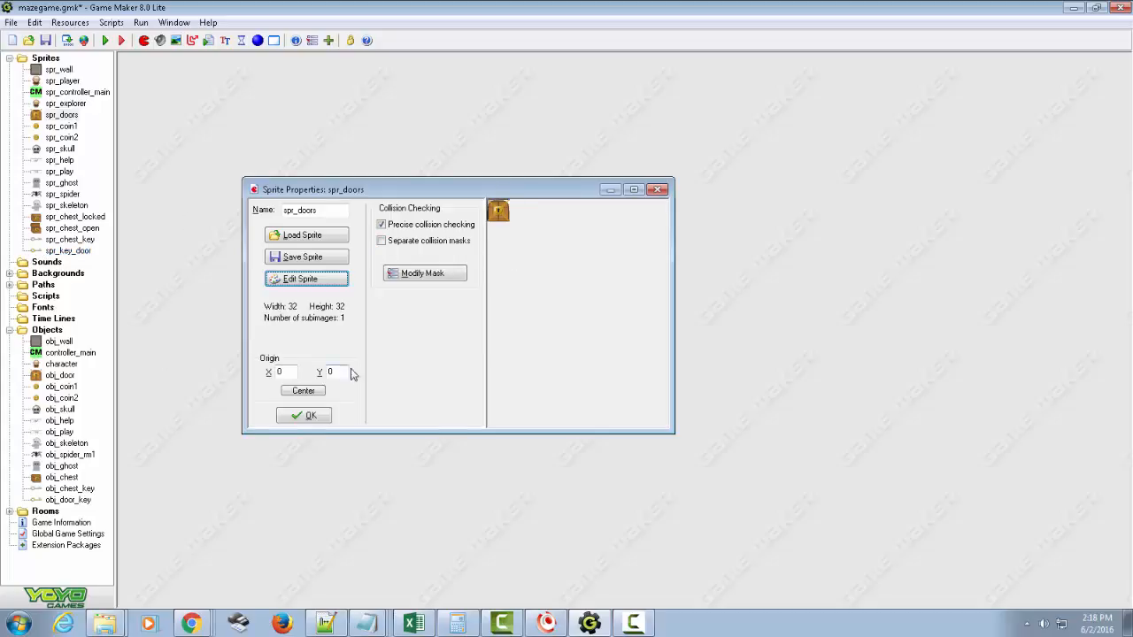
click(304, 415)
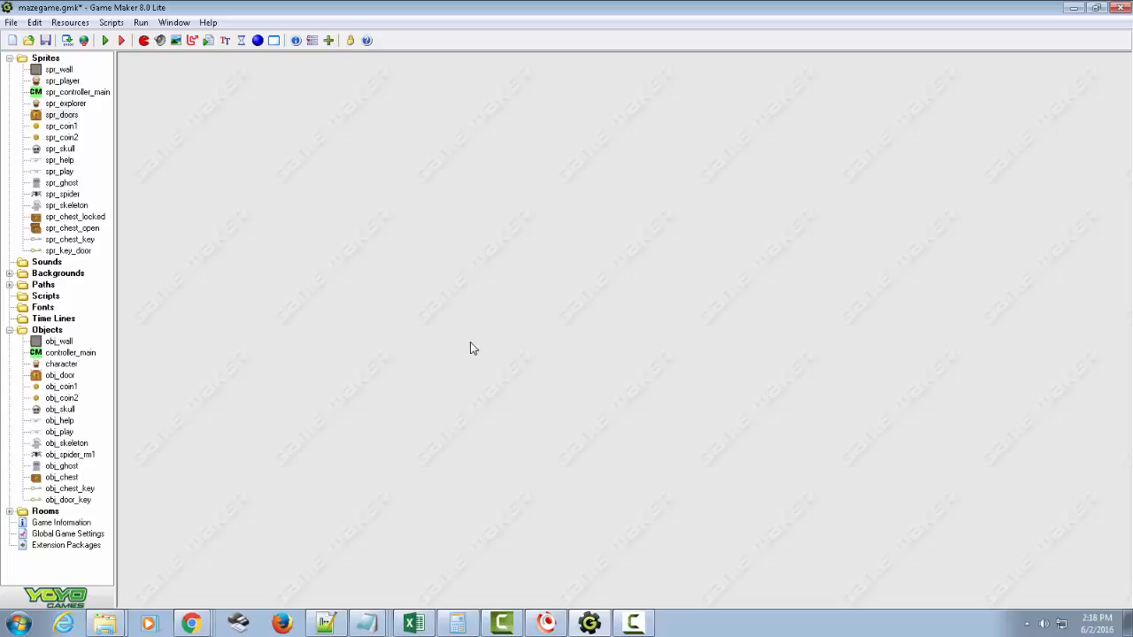
mouse_move(163, 386)
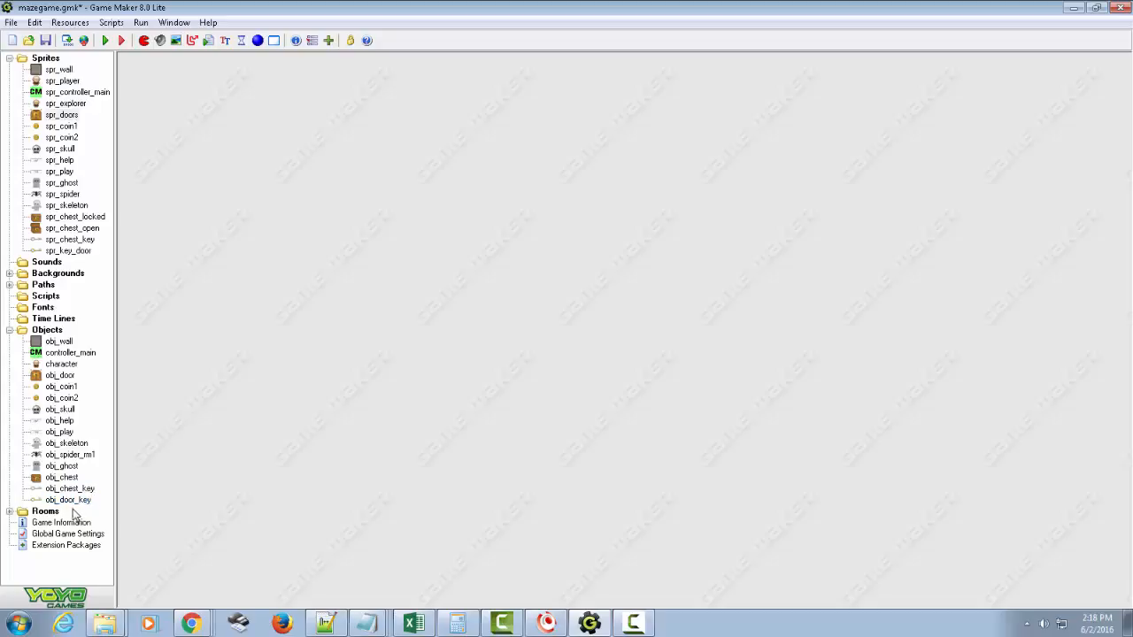
Expand the Rooms group to list title, room1 and room2.
click(70, 488)
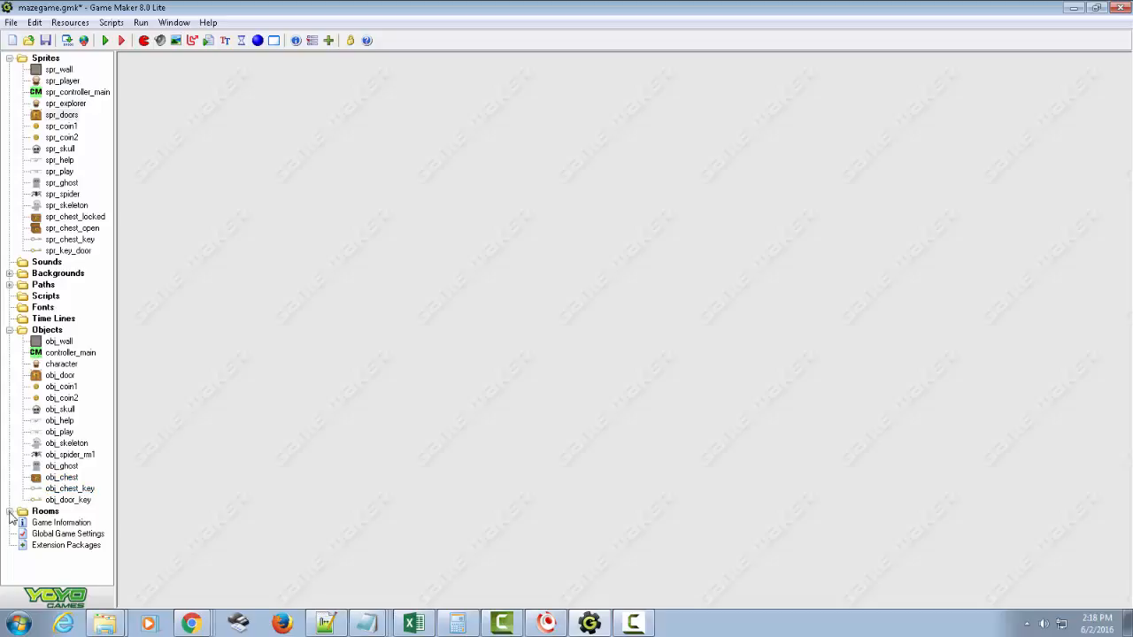
click(10, 511)
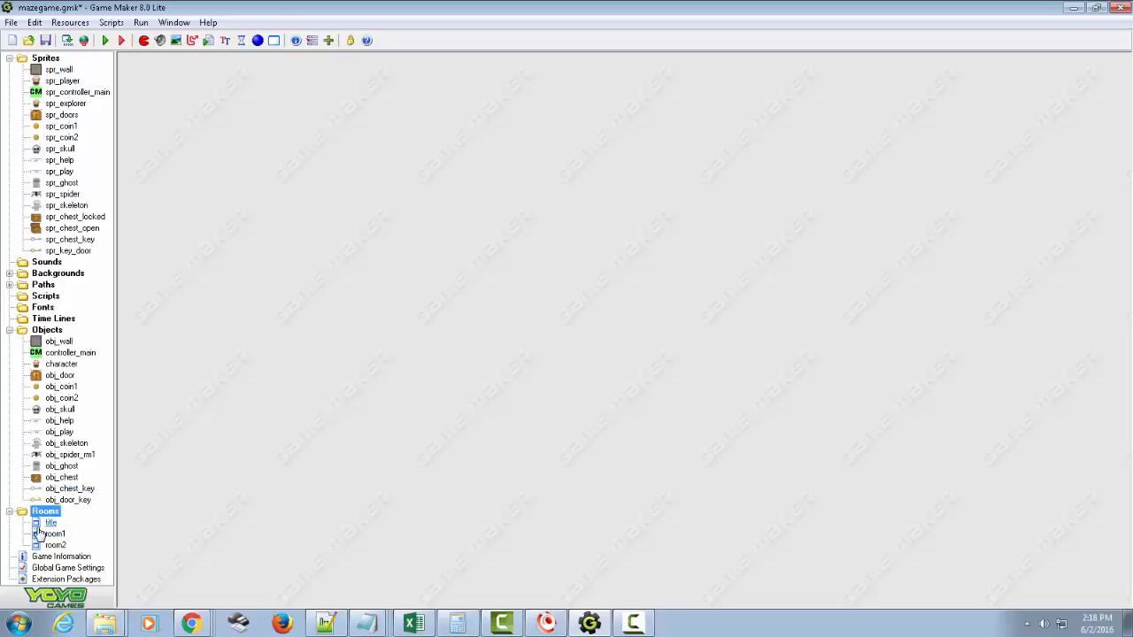
In the maximized title room, place obj_door, obj_chest and obj_chest_key near the character.
double_click(51, 523)
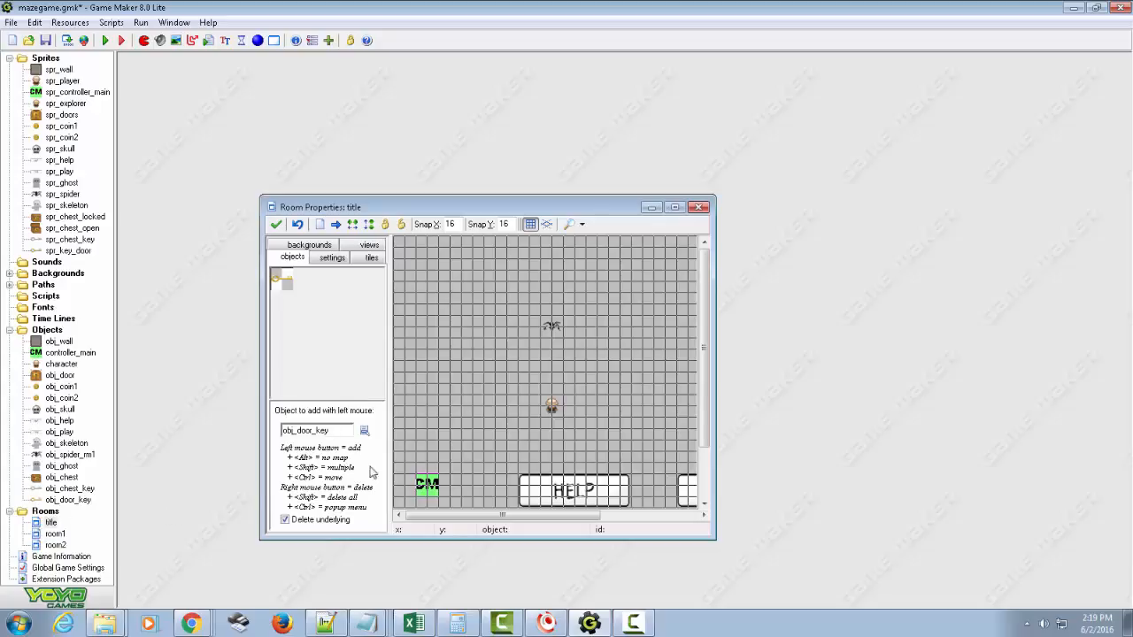
click(673, 208)
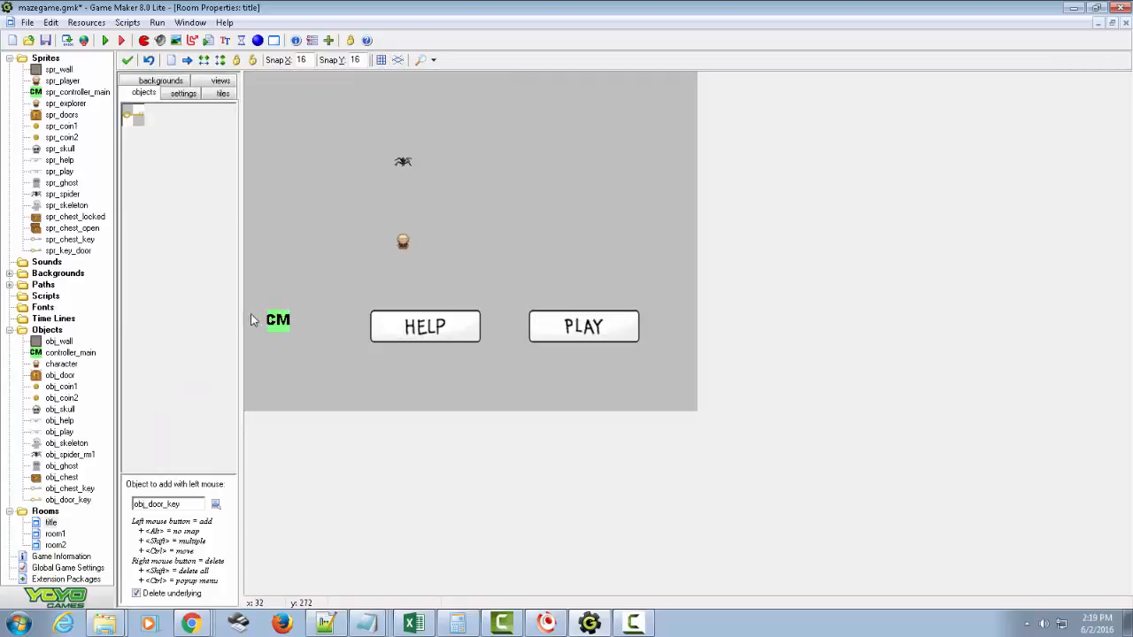
click(215, 504)
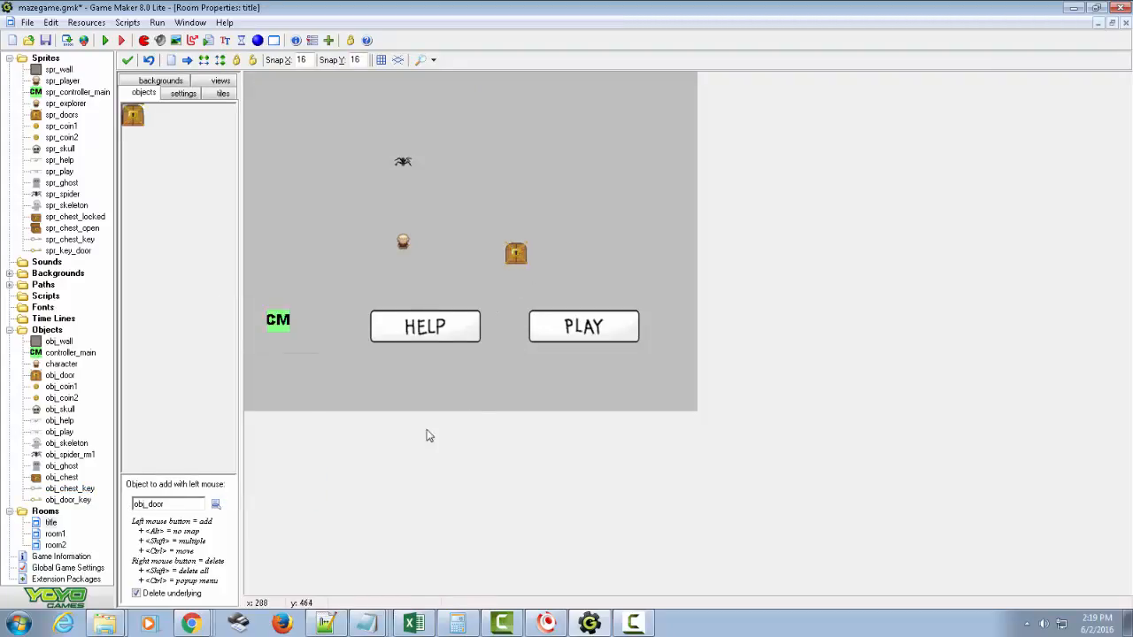
click(216, 503)
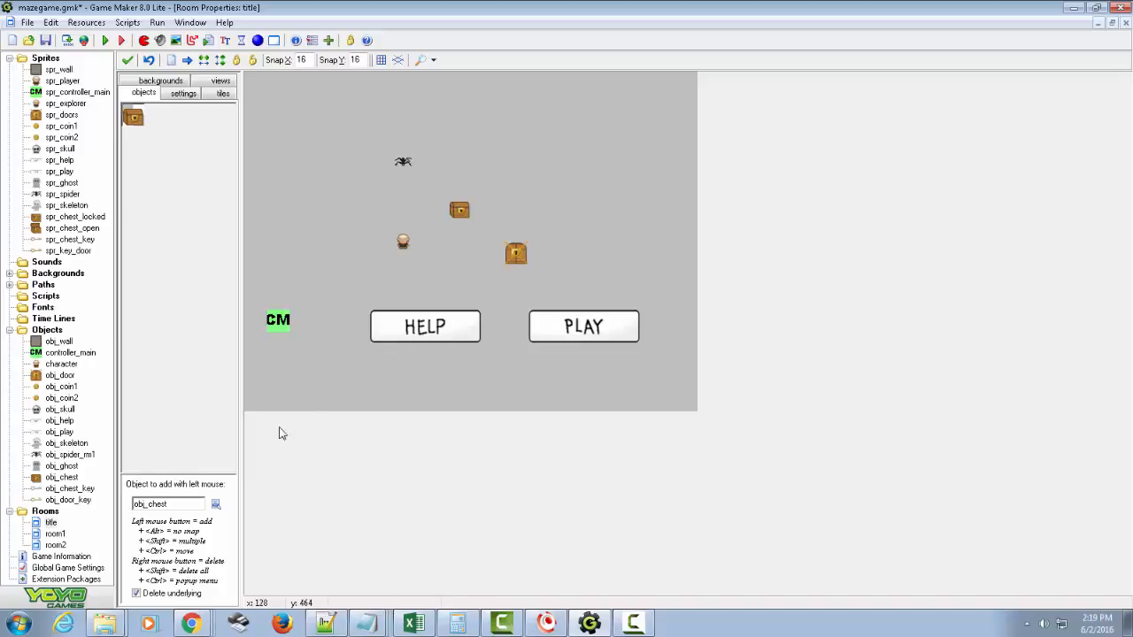
click(215, 504)
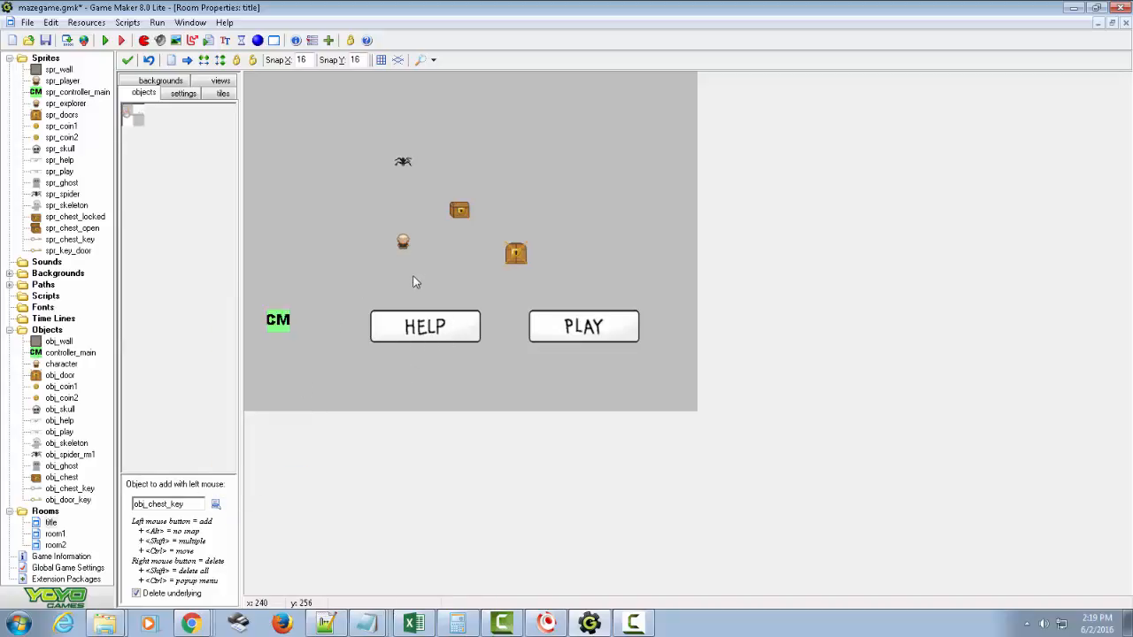
mouse_move(433, 249)
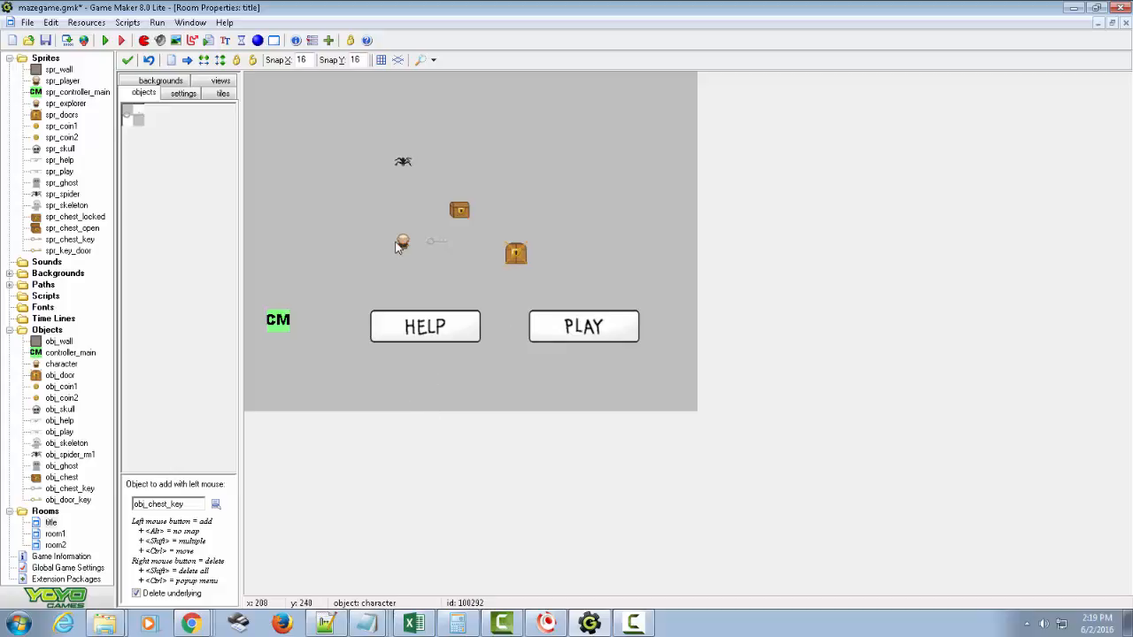
mouse_move(467, 221)
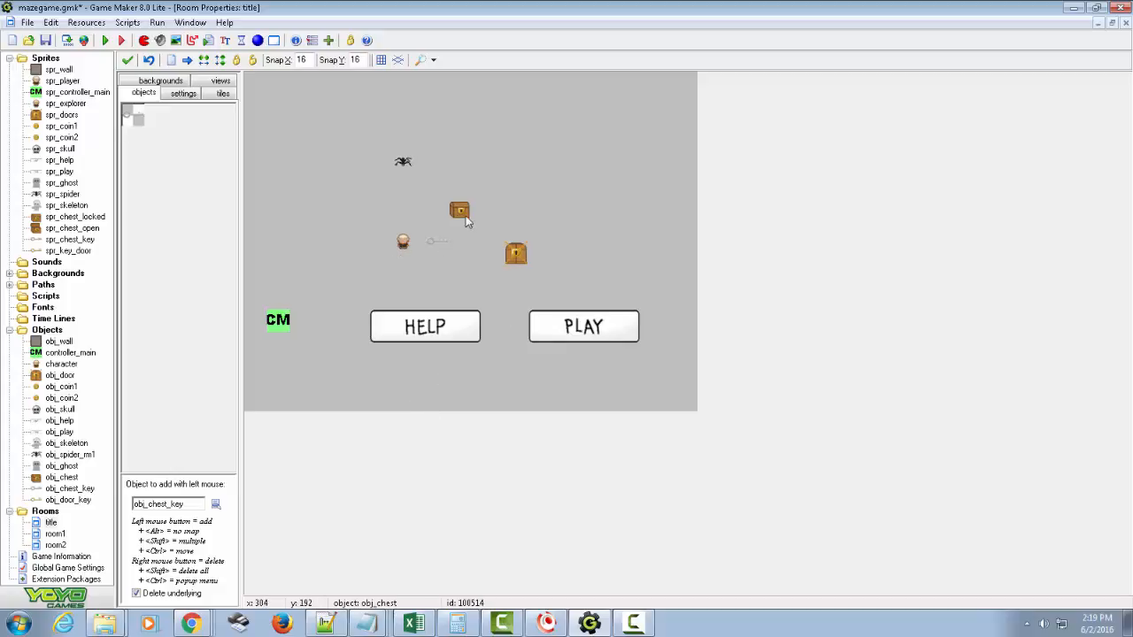
mouse_move(482, 223)
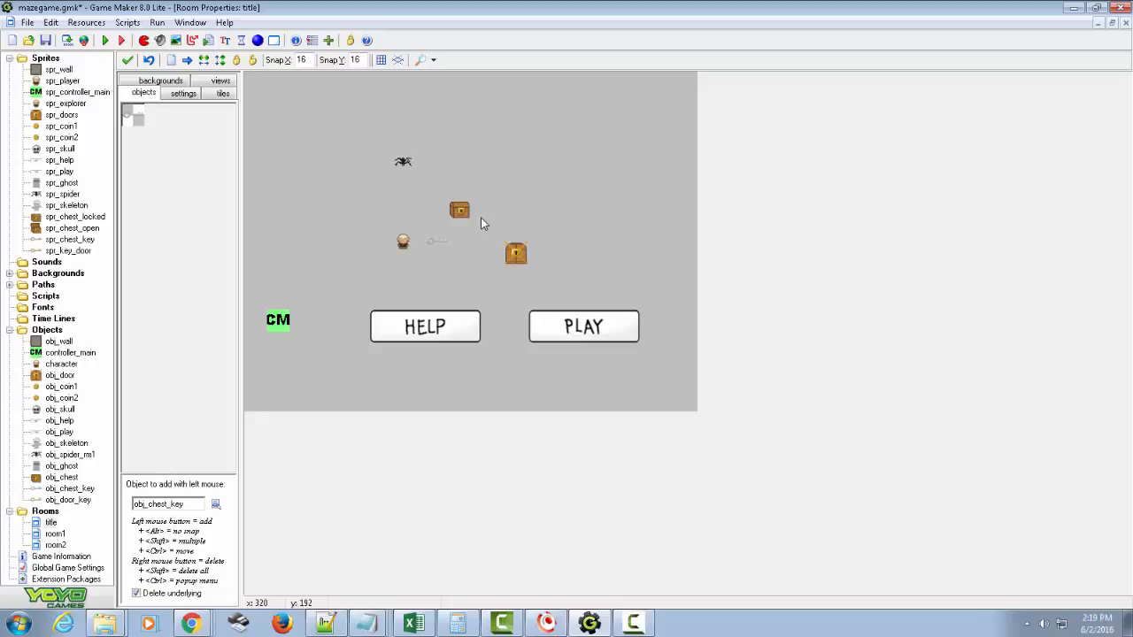
mouse_move(459, 212)
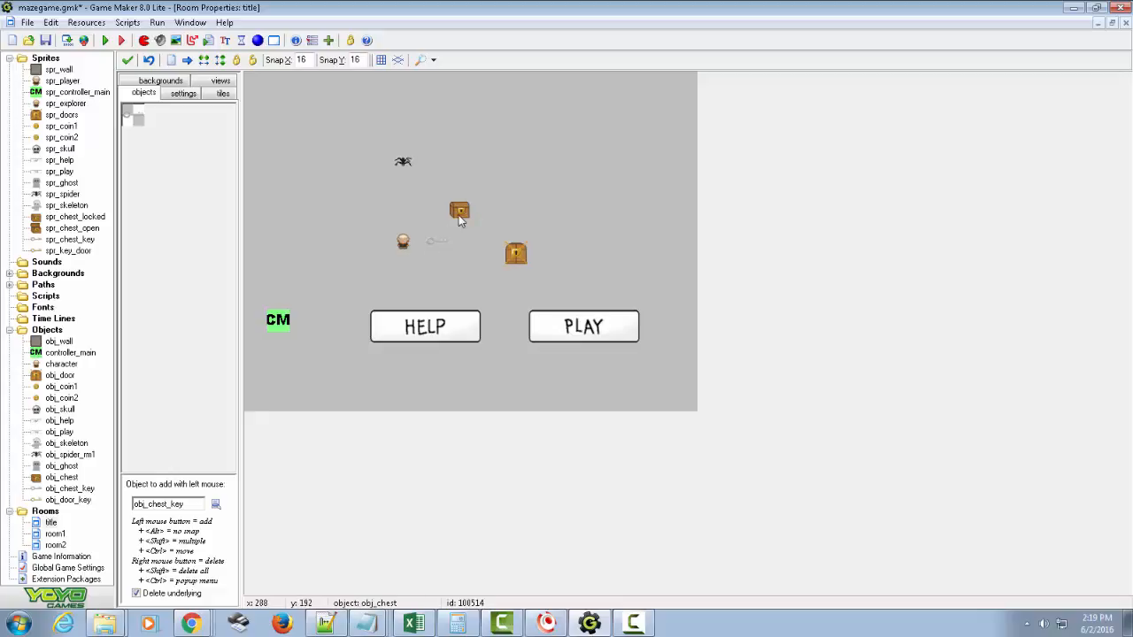
mouse_move(450, 240)
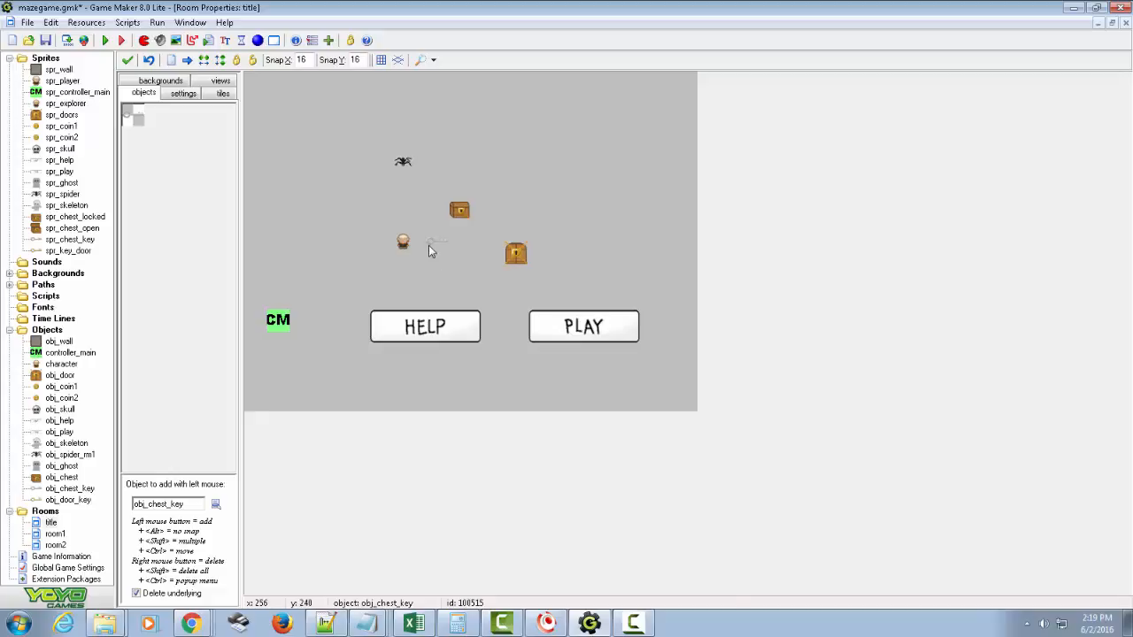
mouse_move(455, 217)
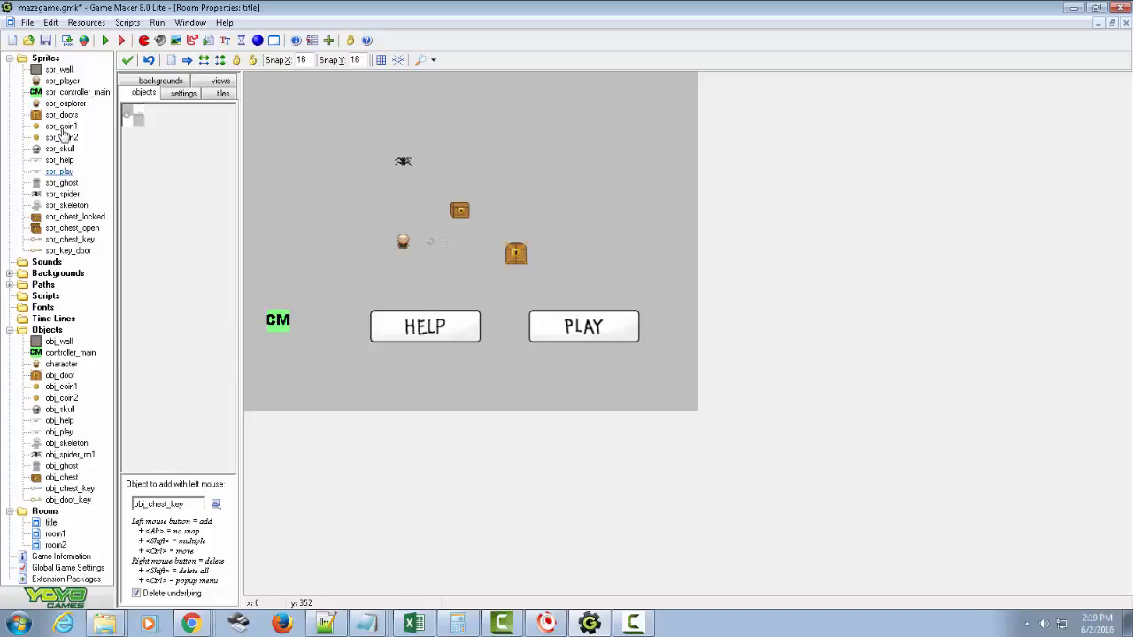
click(61, 364)
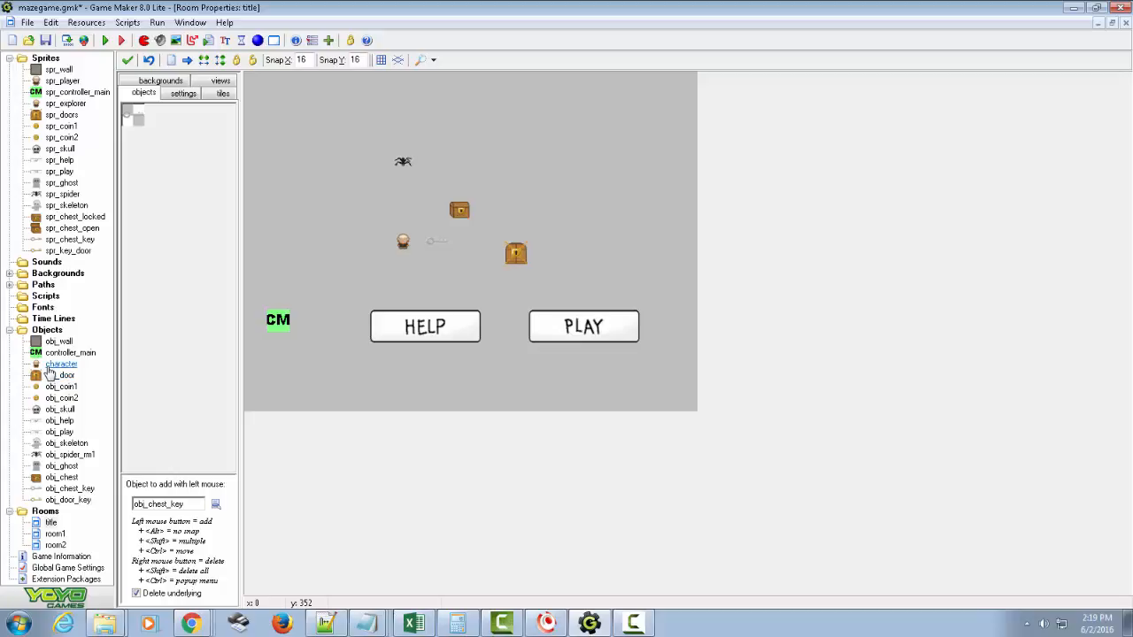
click(70, 489)
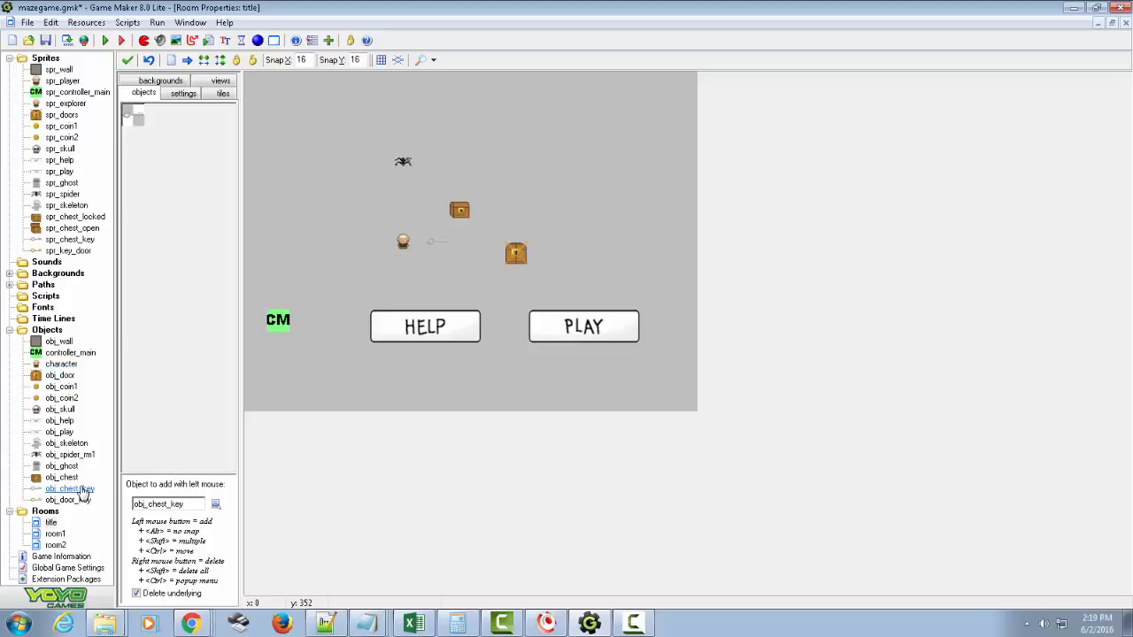
Open obj_chest_key's properties and cancel the event chooser, leaving it eventless.
double_click(69, 487)
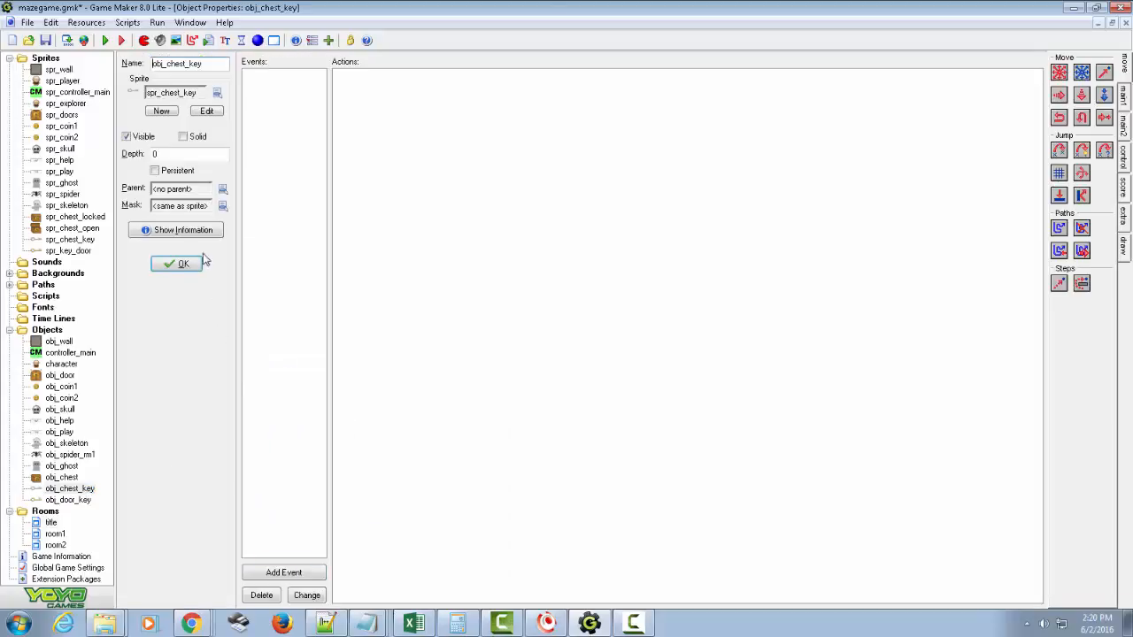
click(283, 572)
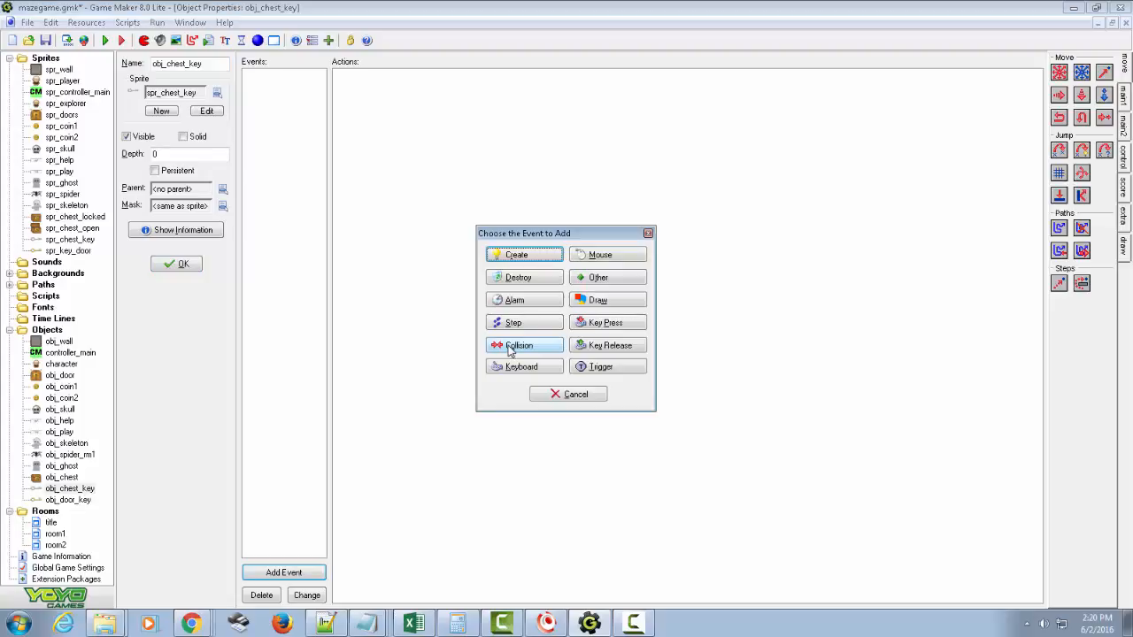
click(518, 345)
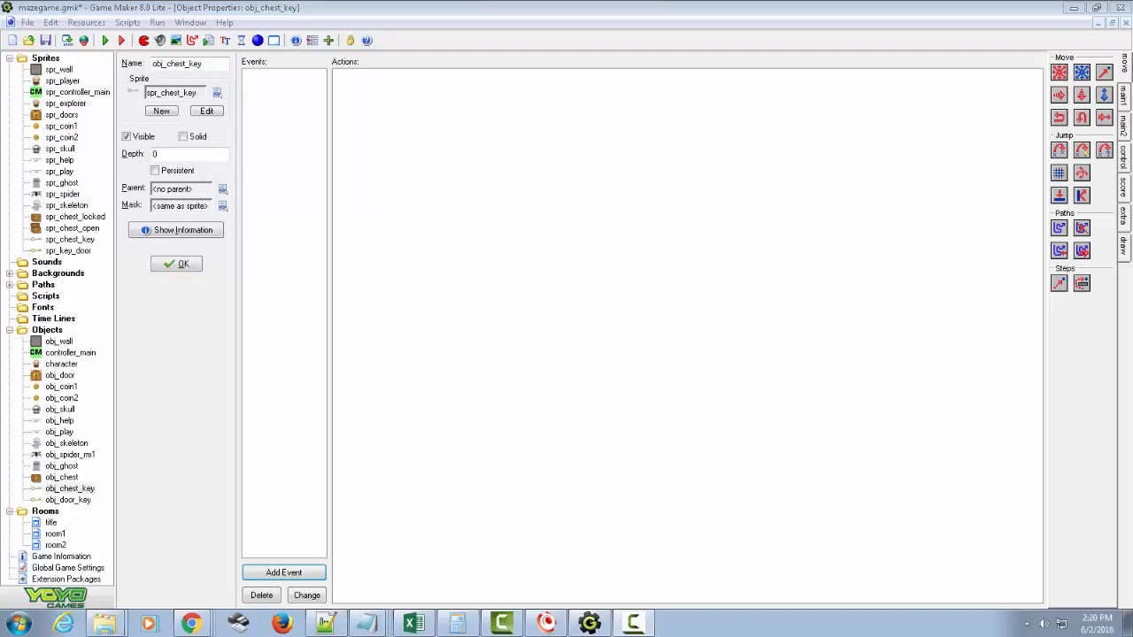
click(61, 364)
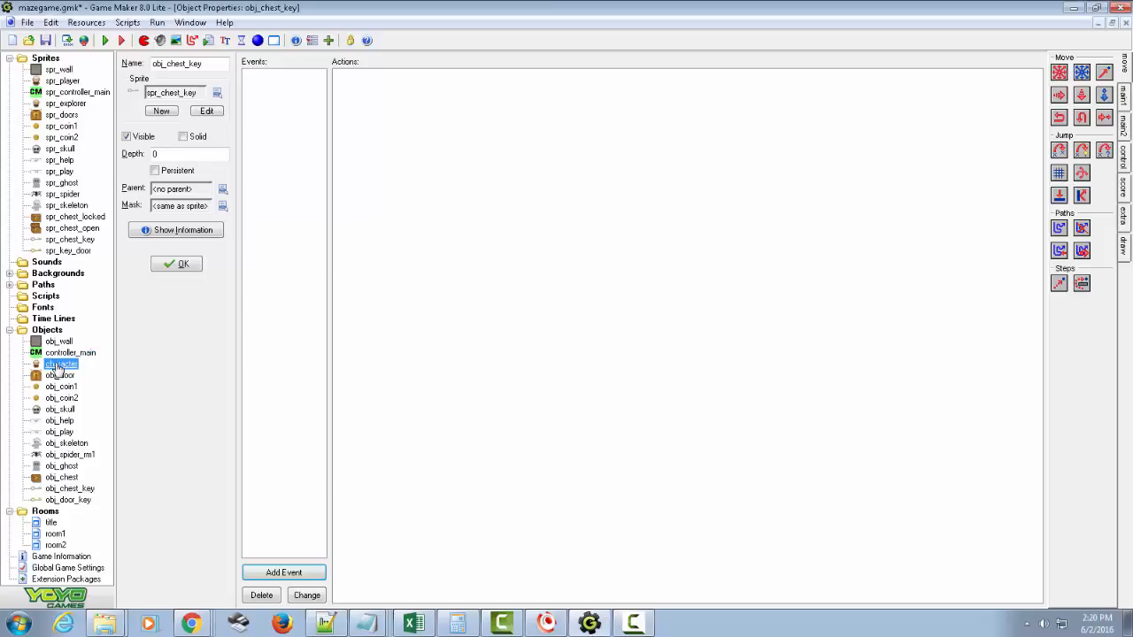
In the character's Create event, set hasChestKey and hasDoorKey to false.
double_click(61, 364)
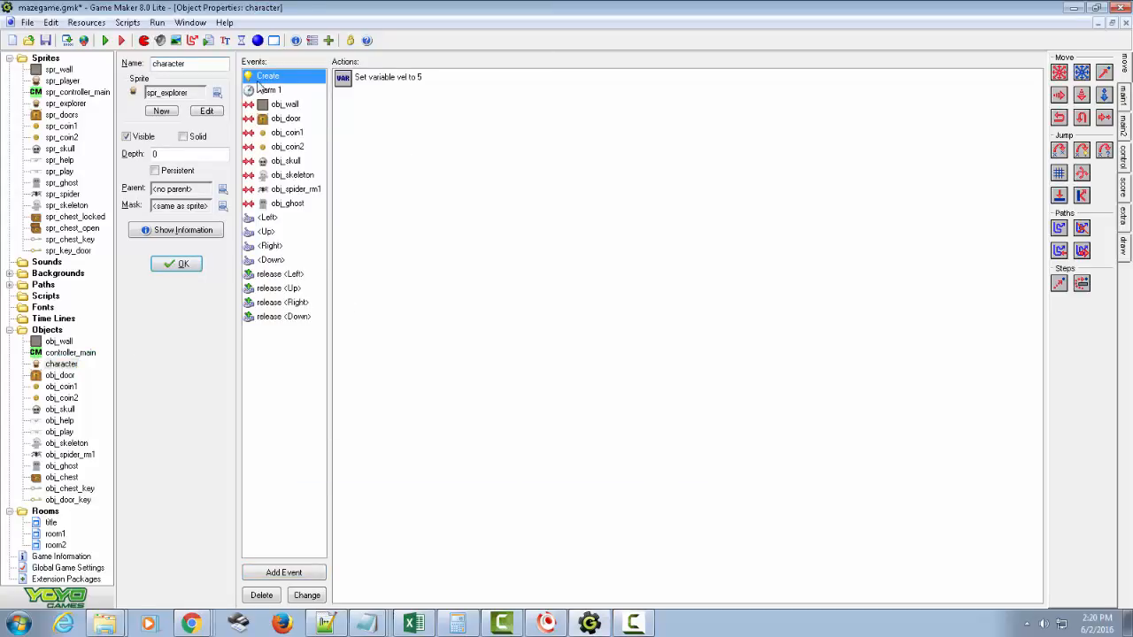
mouse_move(385, 77)
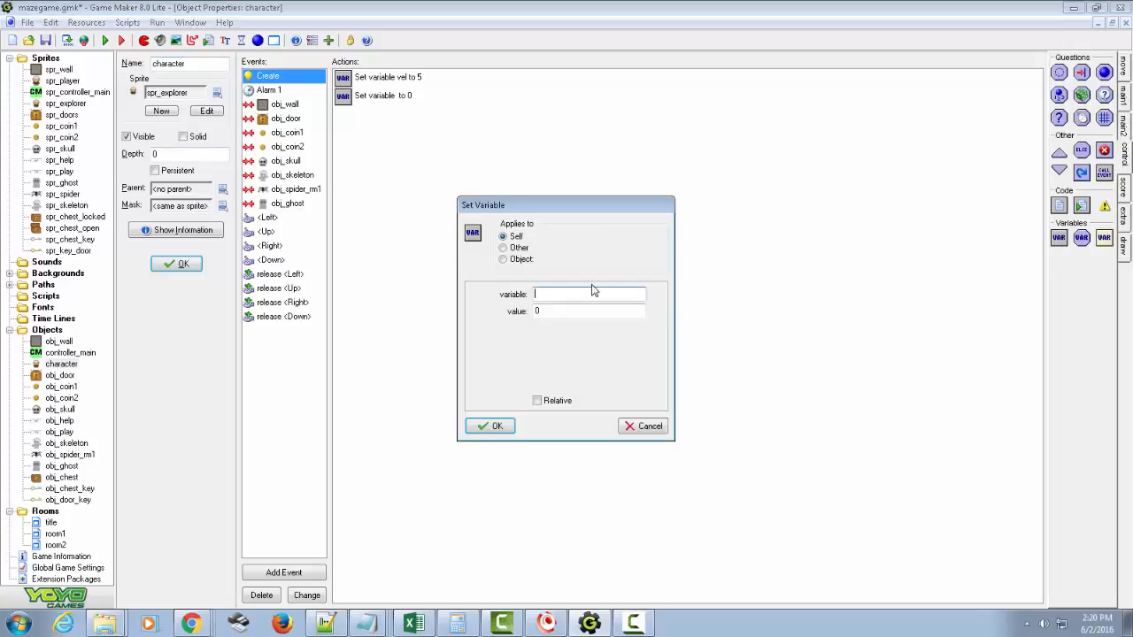
text(hasChestKey)
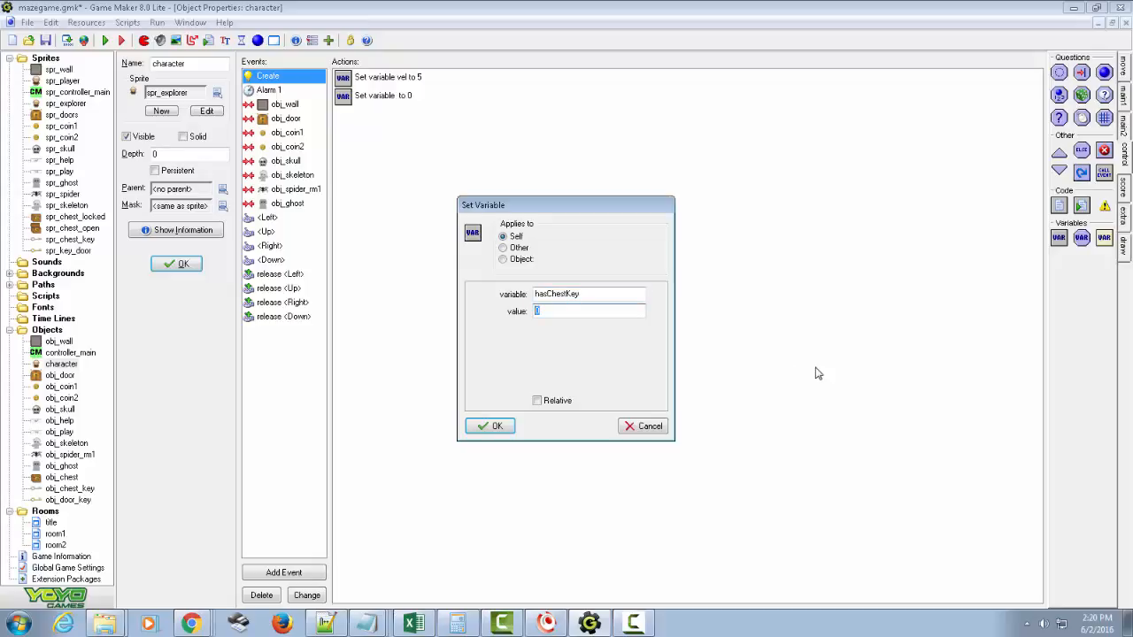
text(false)
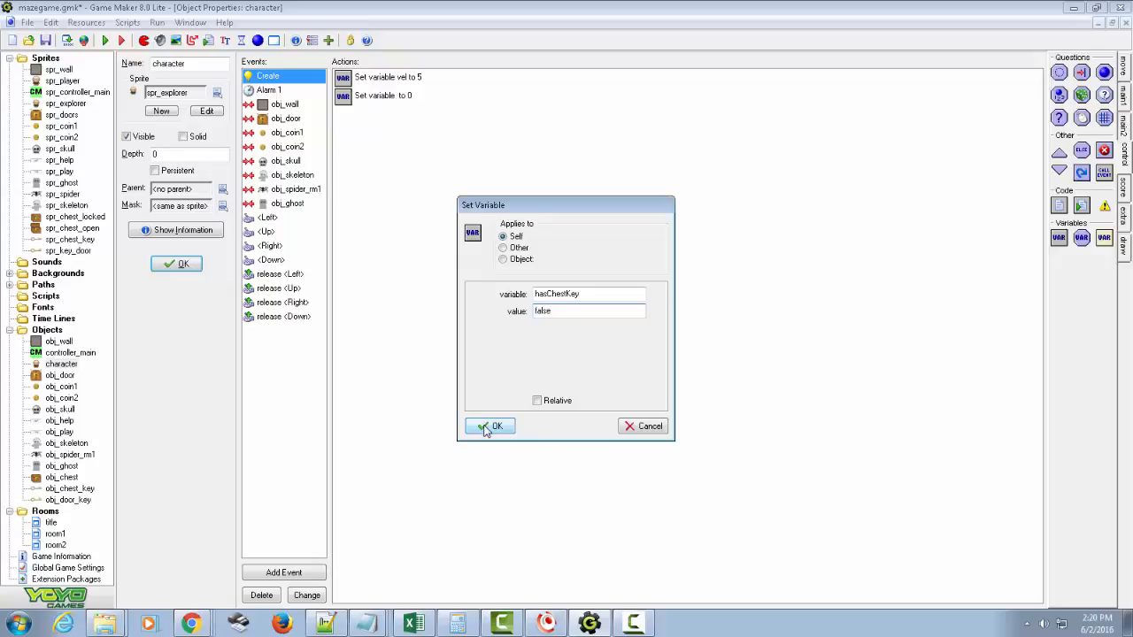
click(492, 426)
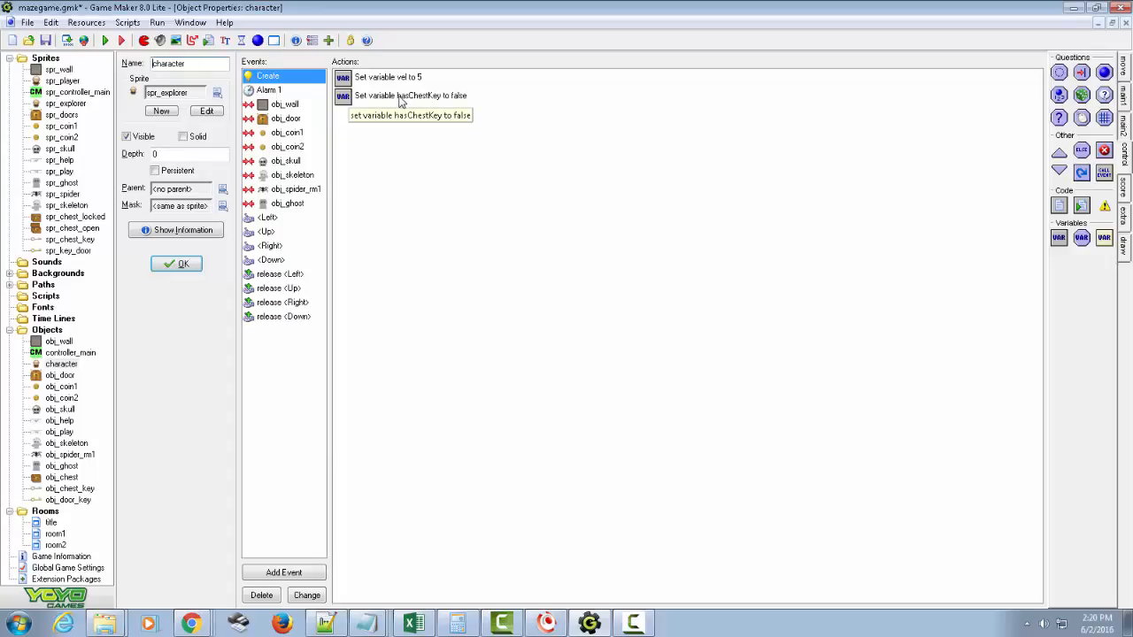
mouse_move(447, 103)
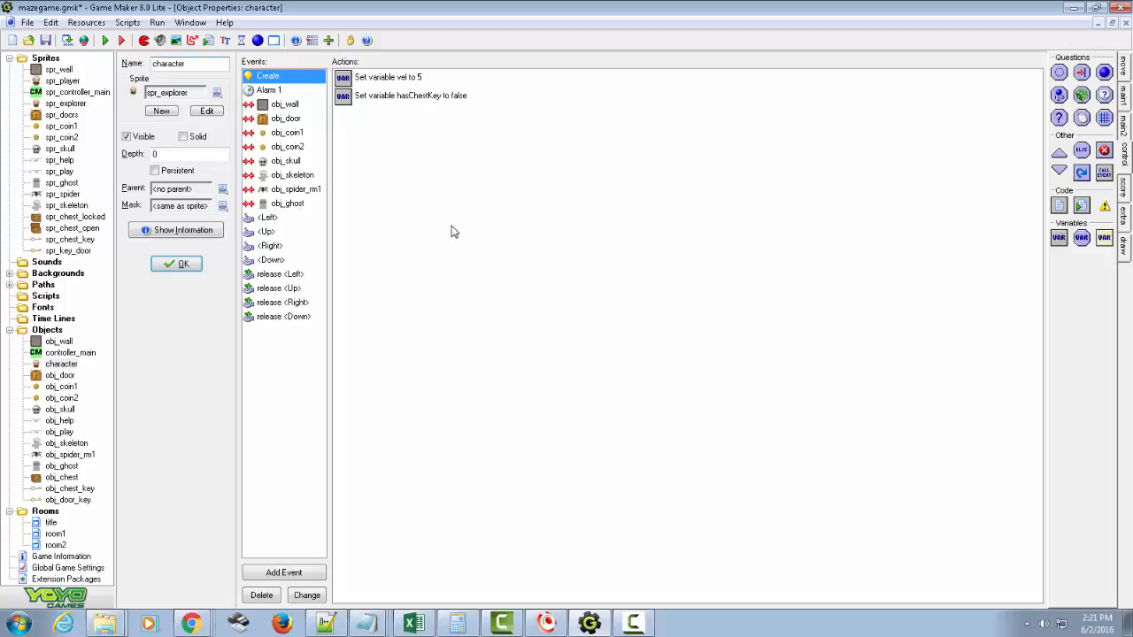
mouse_move(261, 131)
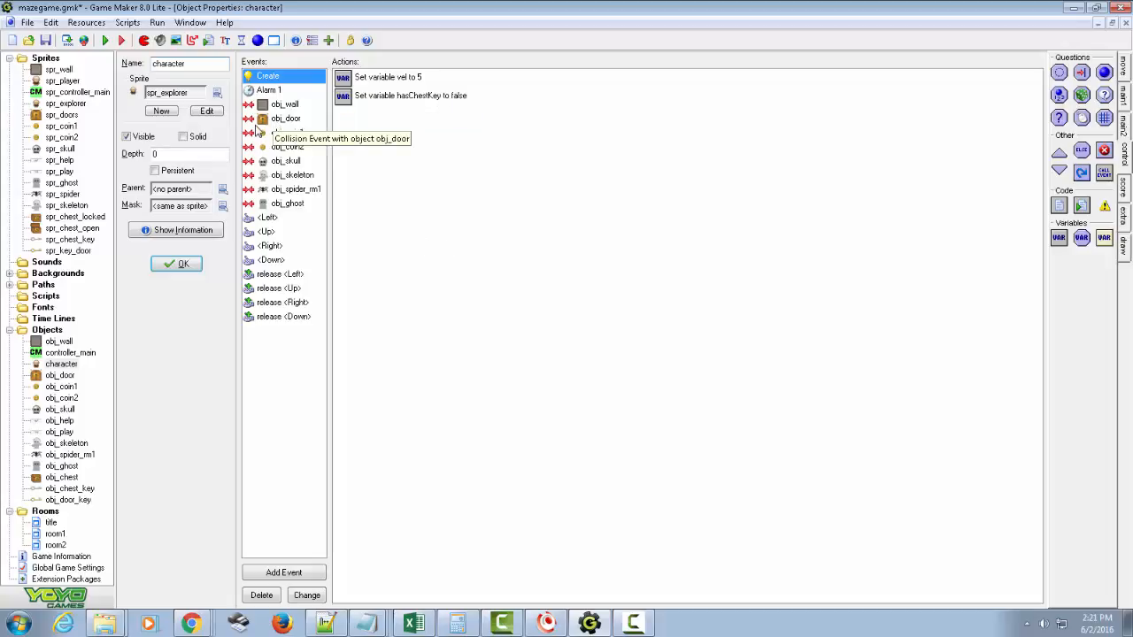
mouse_move(368, 108)
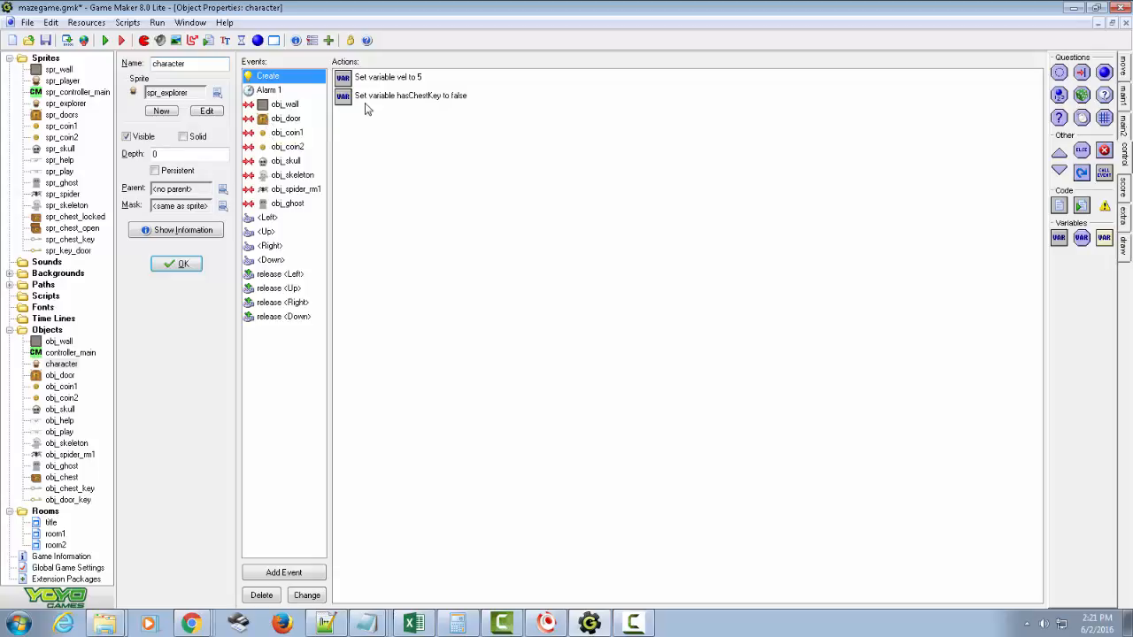
mouse_move(643, 185)
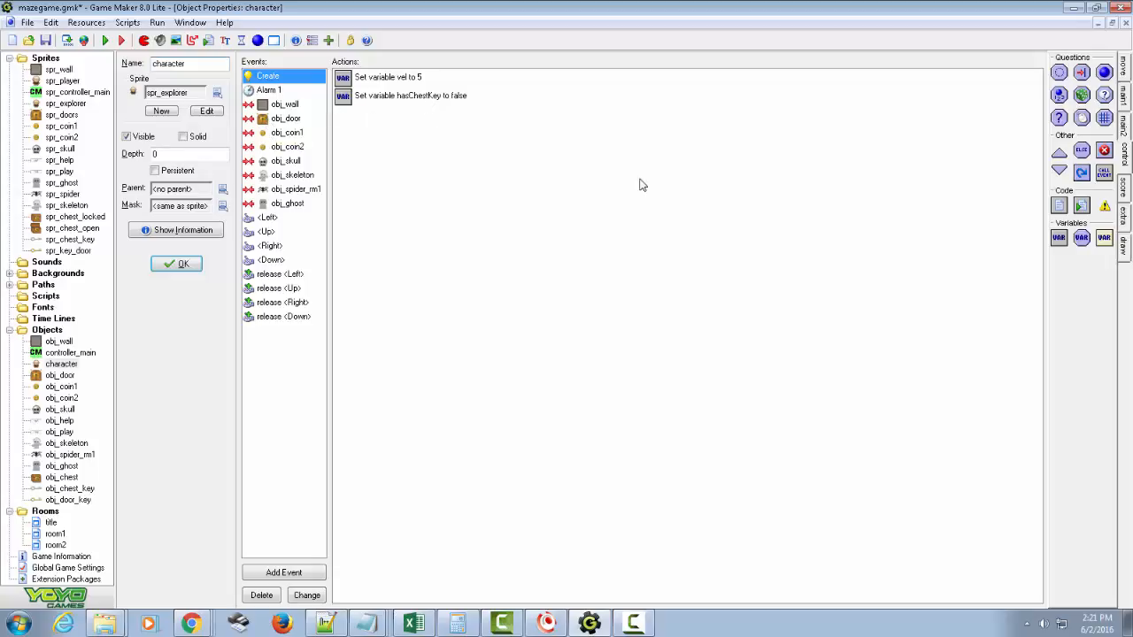
mouse_move(633, 204)
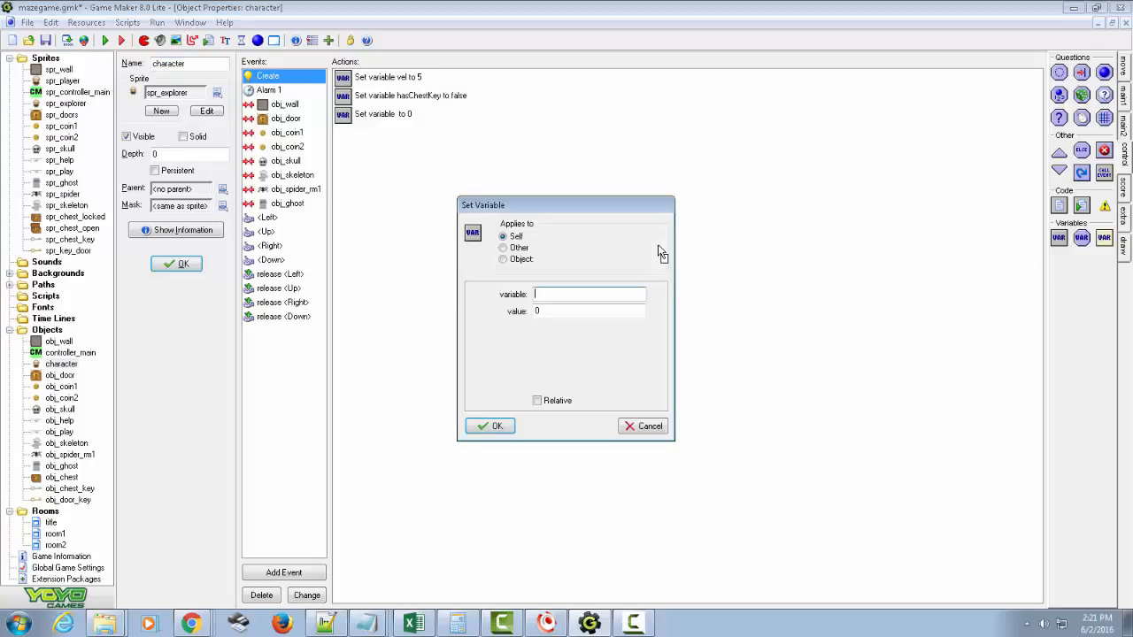
text(hasDoorKey)
click(588, 311)
text(false)
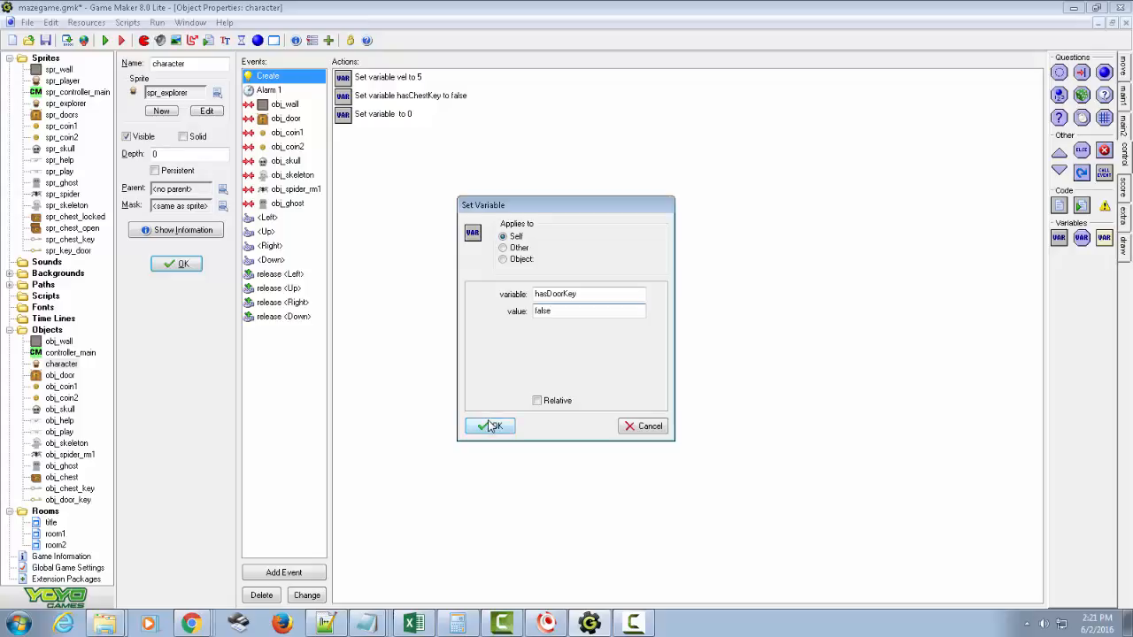
click(491, 426)
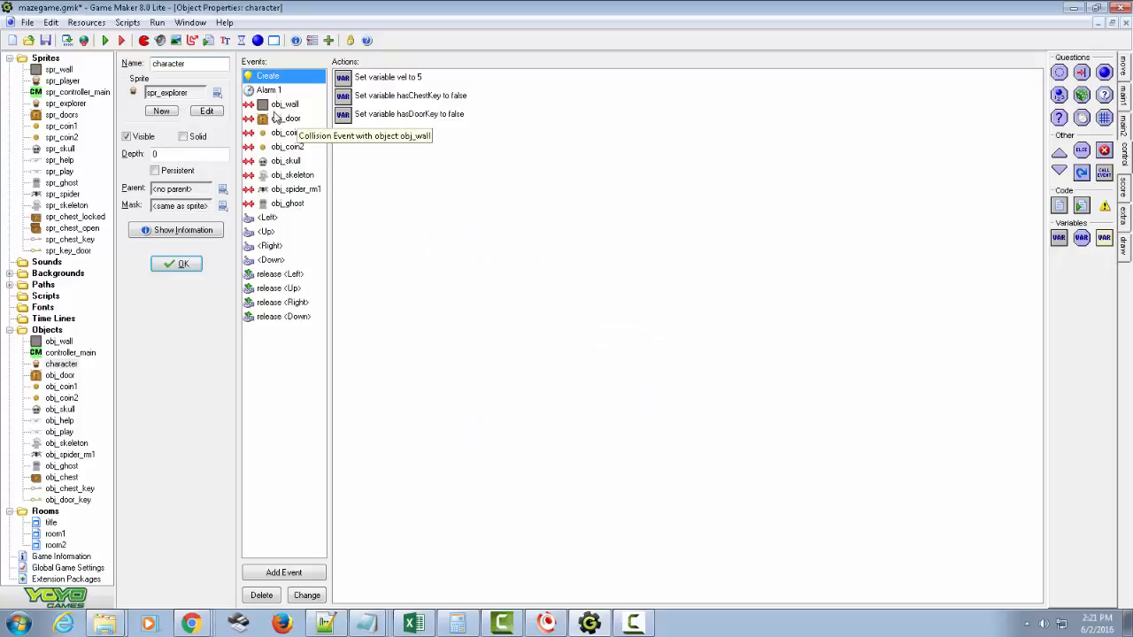
click(287, 119)
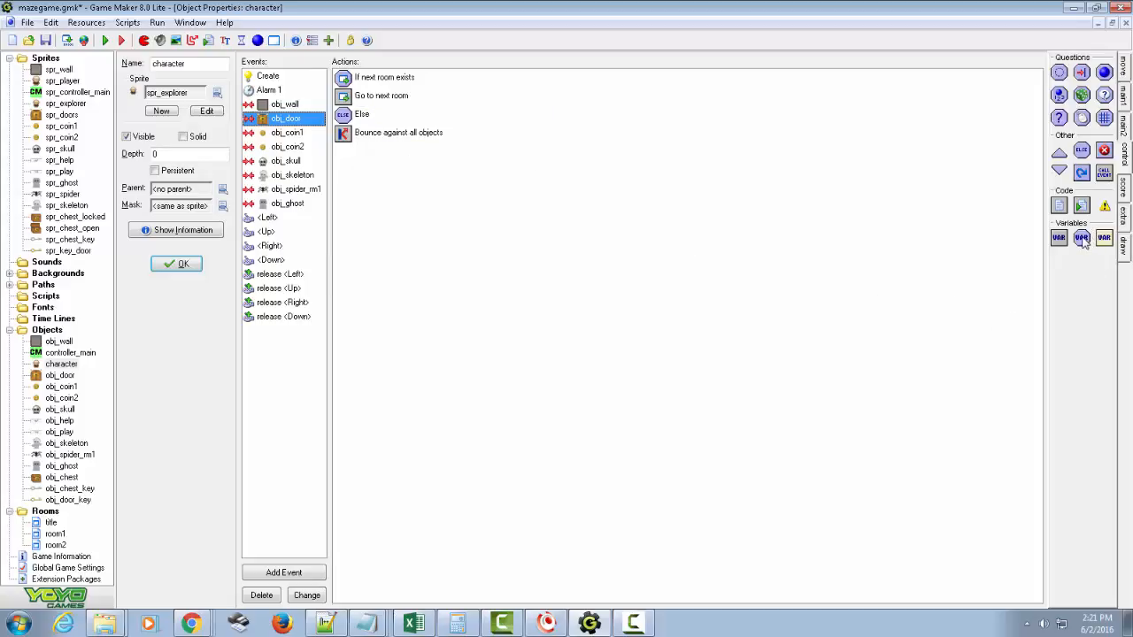
Add a hasDoorKey equals true test at the top of the door collision event.
click(1081, 237)
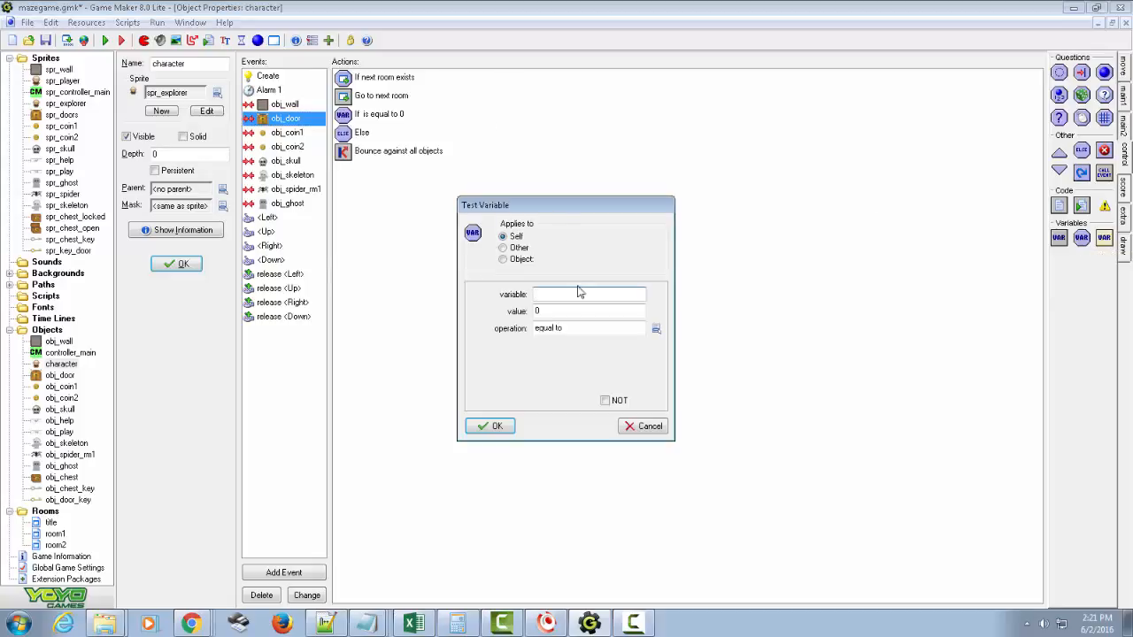
text(has)
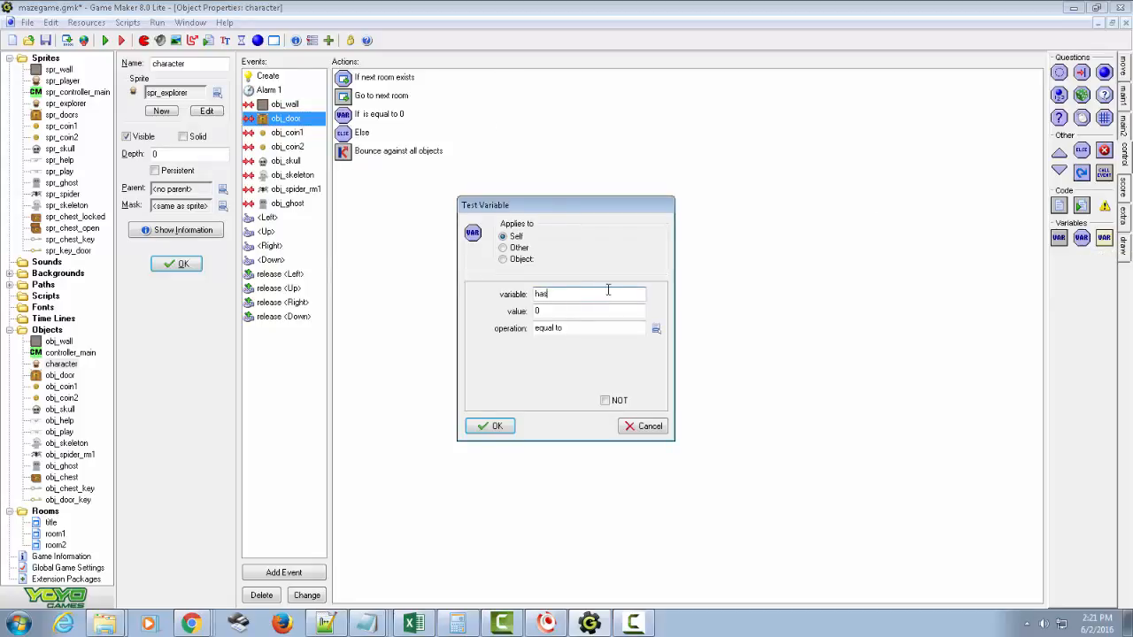
text(DoorKey)
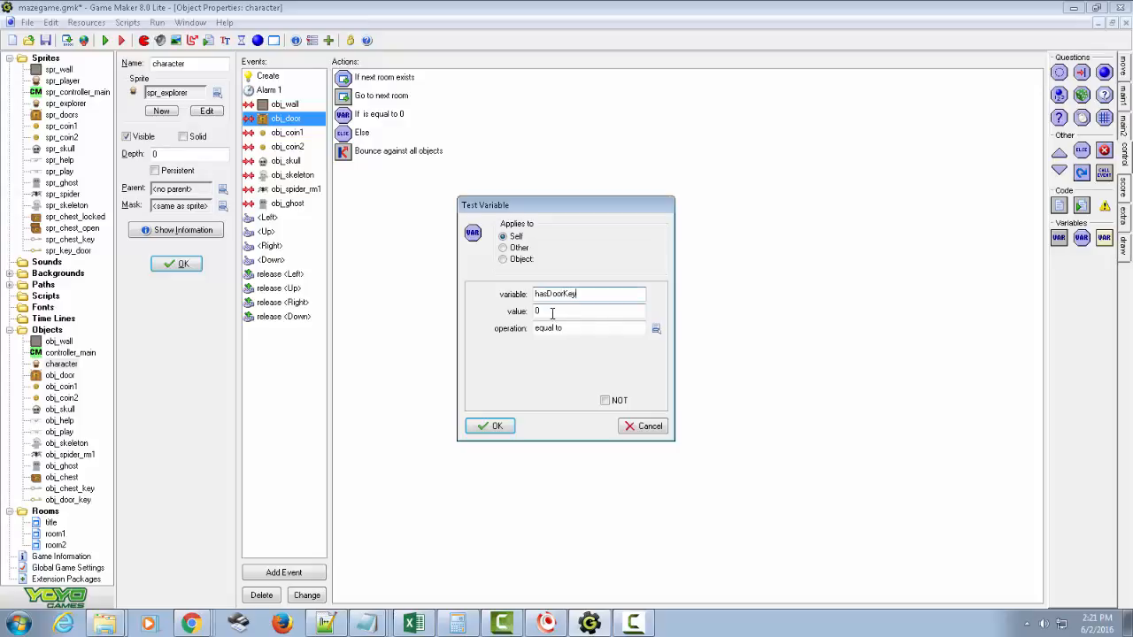
text(true)
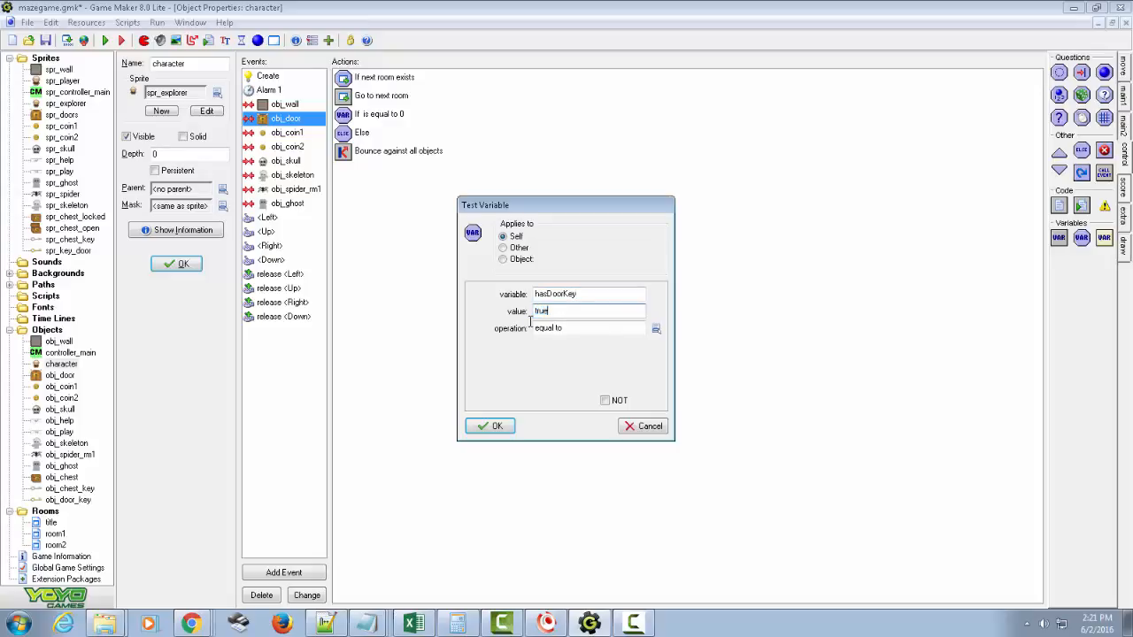
click(490, 426)
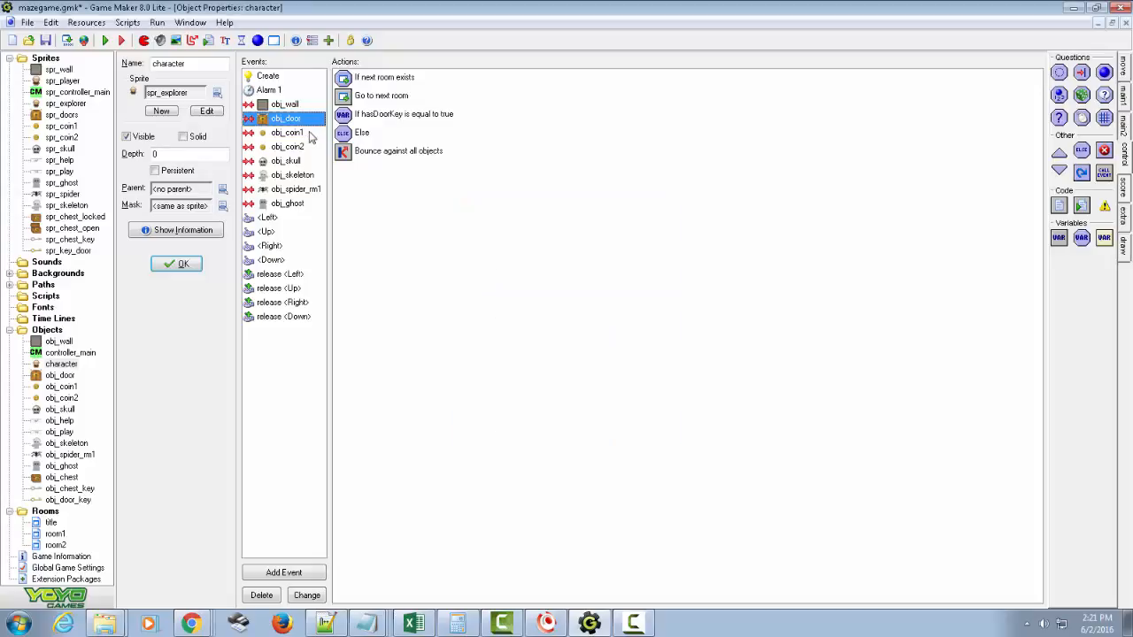
click(406, 113)
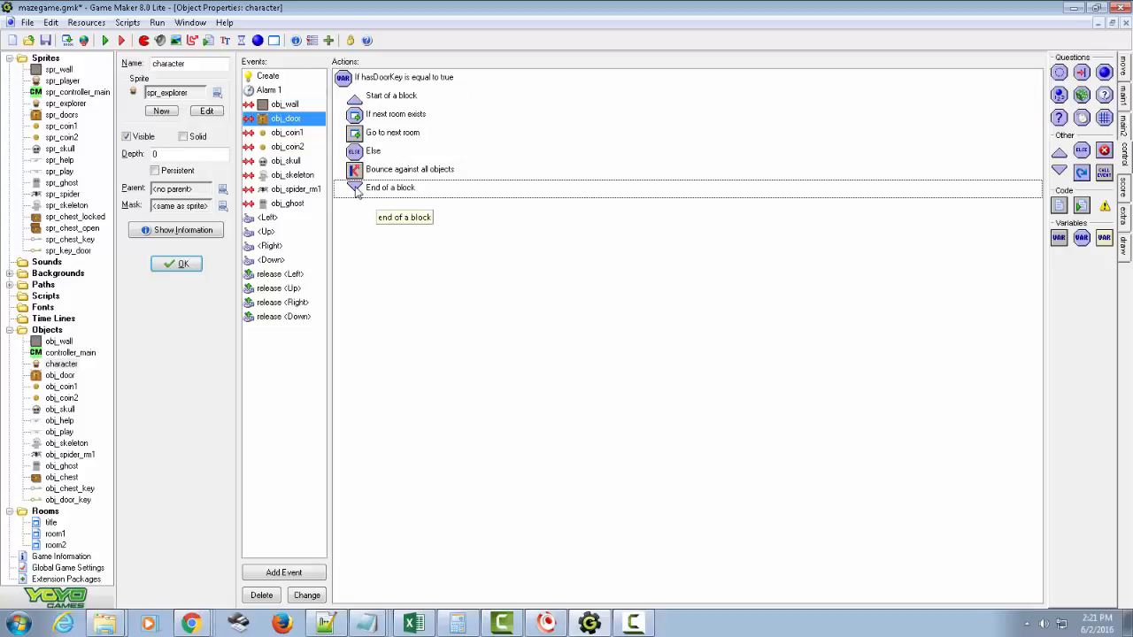
Close the door action block and paste the bounce block after Else.
click(390, 186)
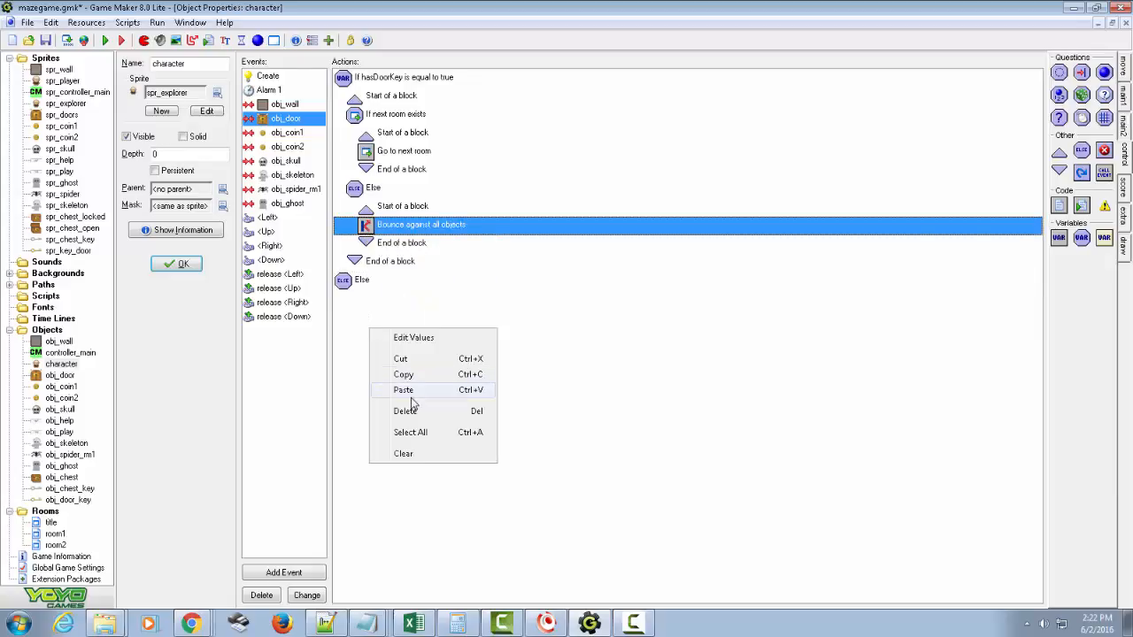
click(404, 389)
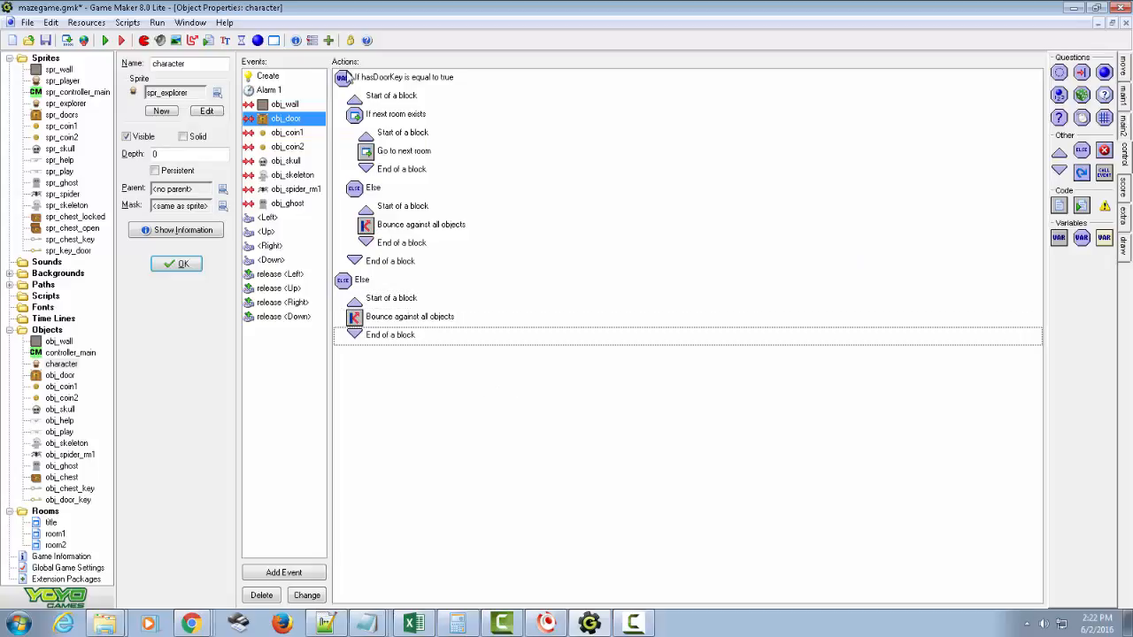
click(395, 113)
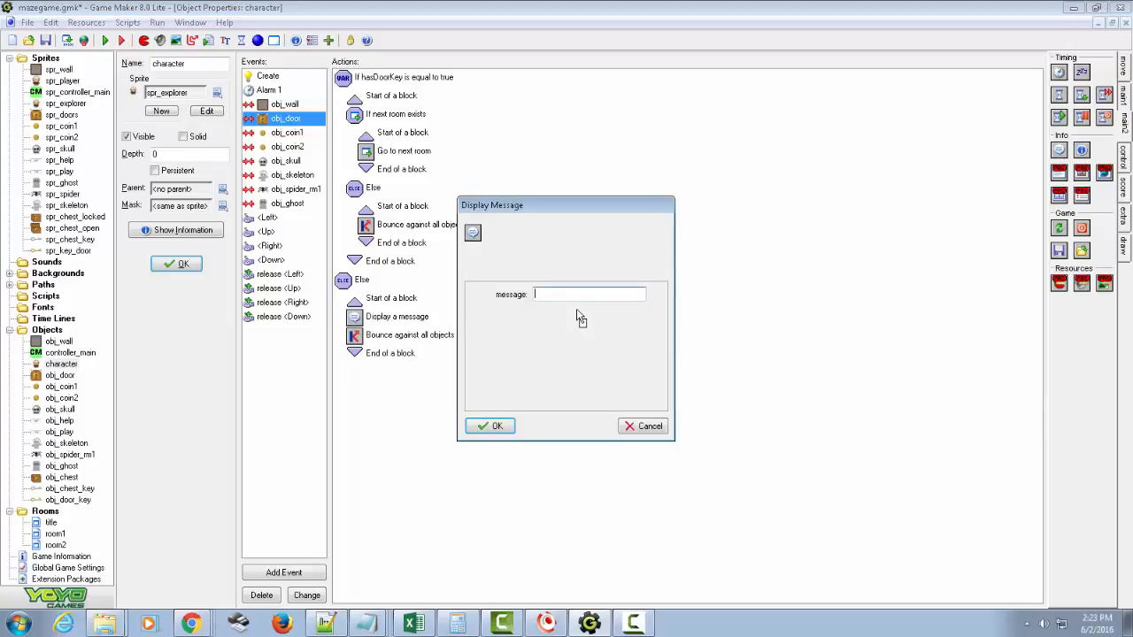
Enter the 'The door is locked… I hear…' hint about the chest key and confirm it.
text(The door is)
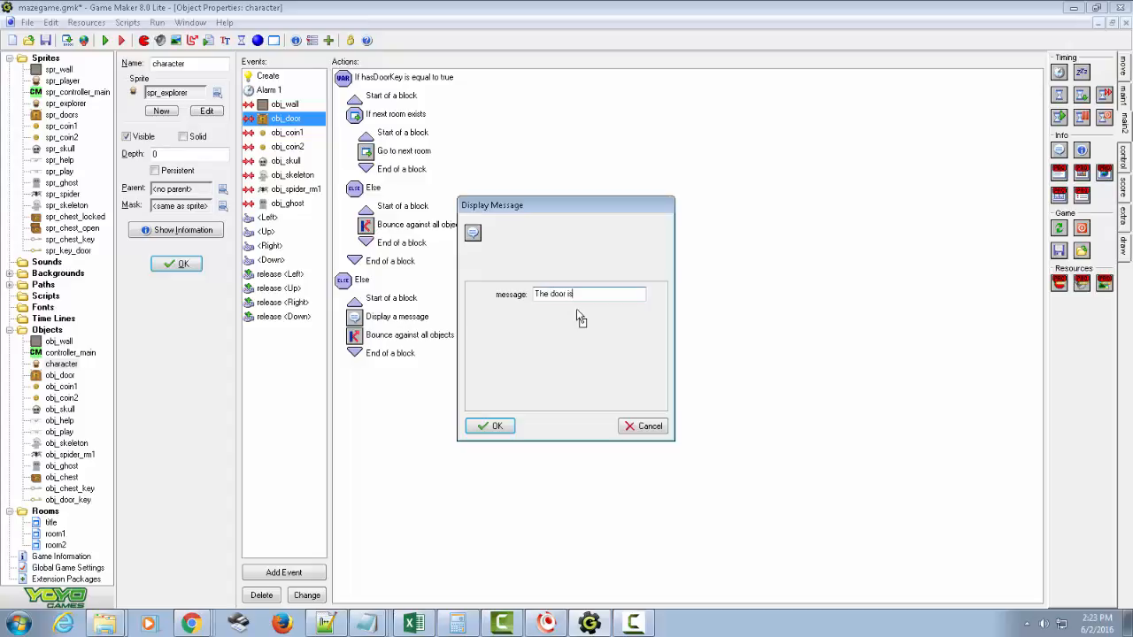
text(locked)
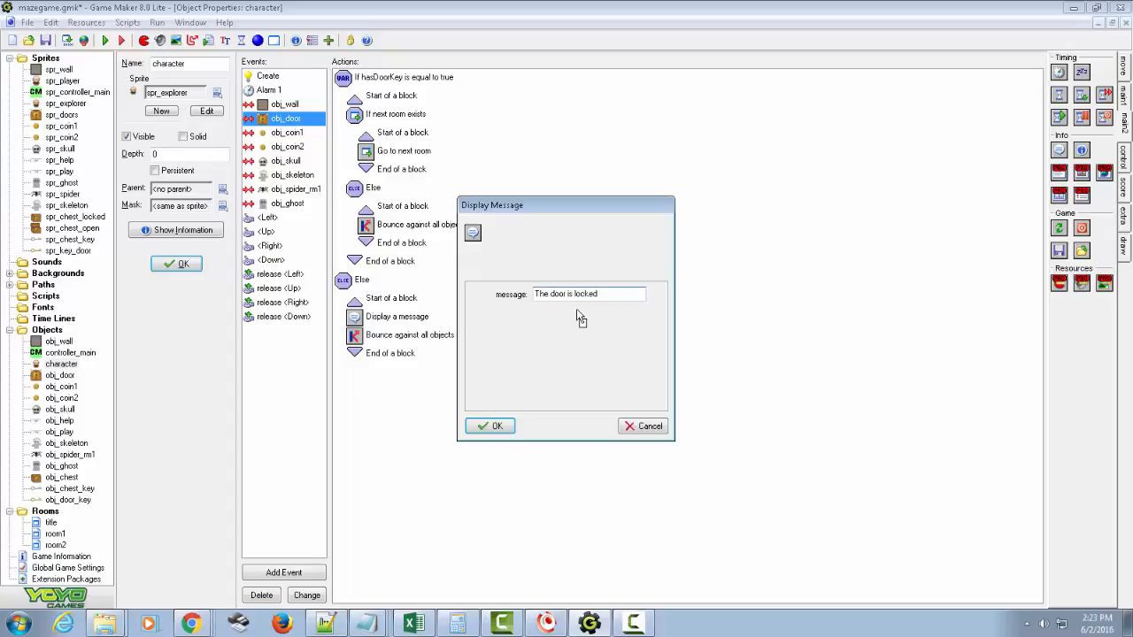
text(")
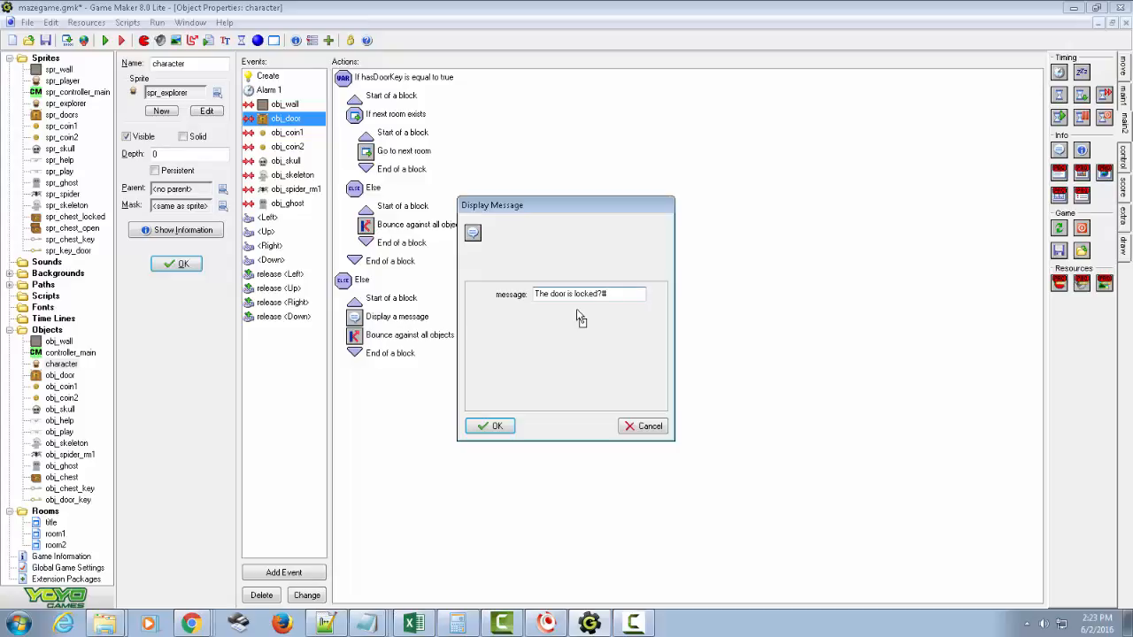
text(I hear)
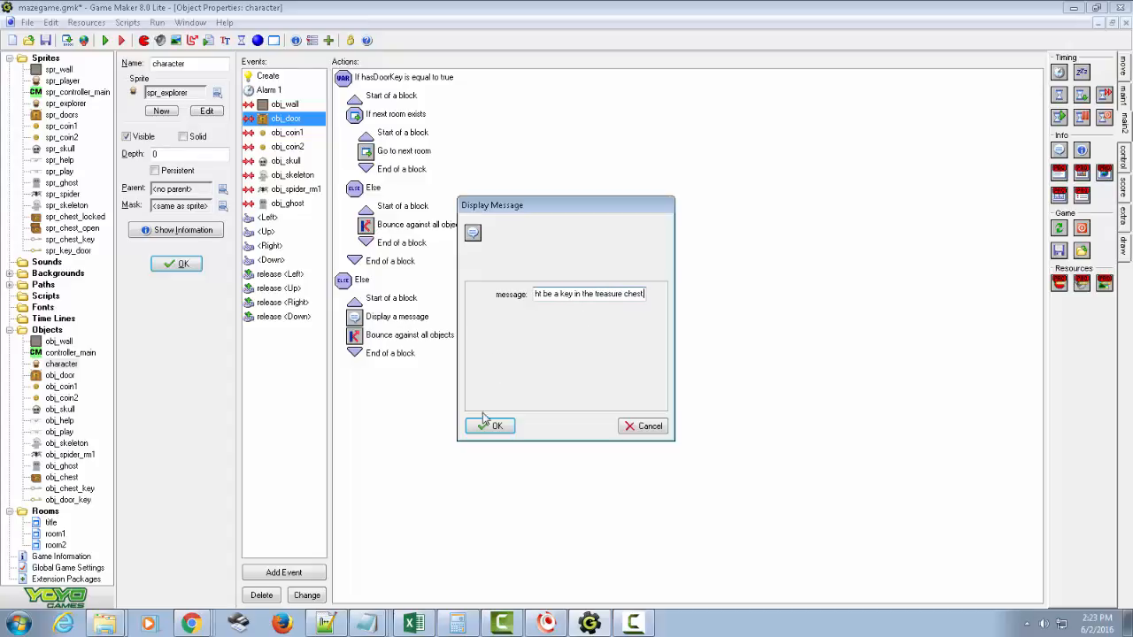
click(491, 426)
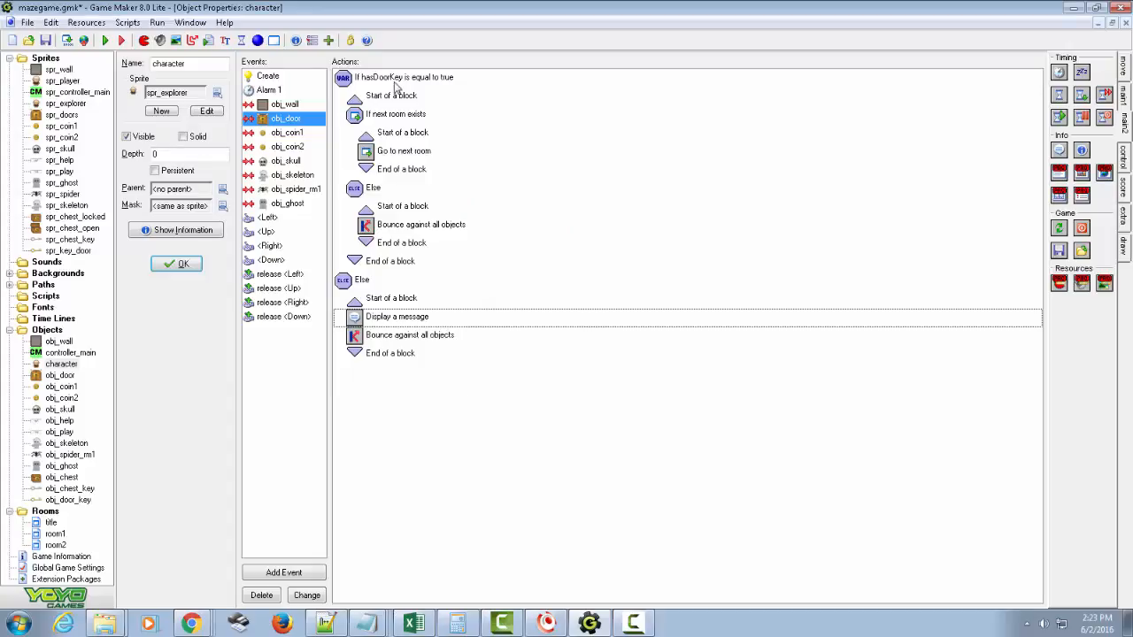
mouse_move(389, 77)
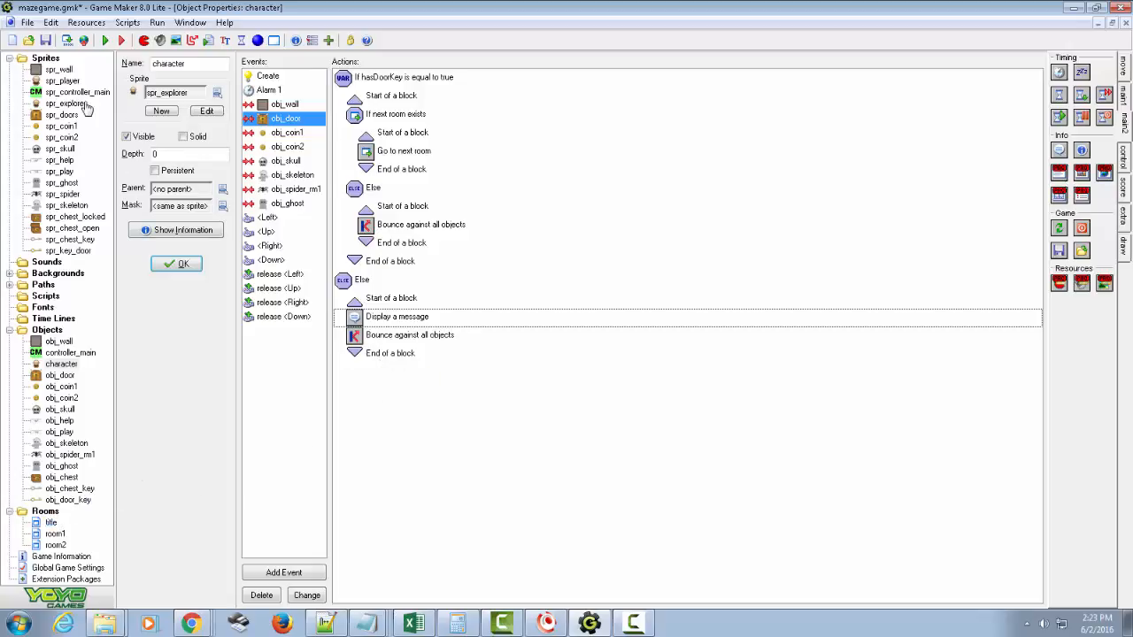
Run the game, touch the door to see the locked-door hint, dismiss it, then close the game.
click(105, 39)
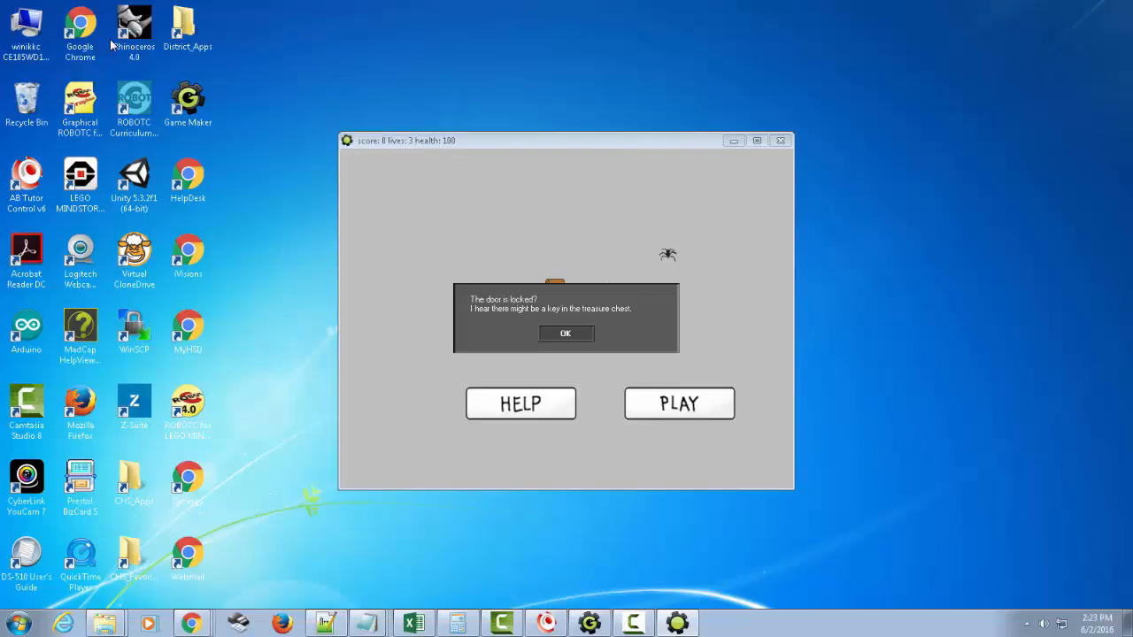
mouse_move(558, 312)
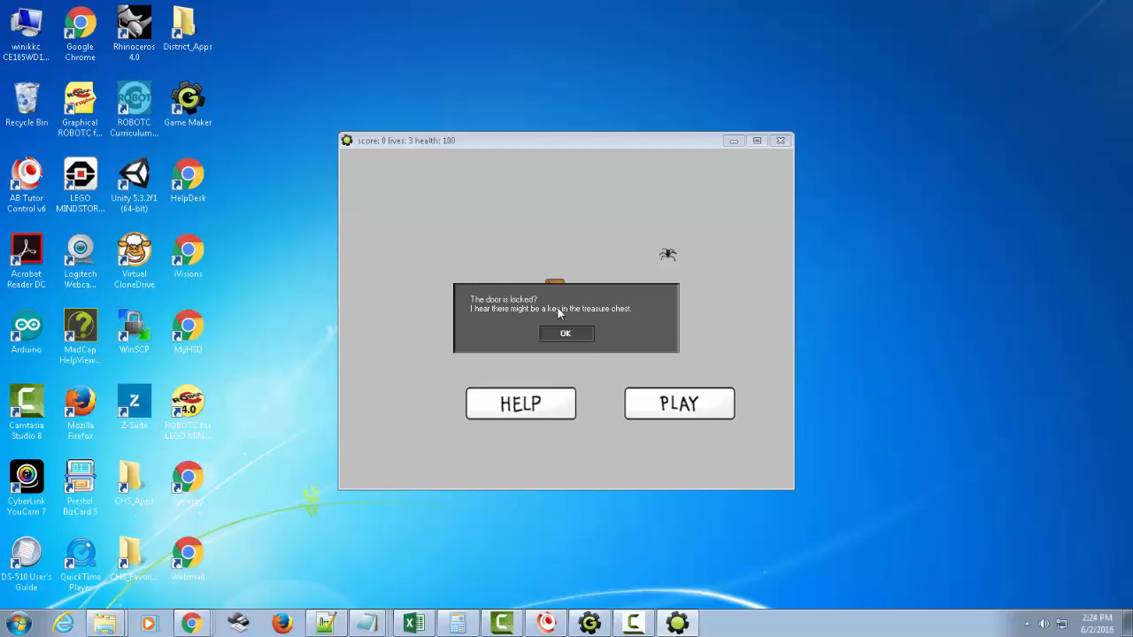
mouse_move(493, 312)
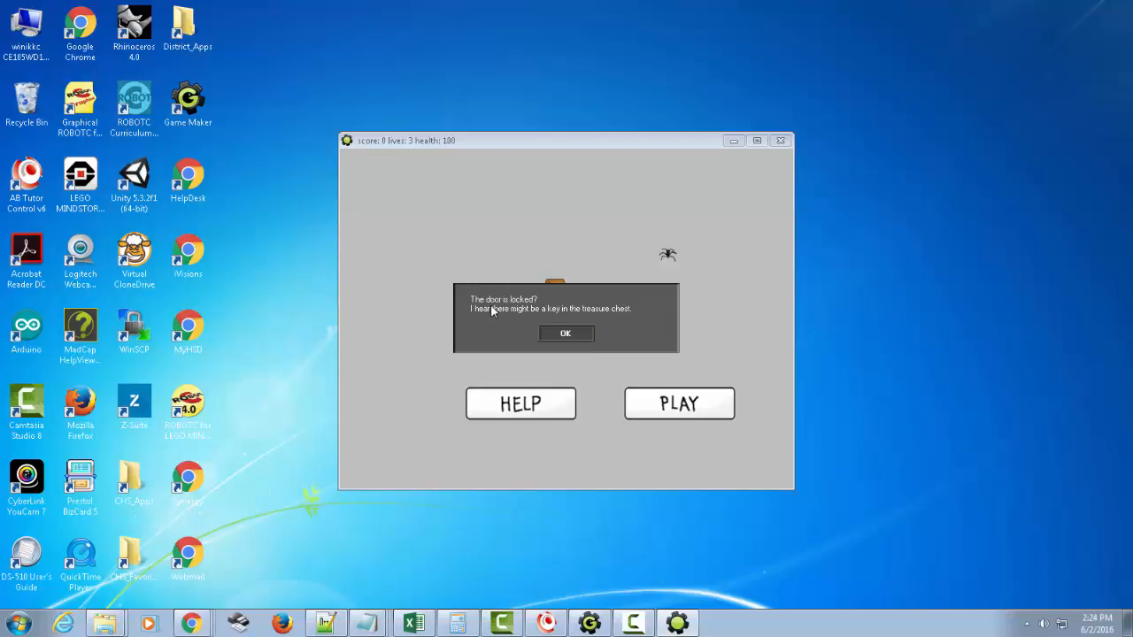
click(564, 333)
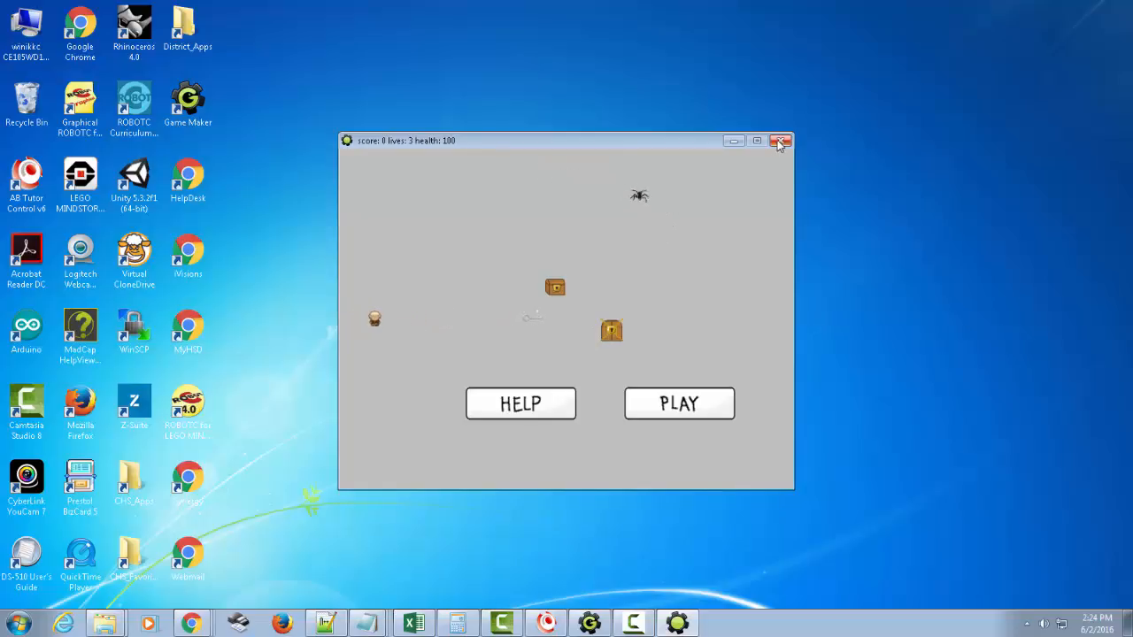
click(780, 141)
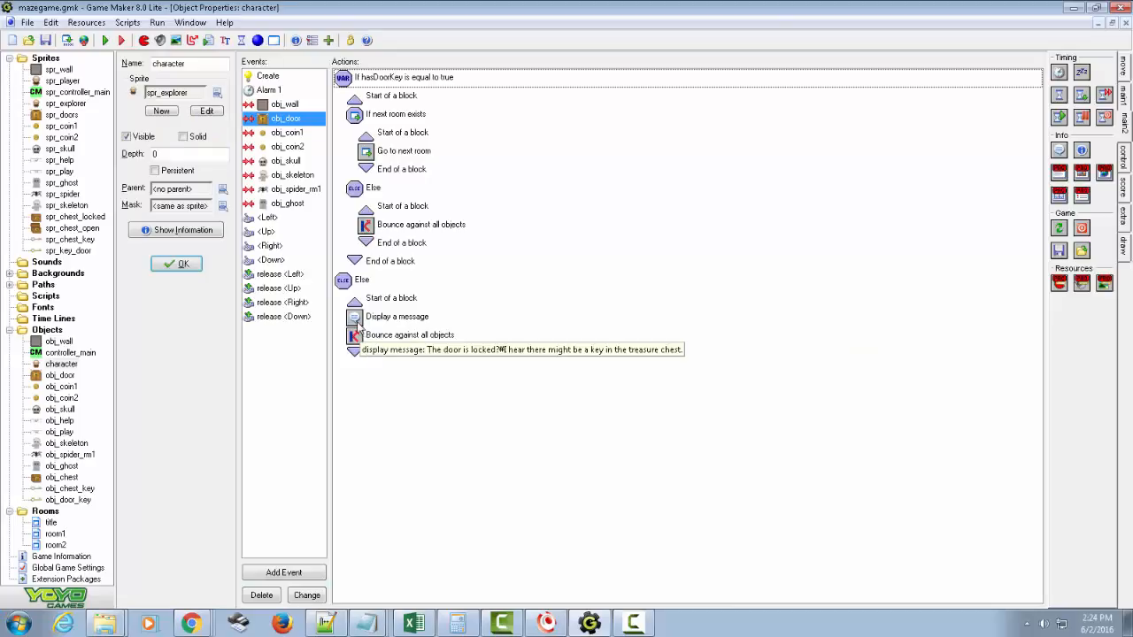
Open obj_chest_key's properties from the Objects tree.
double_click(397, 316)
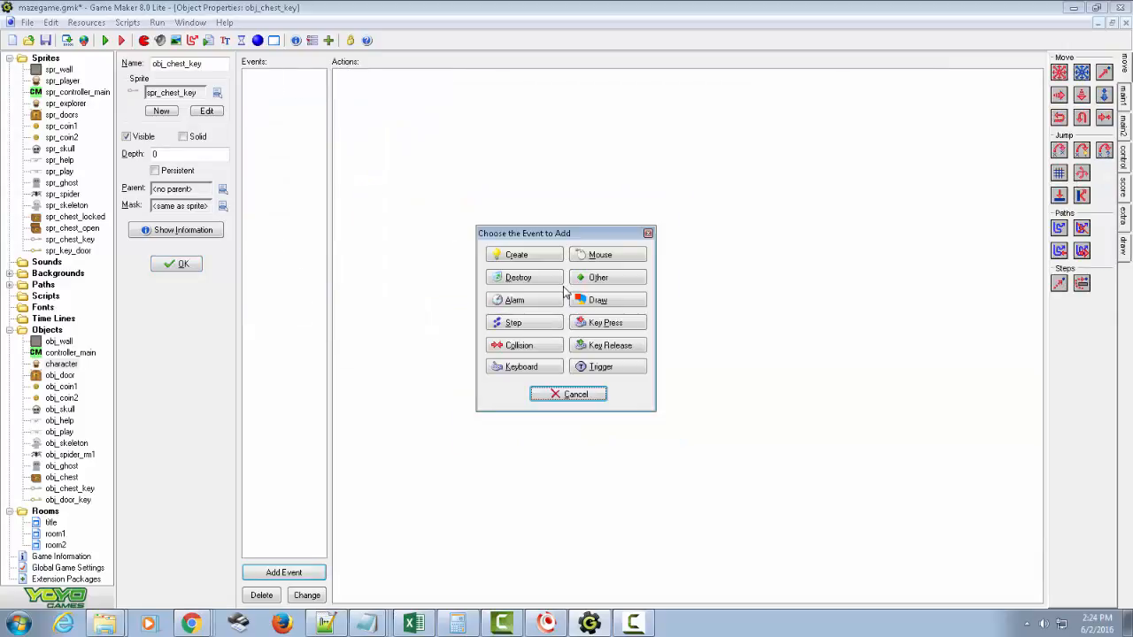
Reopen the character's door-collision Display Message action and close it unchanged.
click(568, 394)
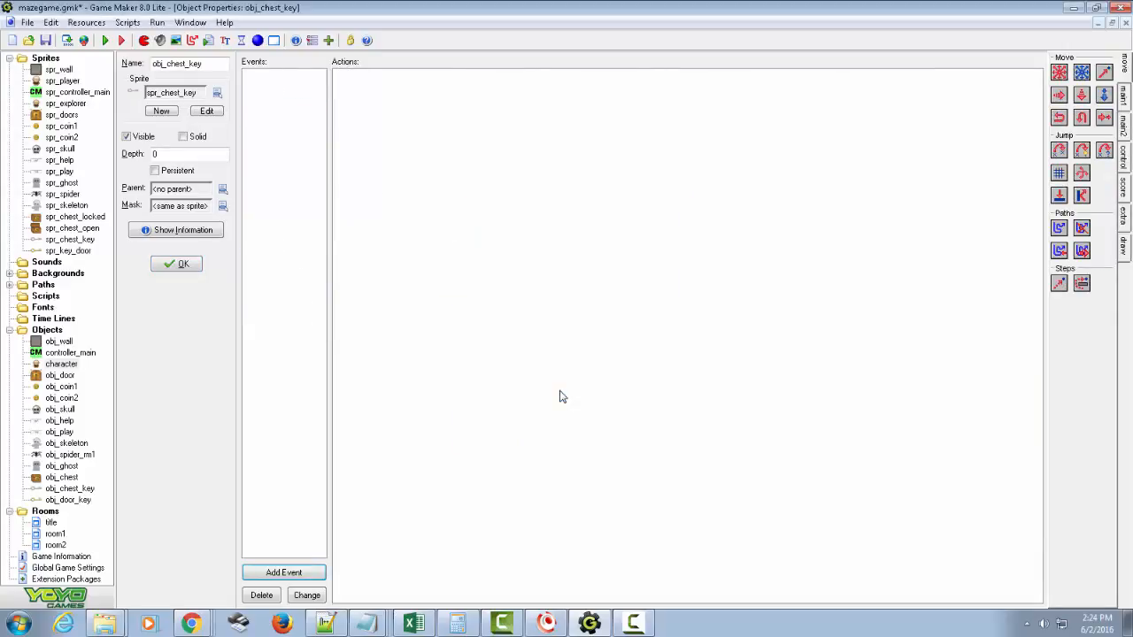
mouse_move(61, 364)
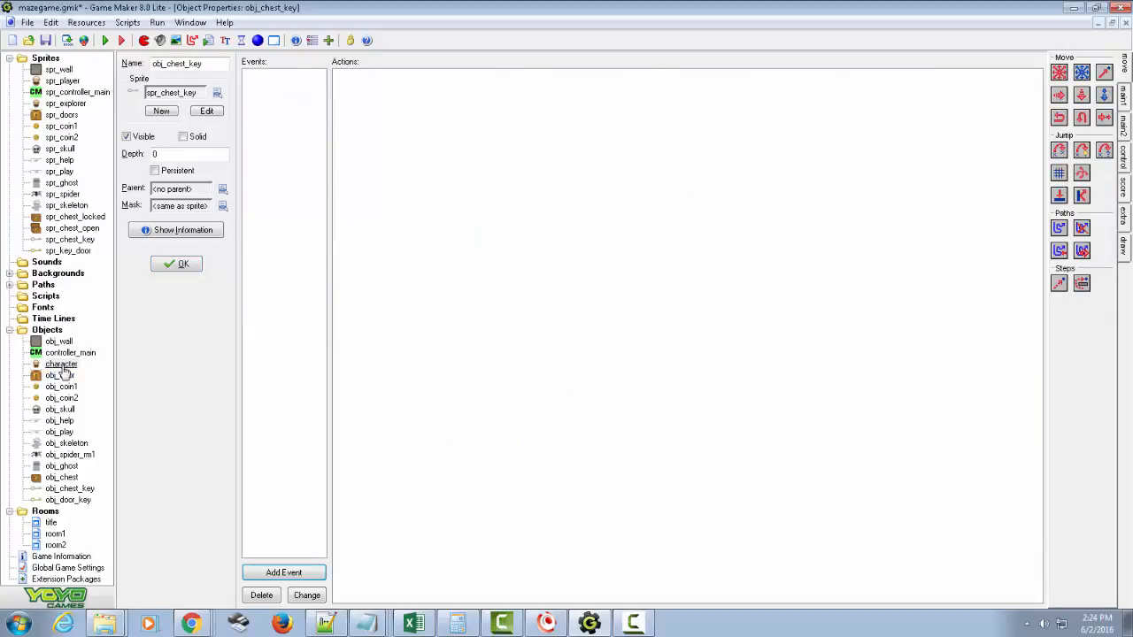
click(61, 363)
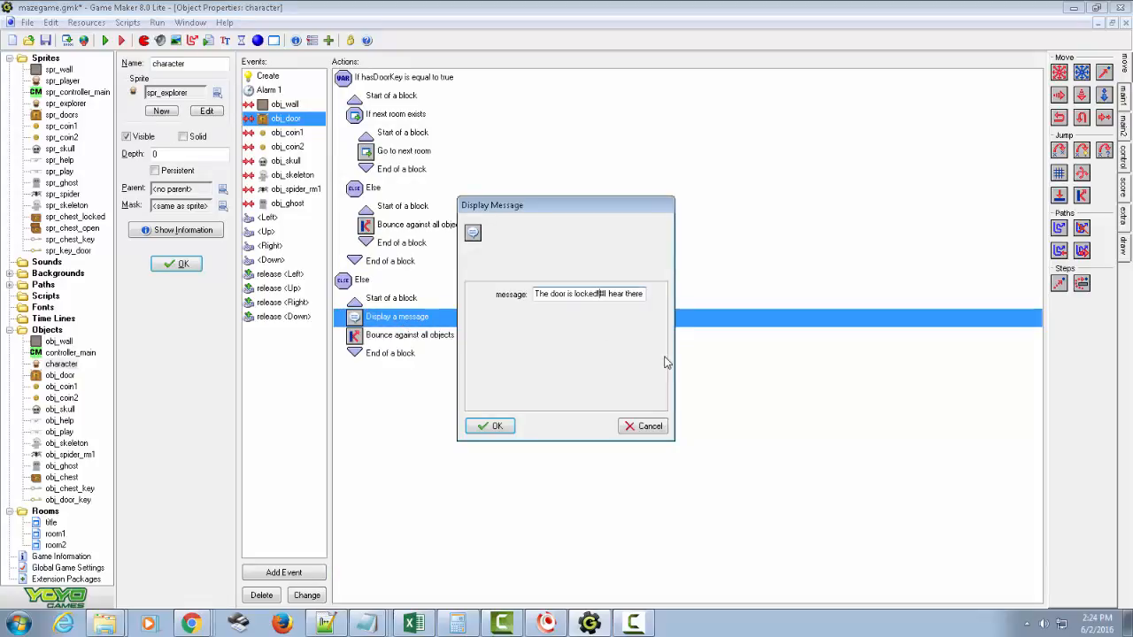
click(490, 425)
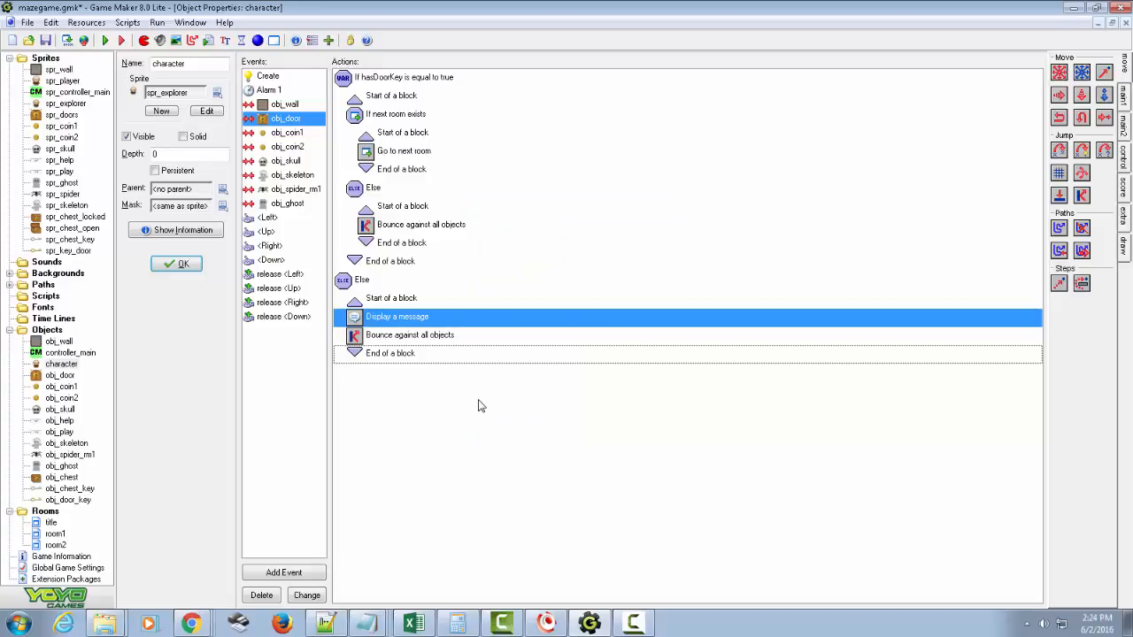
mouse_move(417, 106)
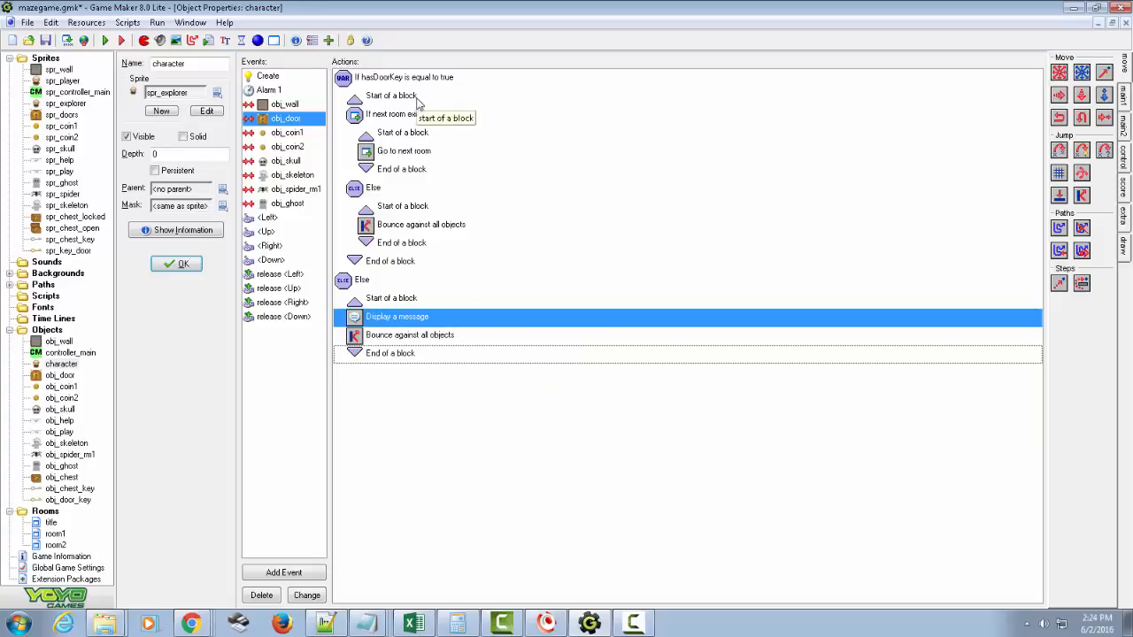
mouse_move(301, 119)
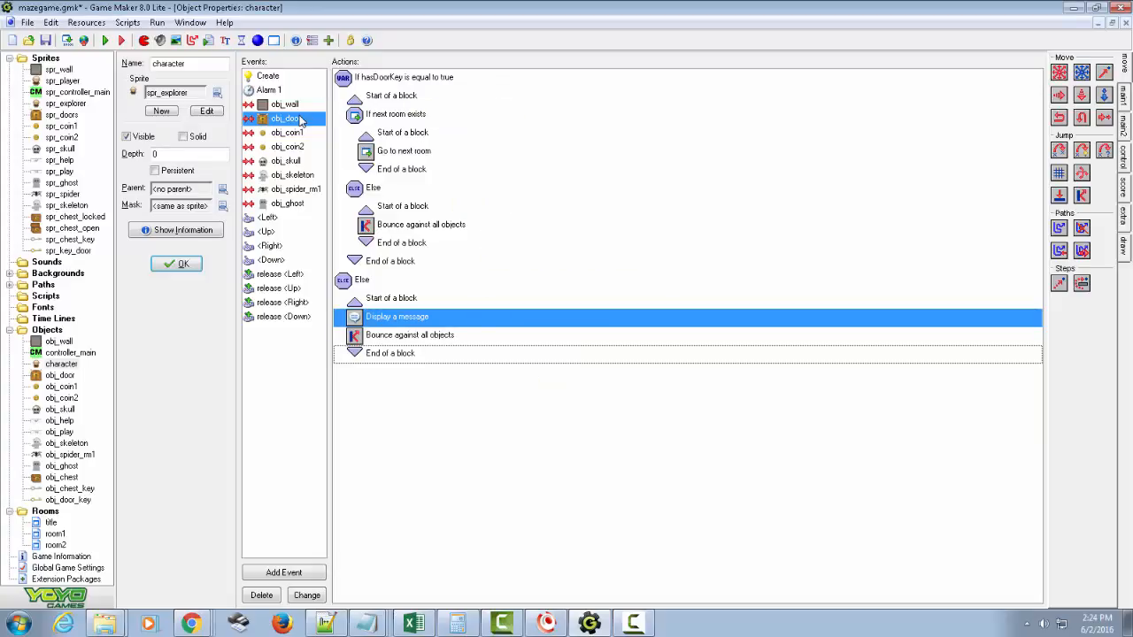
mouse_move(287, 118)
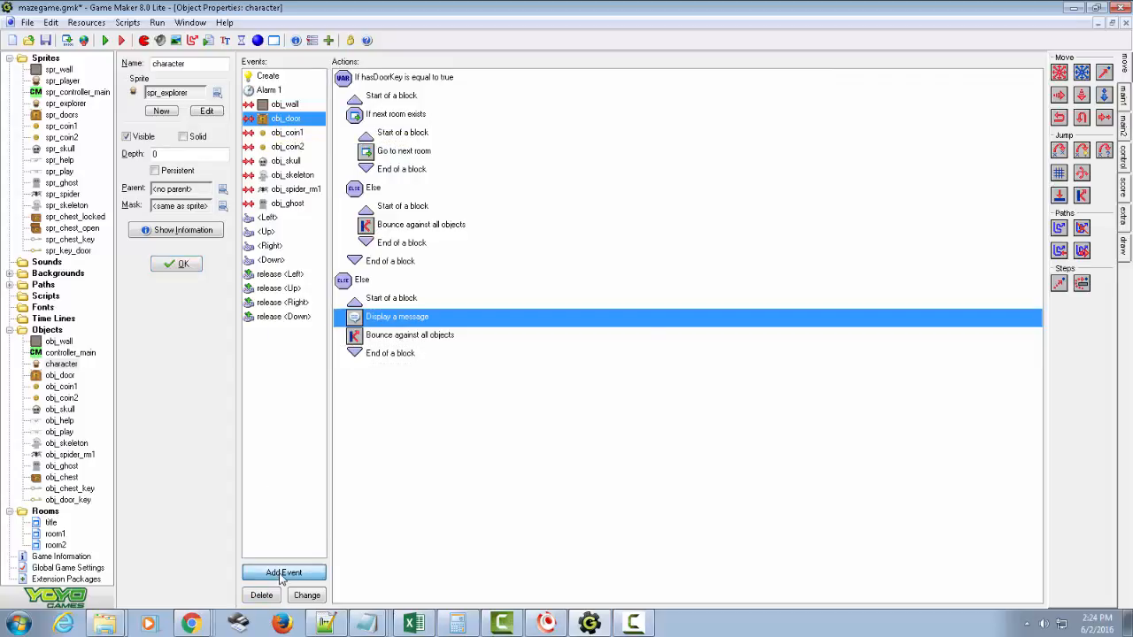
Add an obj_chest collision event to the character that tests hasChestKey equals true.
click(283, 571)
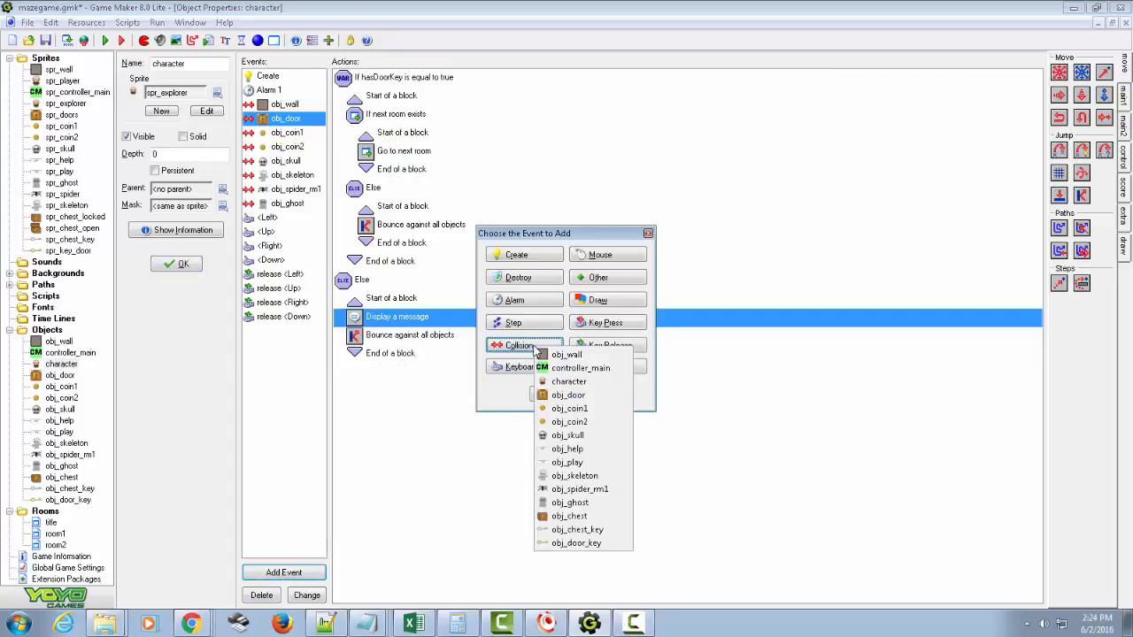
click(569, 517)
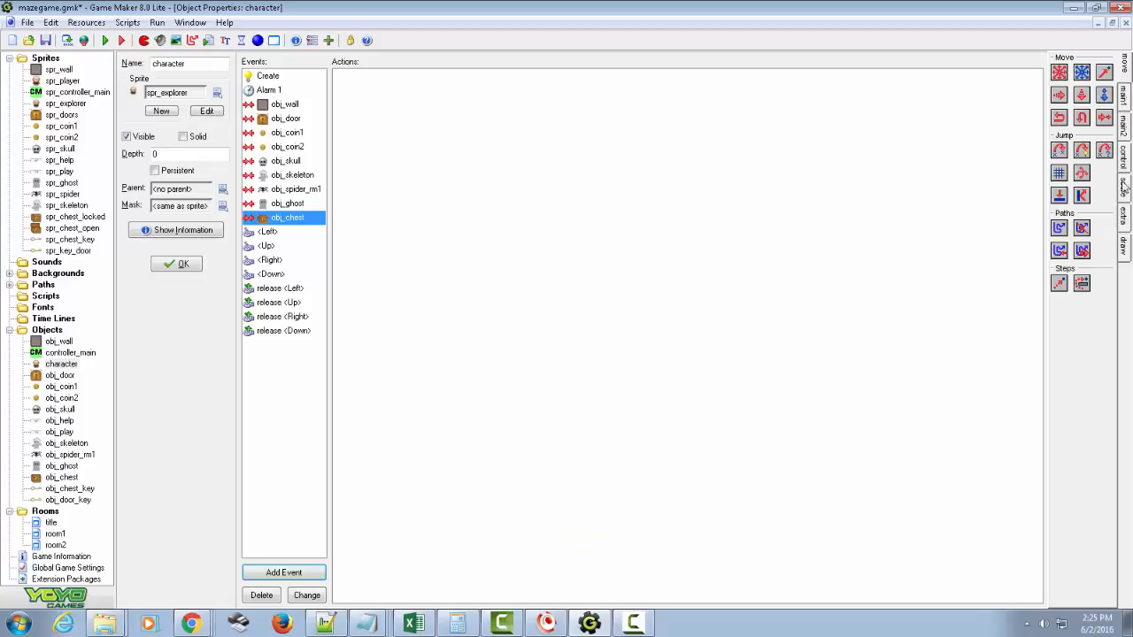
click(267, 76)
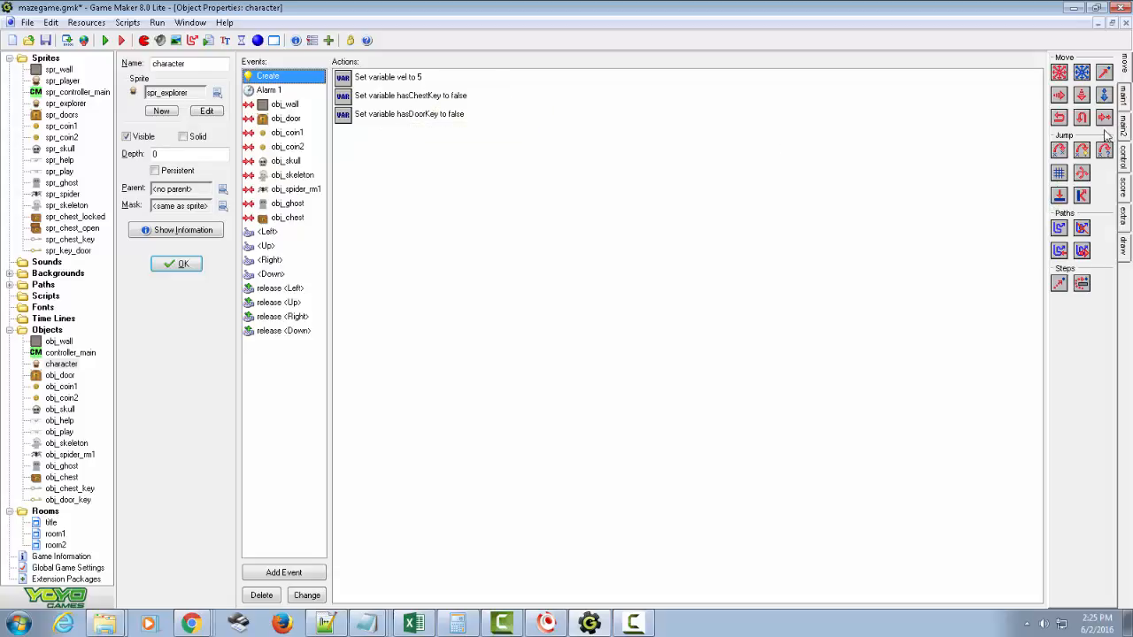
click(1124, 177)
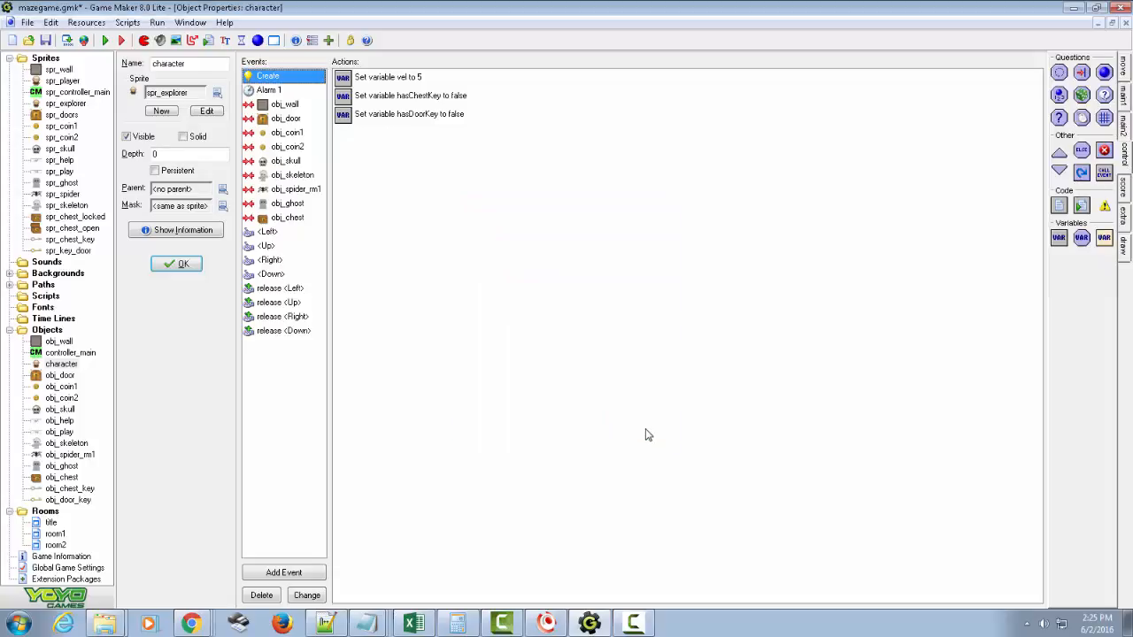
click(288, 217)
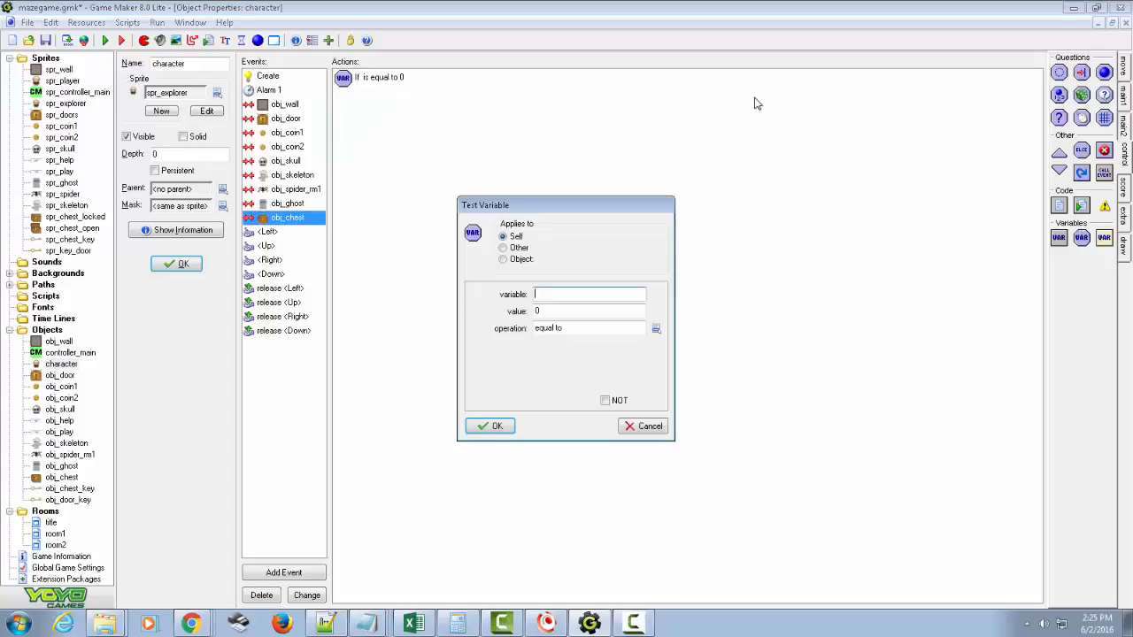
text(hasChes)
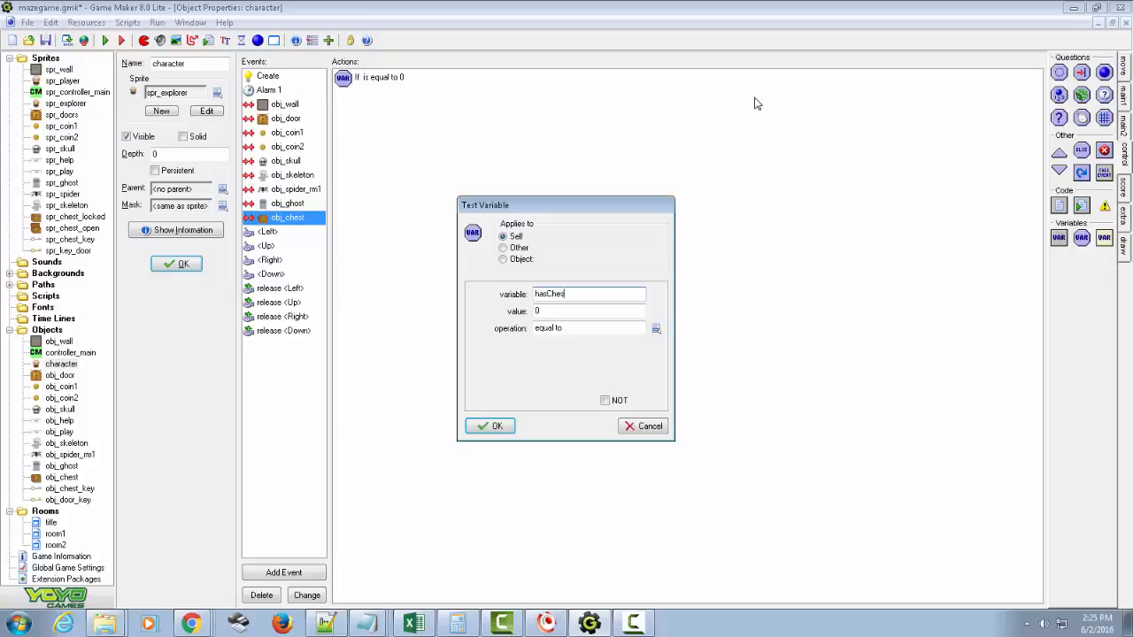
text(tKey)
click(589, 310)
text(true)
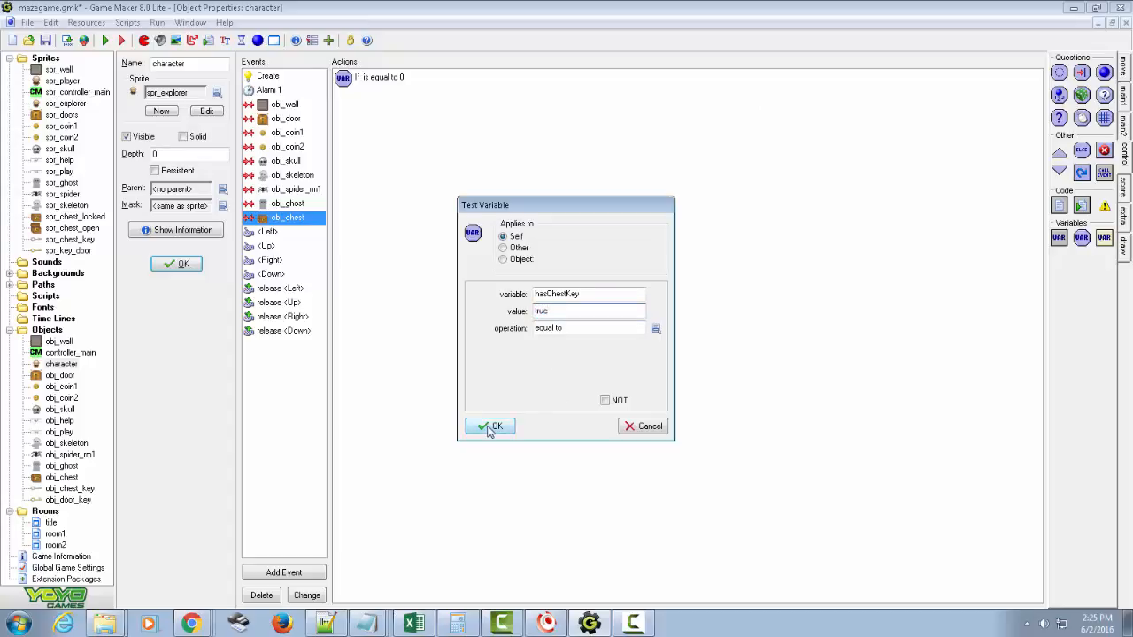
click(491, 427)
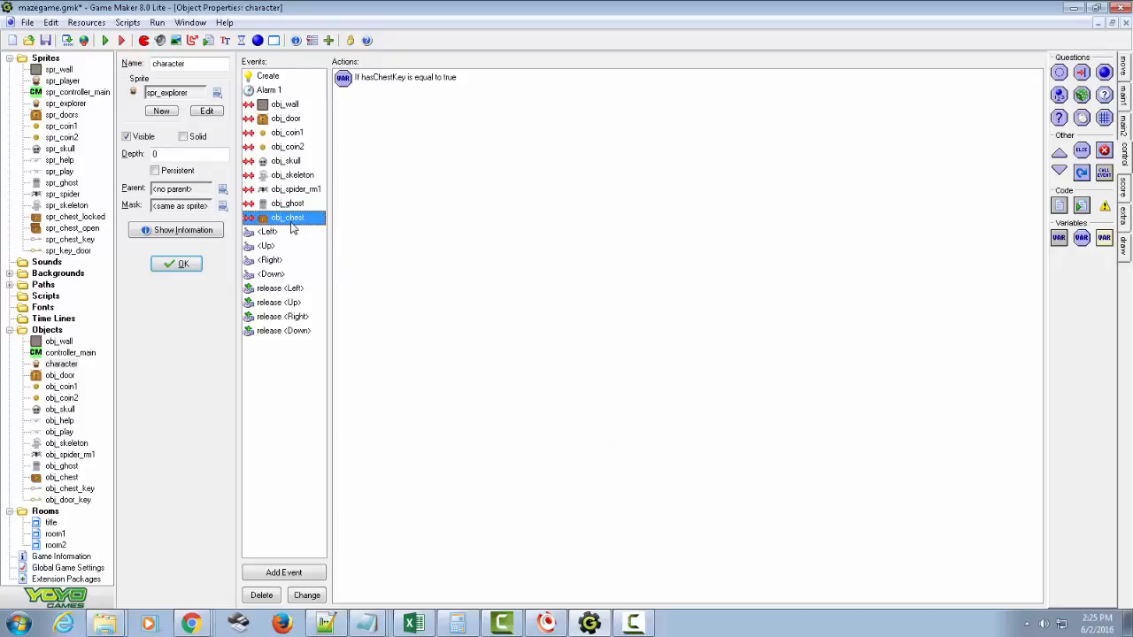
mouse_move(285, 217)
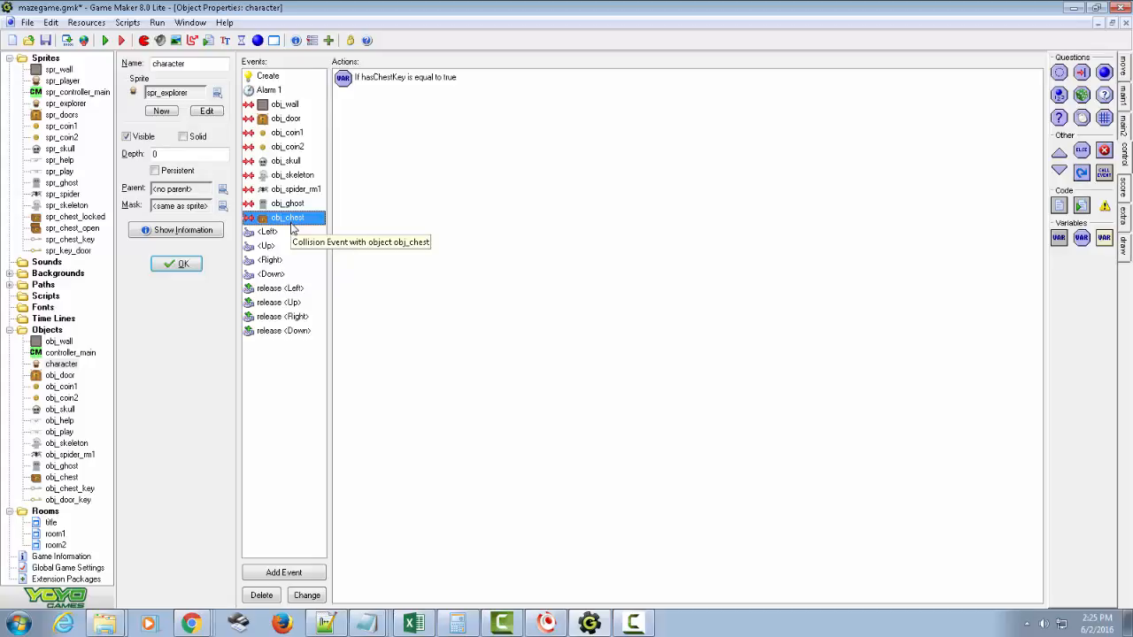
mouse_move(538, 185)
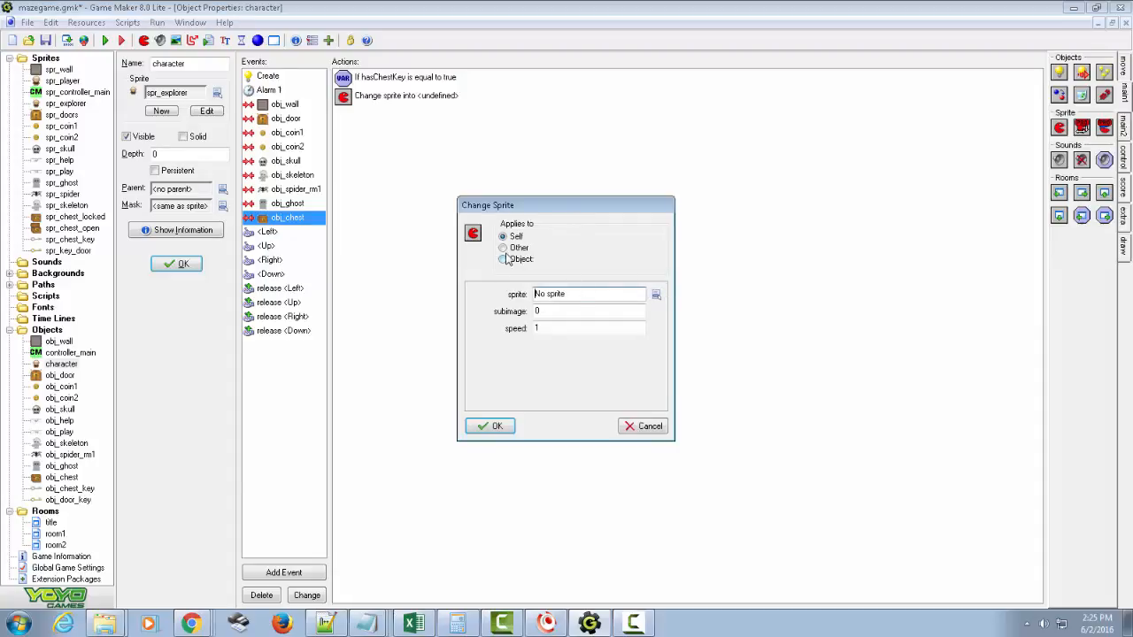
Change the other object's sprite to spr_chest_open when the key is held.
click(503, 247)
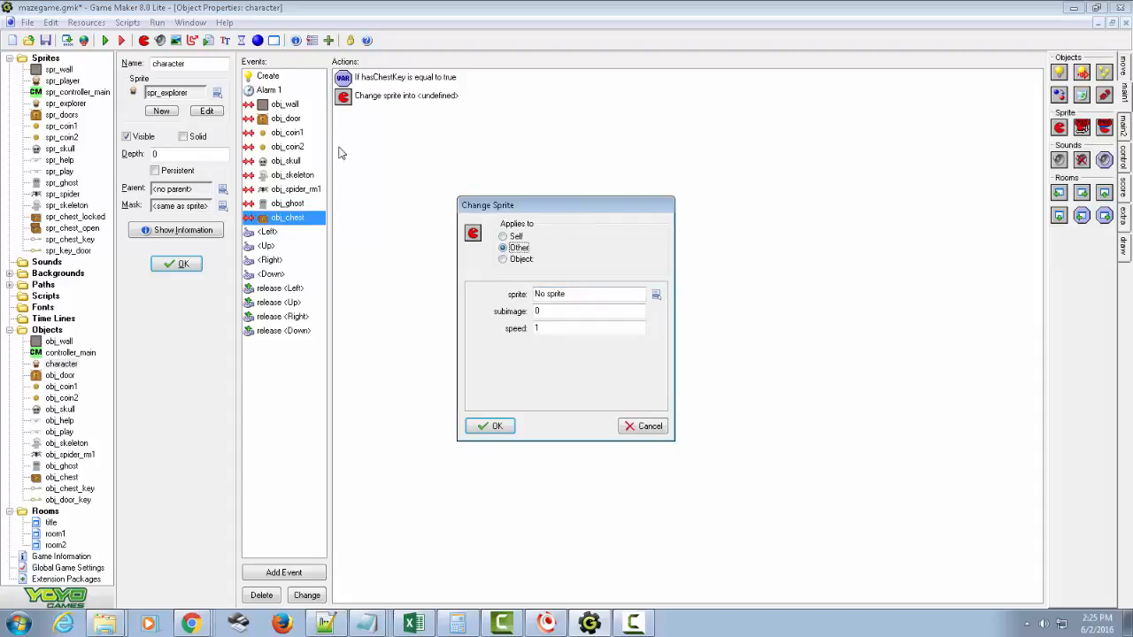
mouse_move(294, 173)
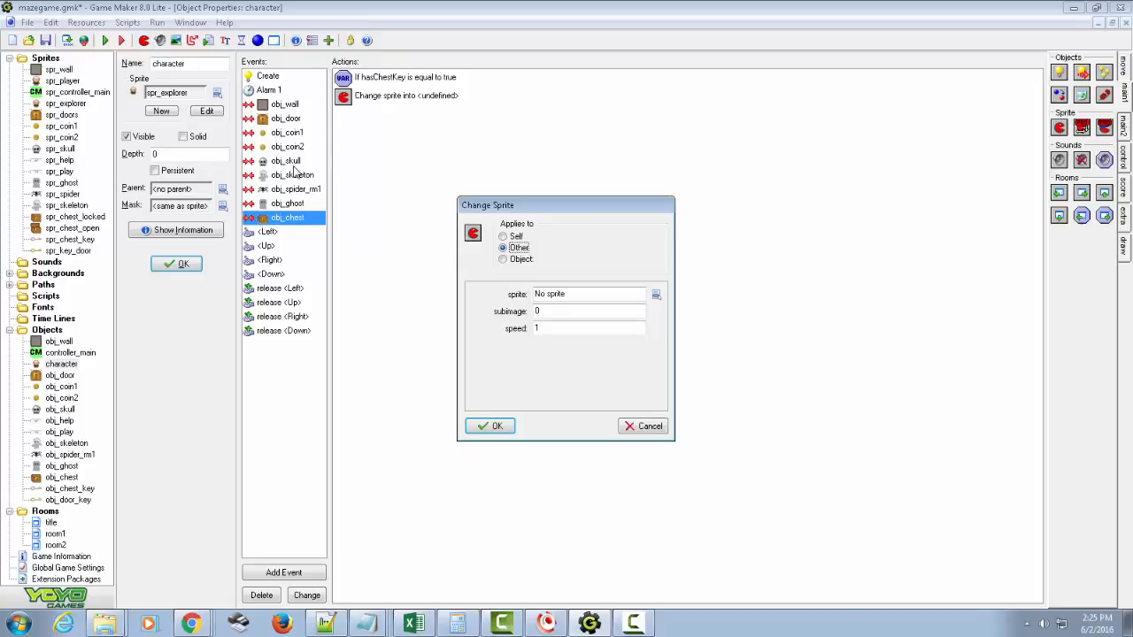
mouse_move(677, 300)
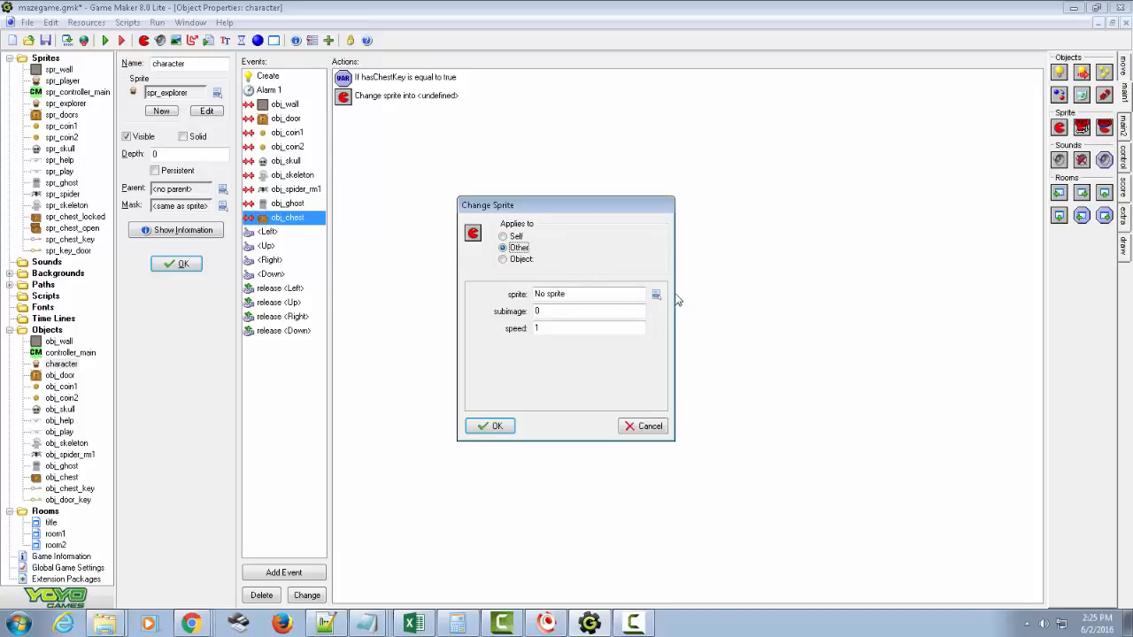
click(656, 294)
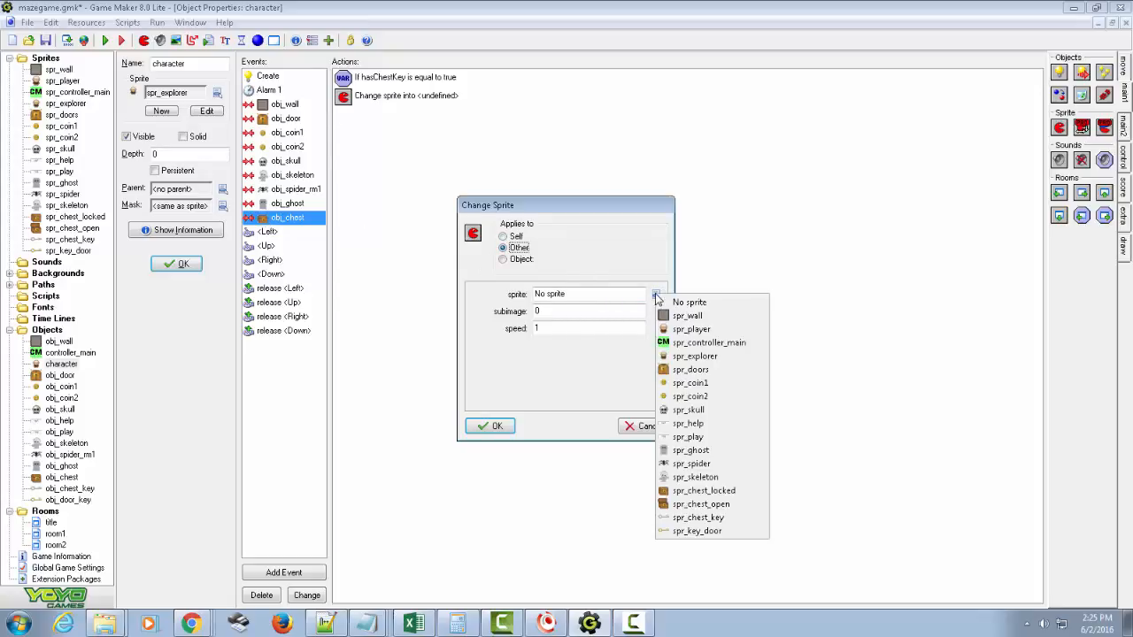
click(700, 504)
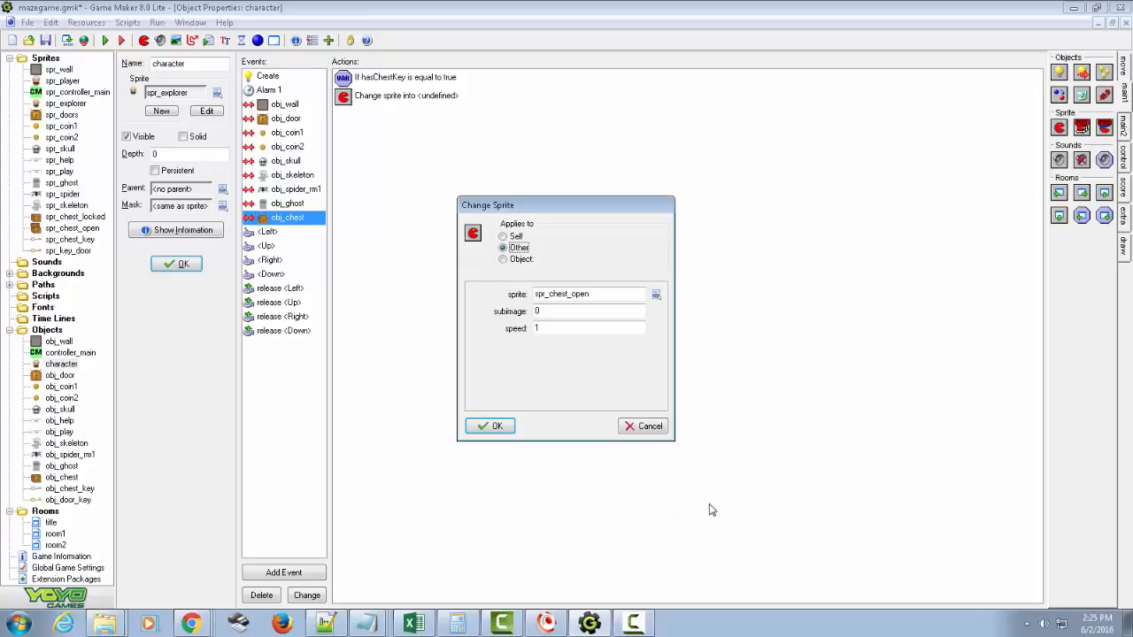
click(490, 426)
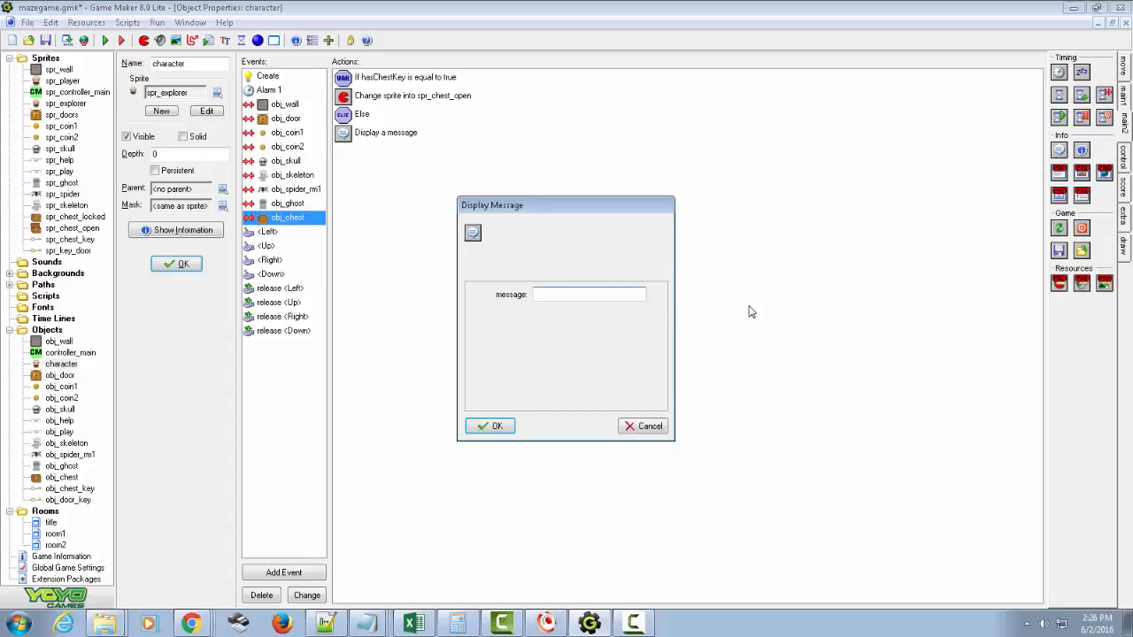
Add the Else message 'It looks like the chest is locked.' and start a test run.
text(It looks like t)
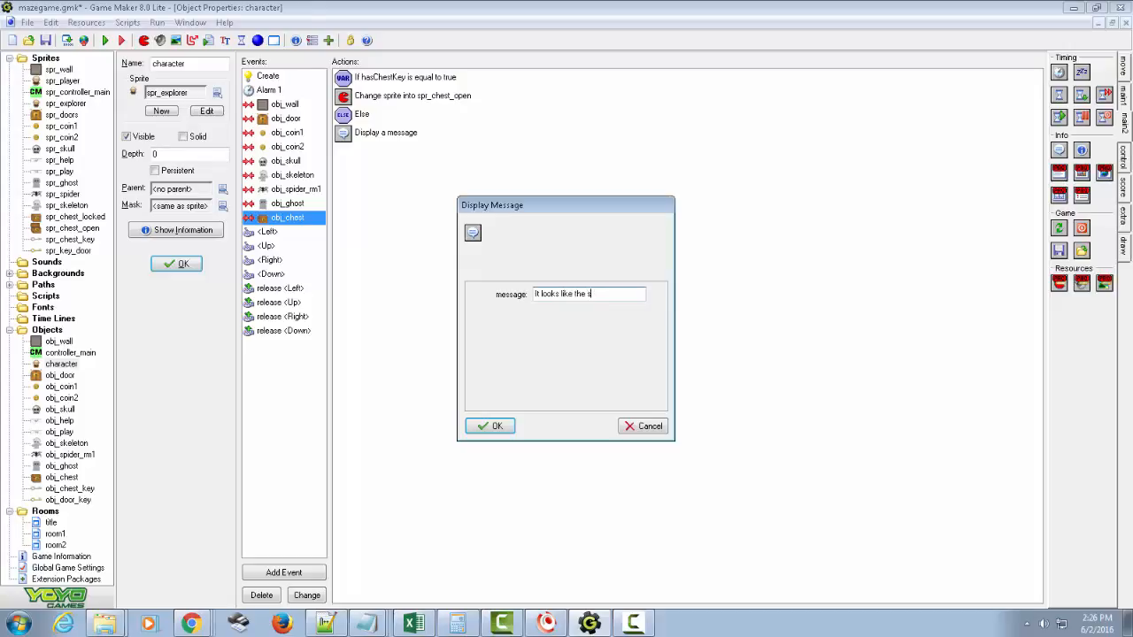
text(hest is locked.)
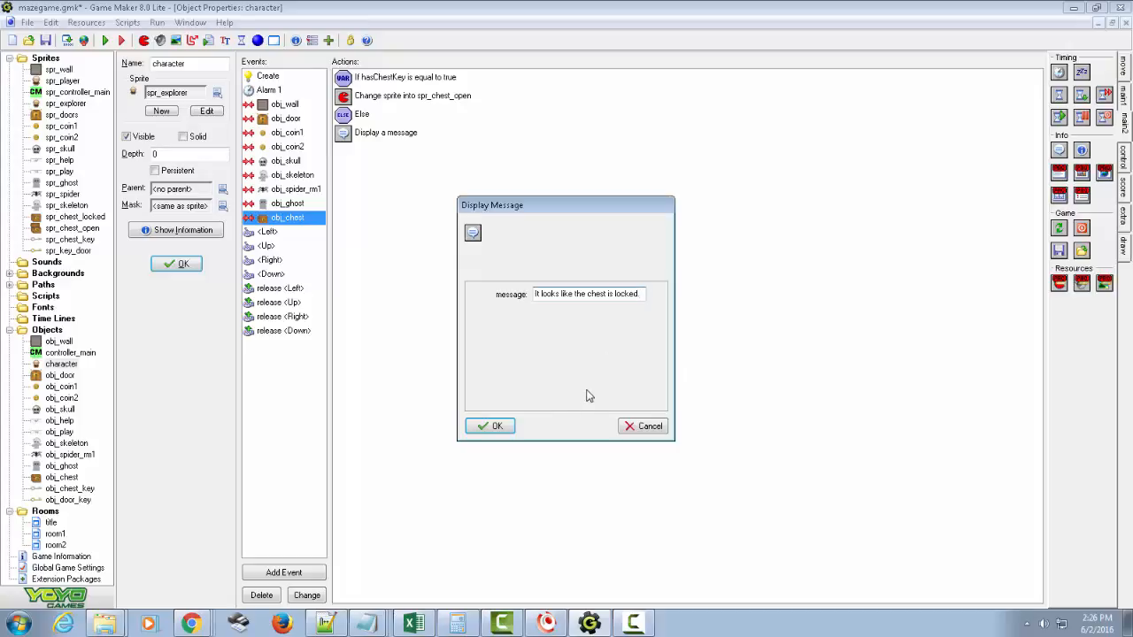
click(491, 426)
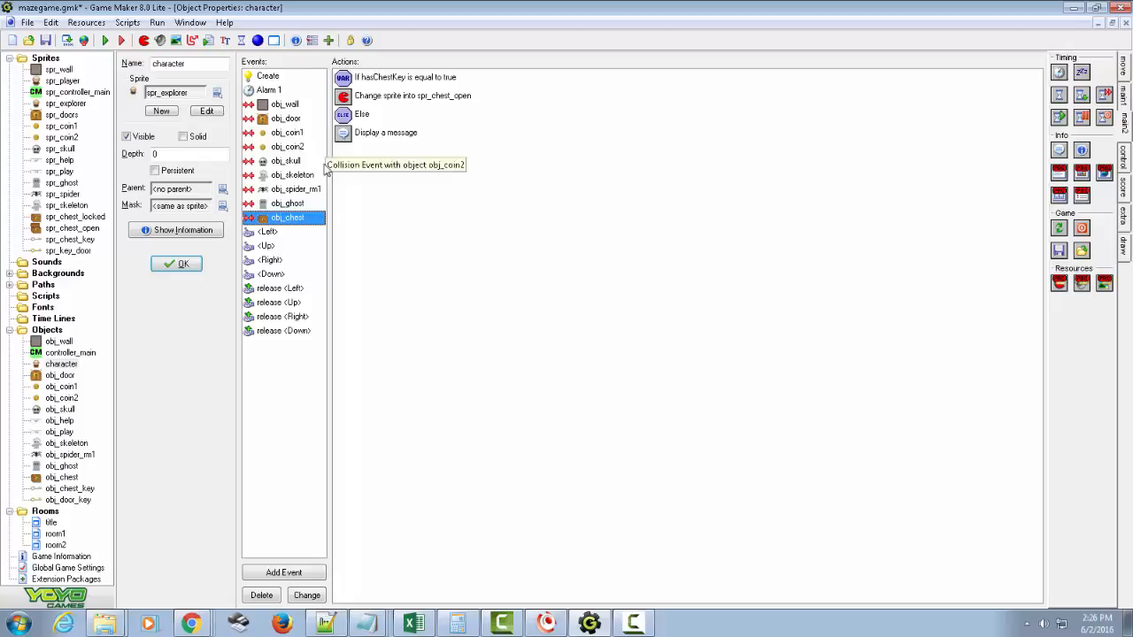
click(286, 118)
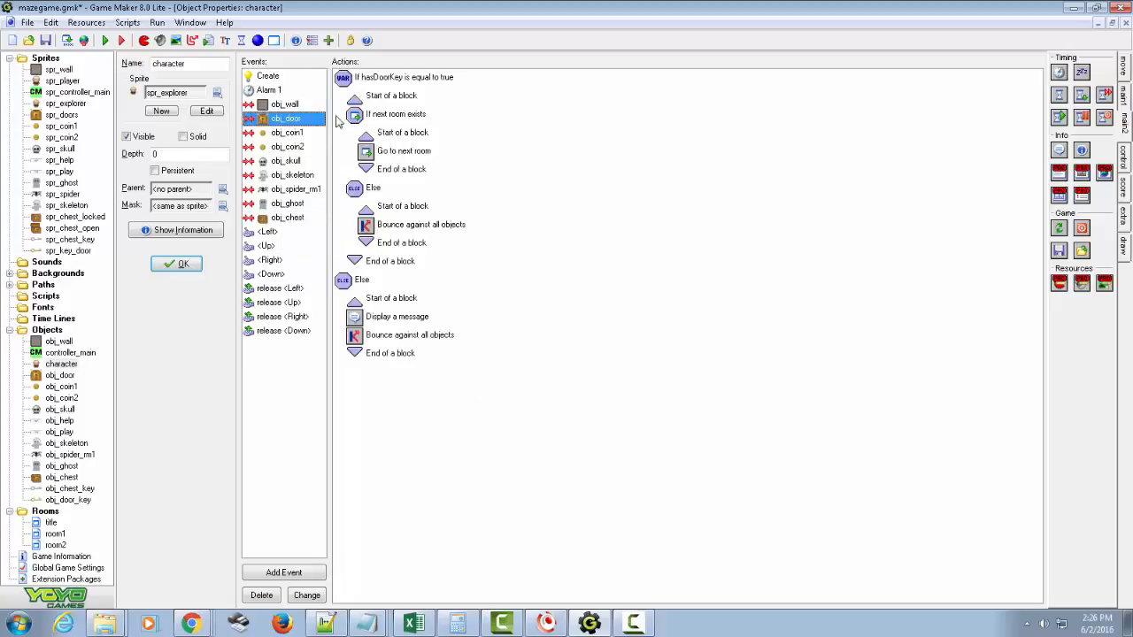
mouse_move(291, 93)
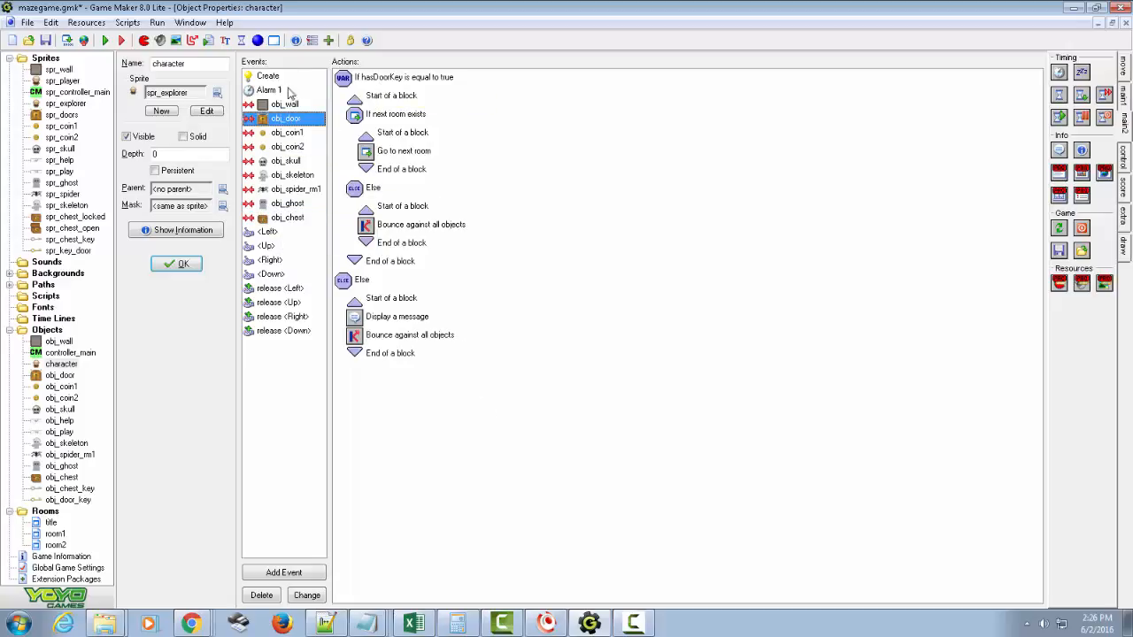
click(286, 218)
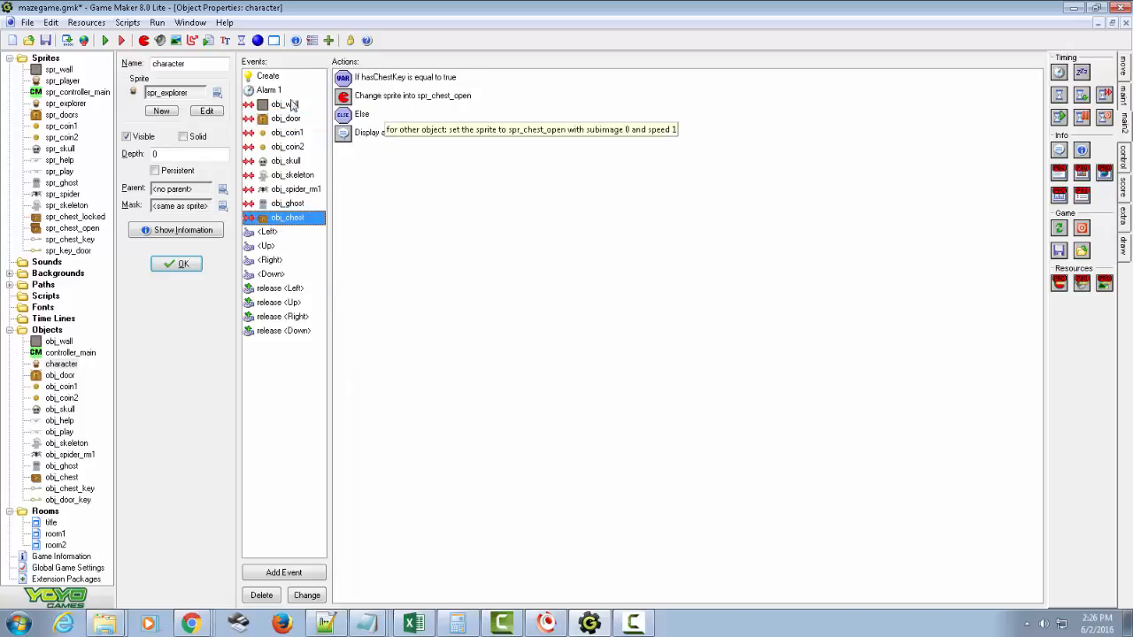
click(269, 75)
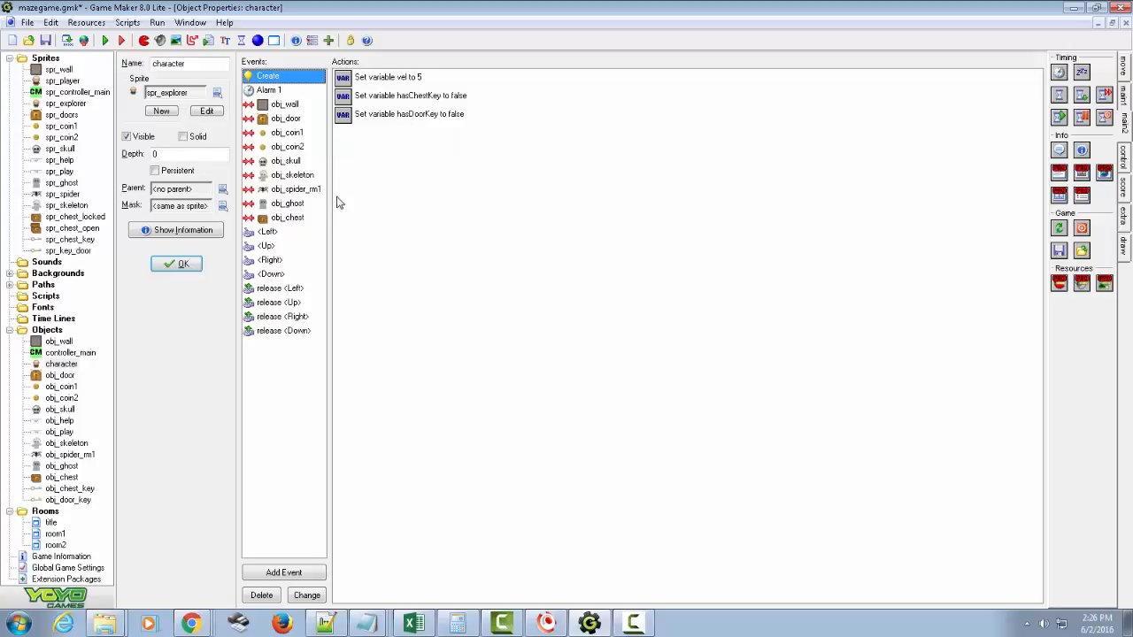
click(121, 41)
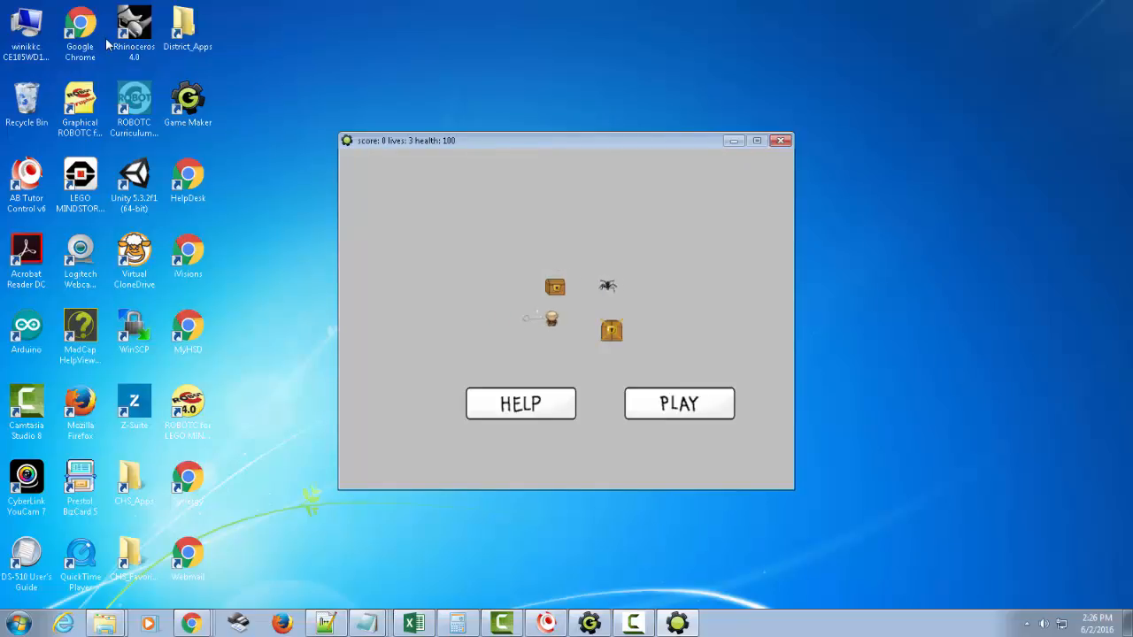
End the stuck mazegame task in Windows Task Manager.
click(611, 330)
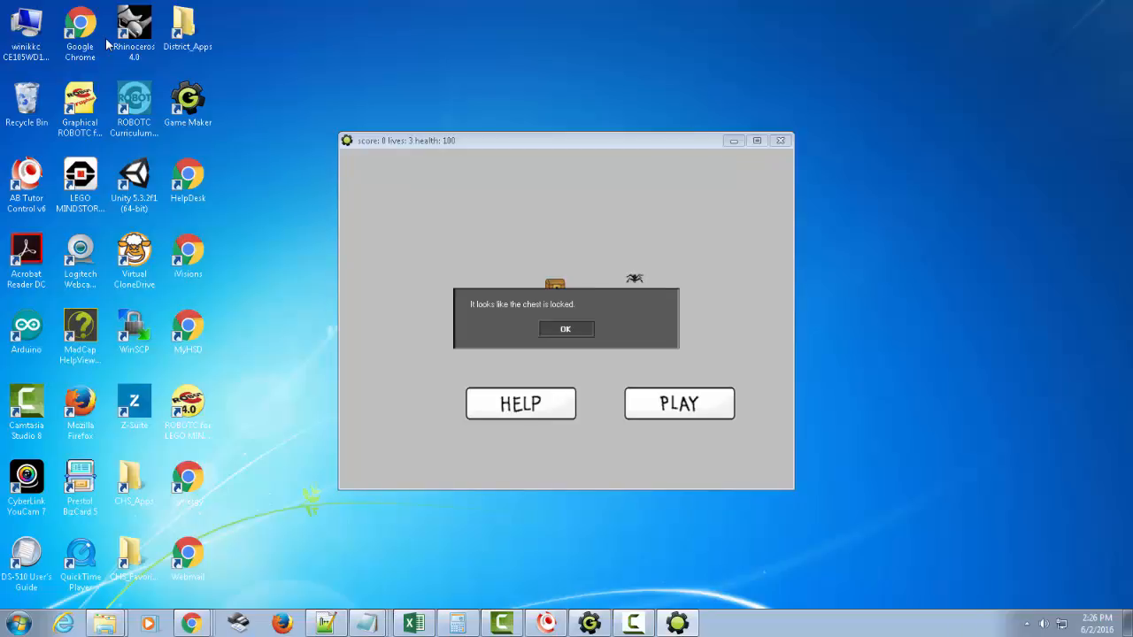
mouse_move(566, 285)
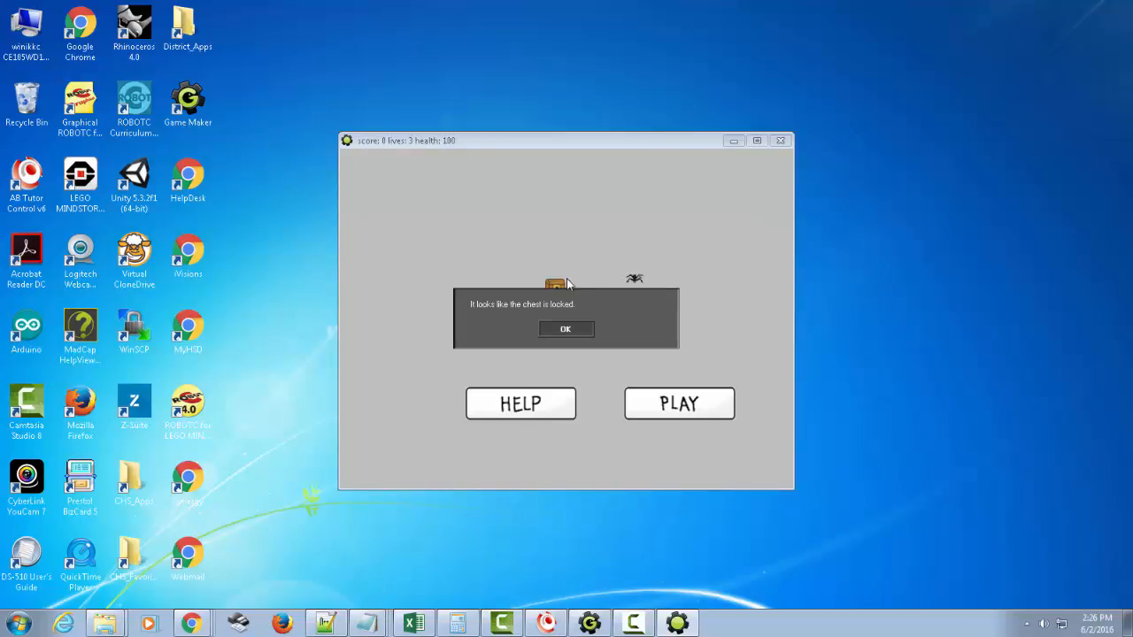
mouse_move(559, 315)
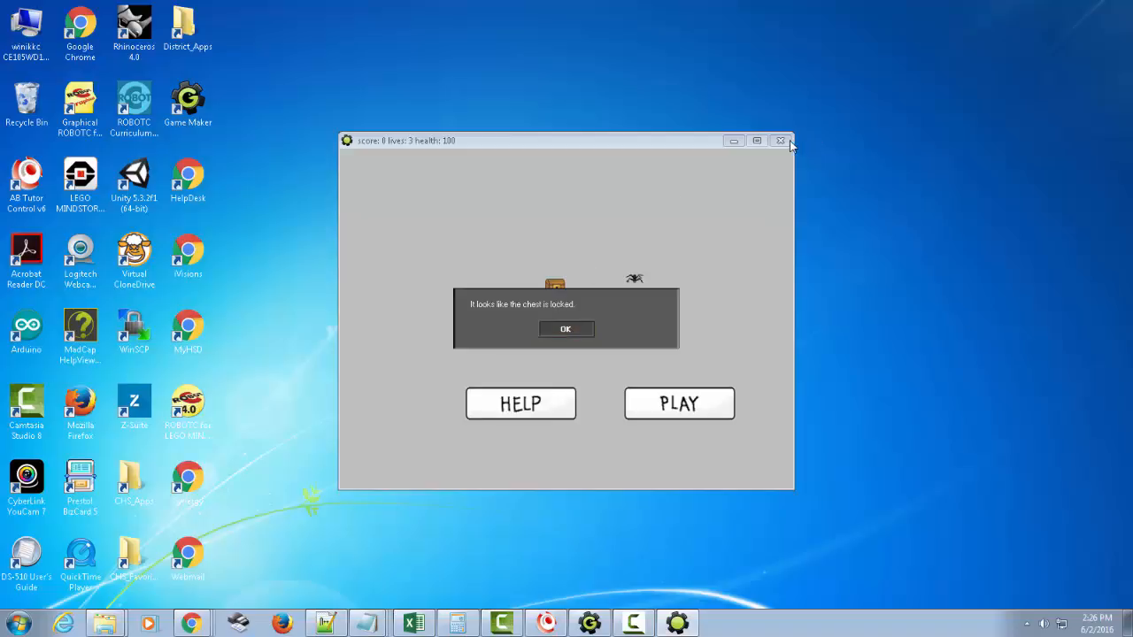
mouse_move(863, 467)
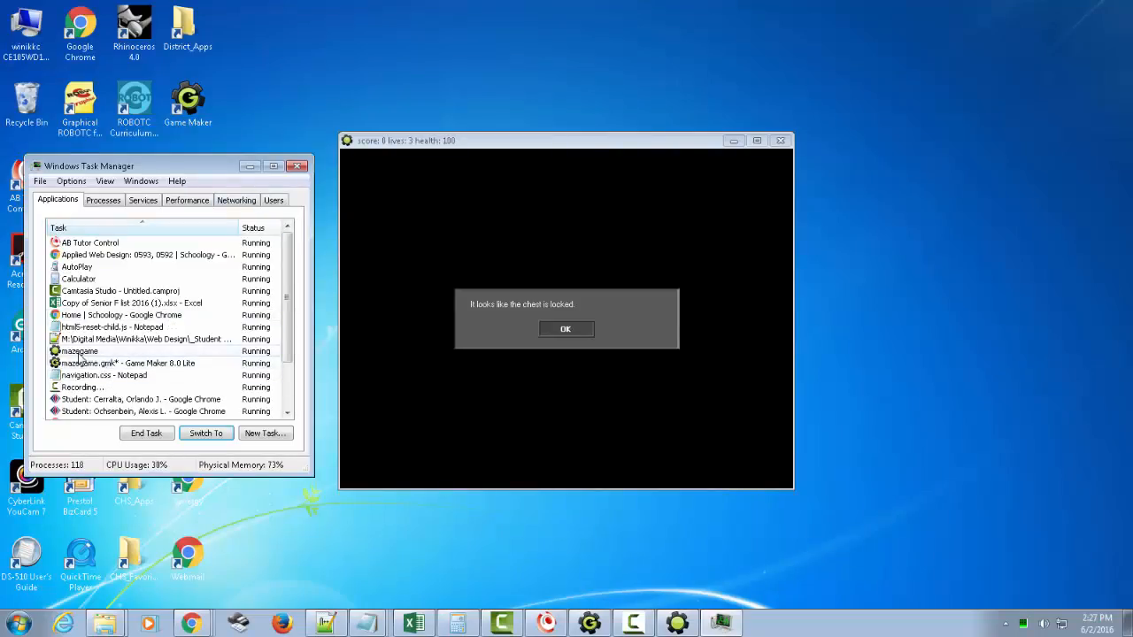
click(146, 433)
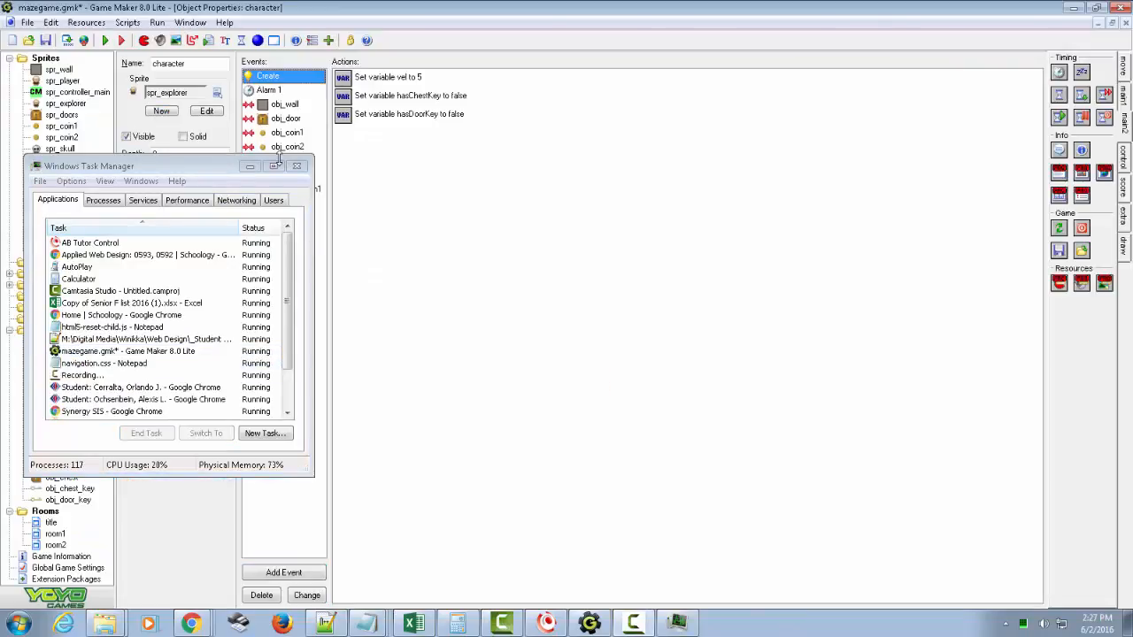
Close Task Manager and add a Bounce action to the obj_chest collision's locked branch.
click(298, 166)
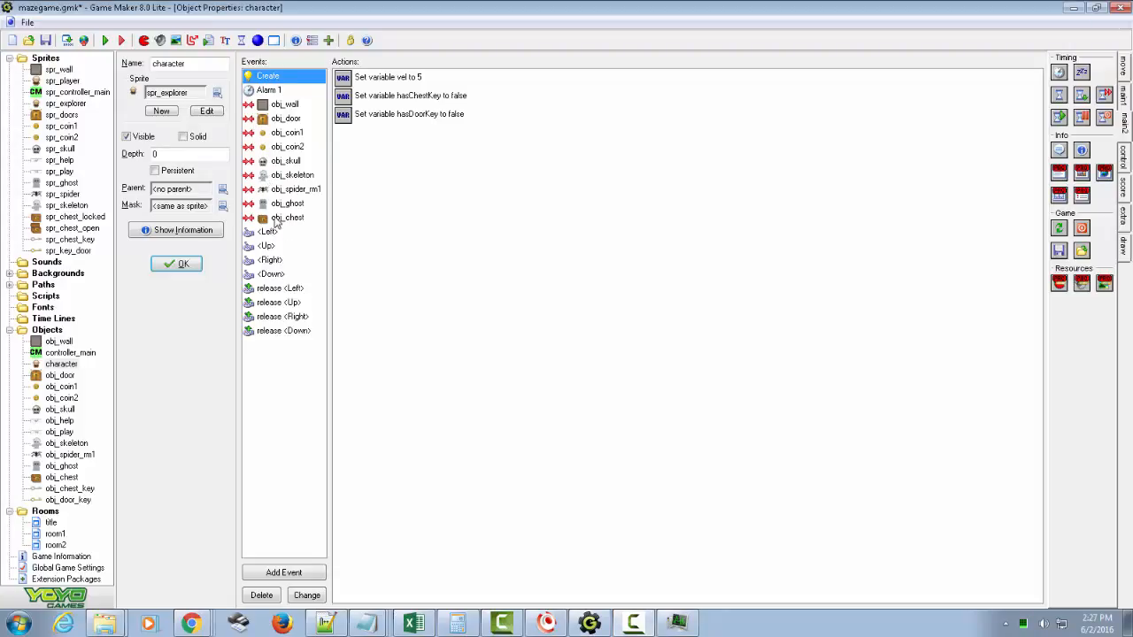
click(287, 218)
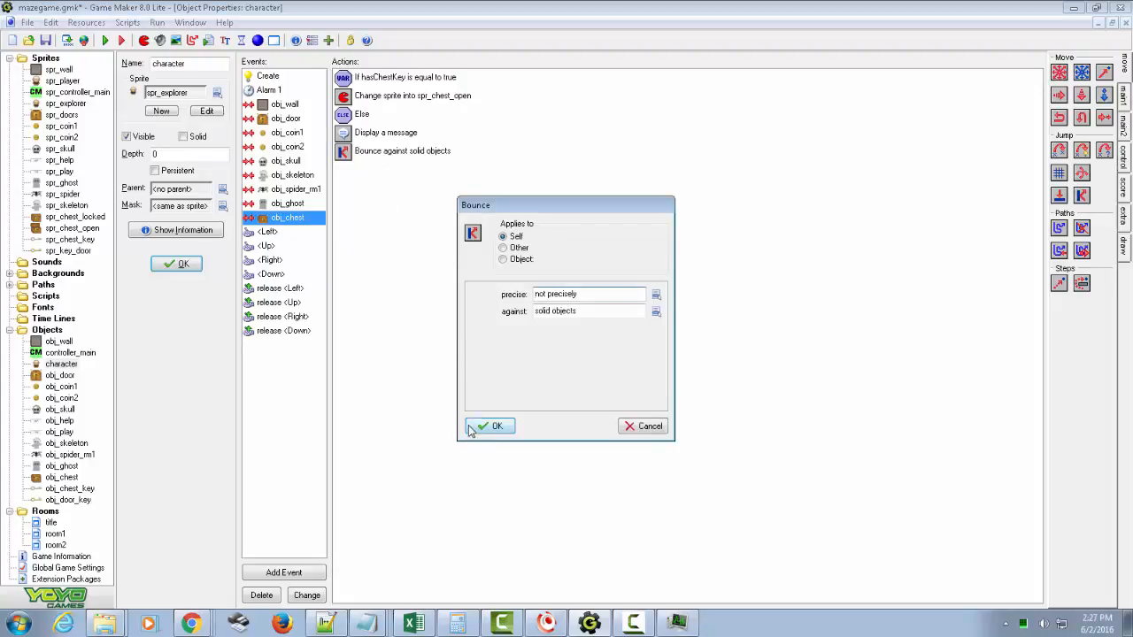
click(493, 425)
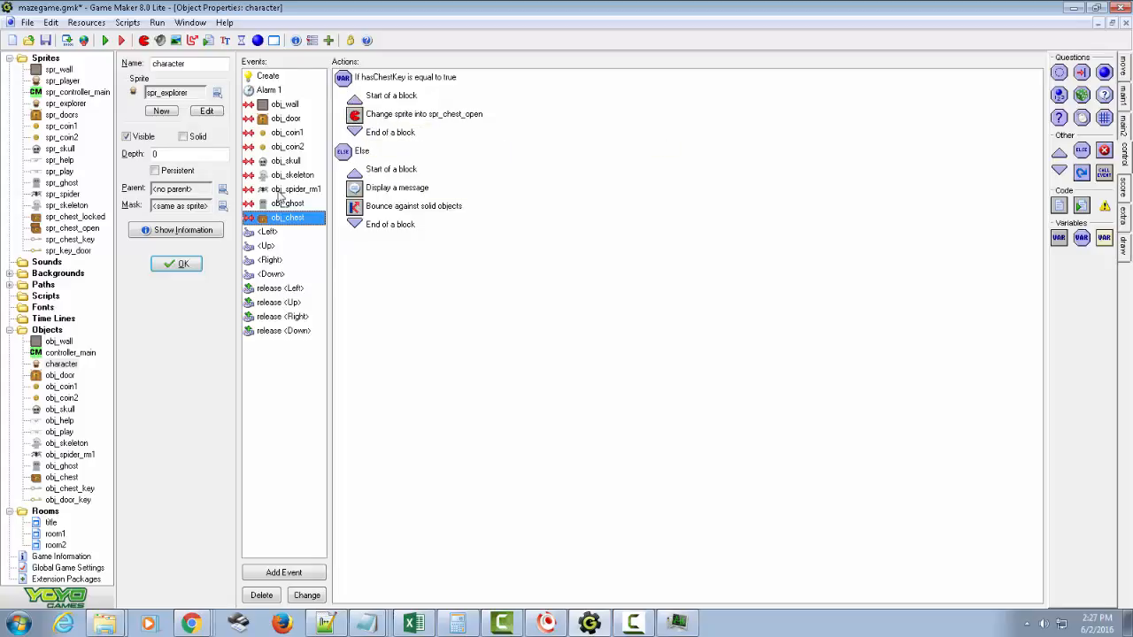
mouse_move(281, 206)
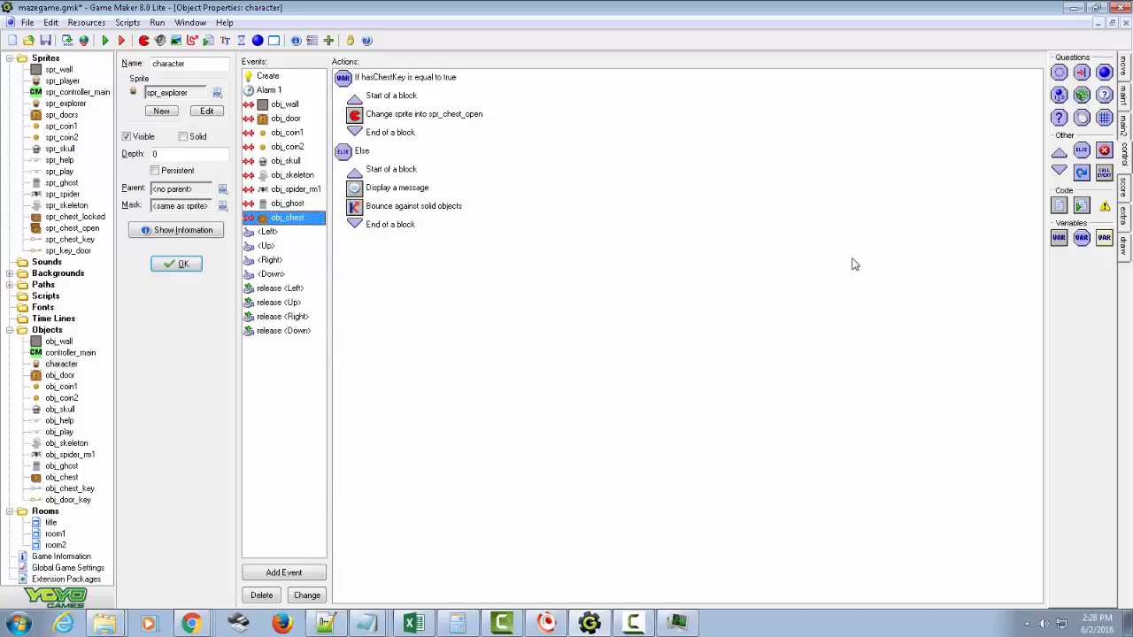
mouse_move(442, 146)
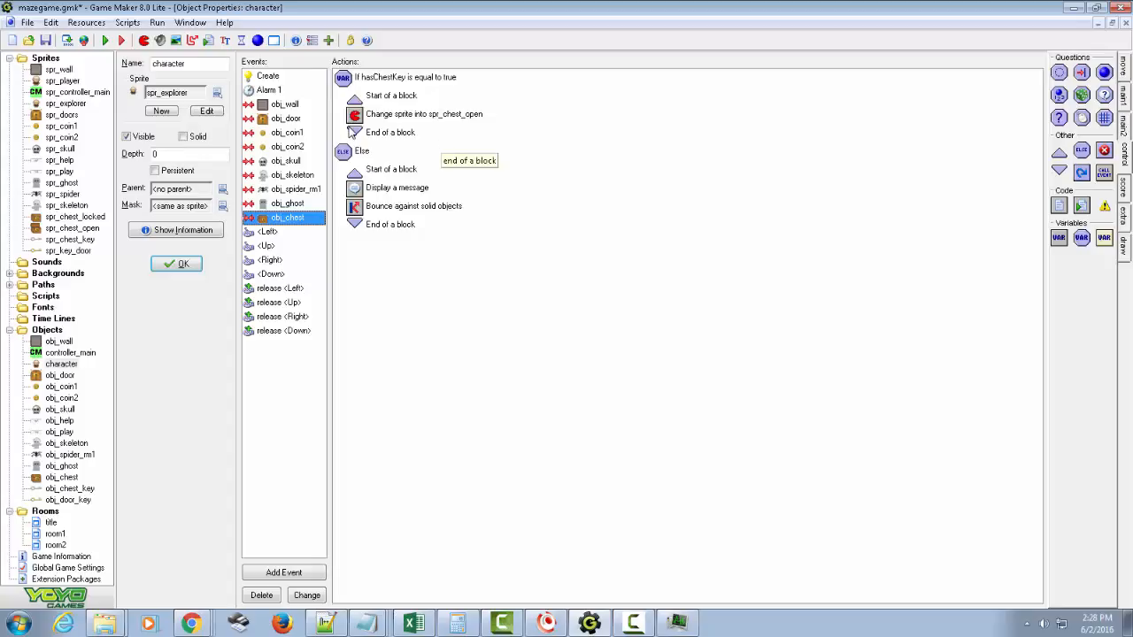
mouse_move(1094, 254)
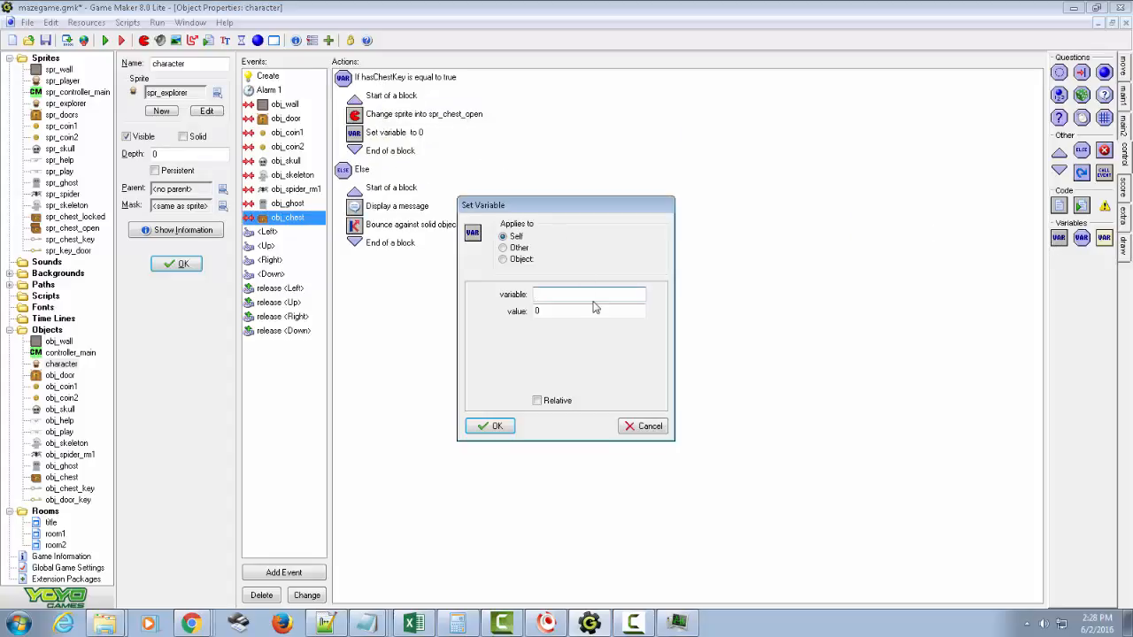
Set hasDoorKey to true inside the chest-opening If block.
text(hasDoor)
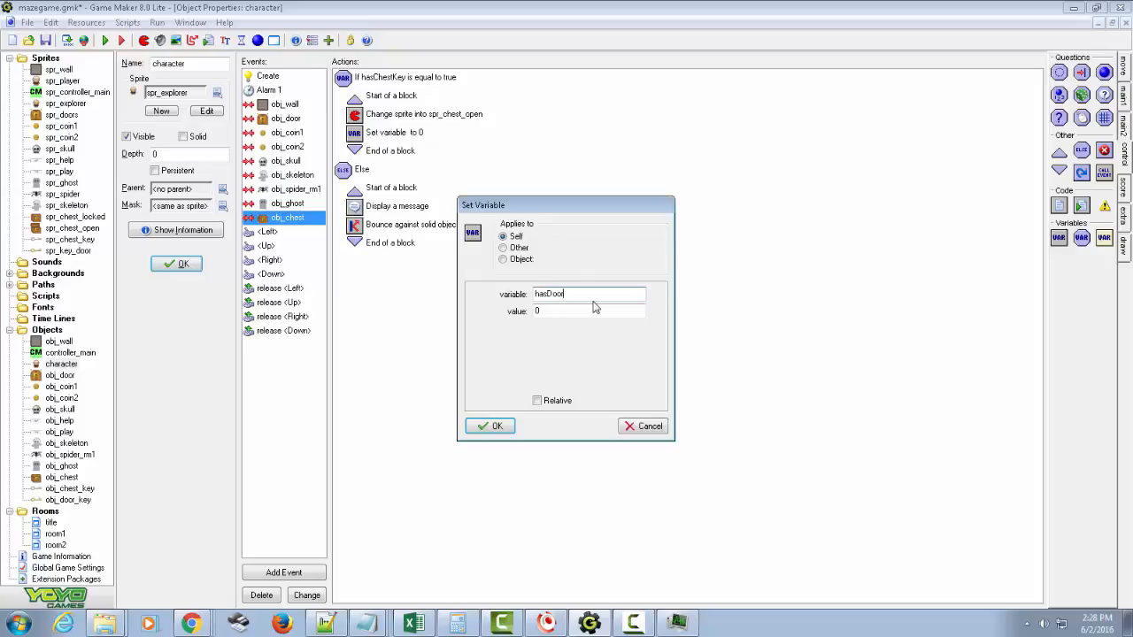
text(Key)
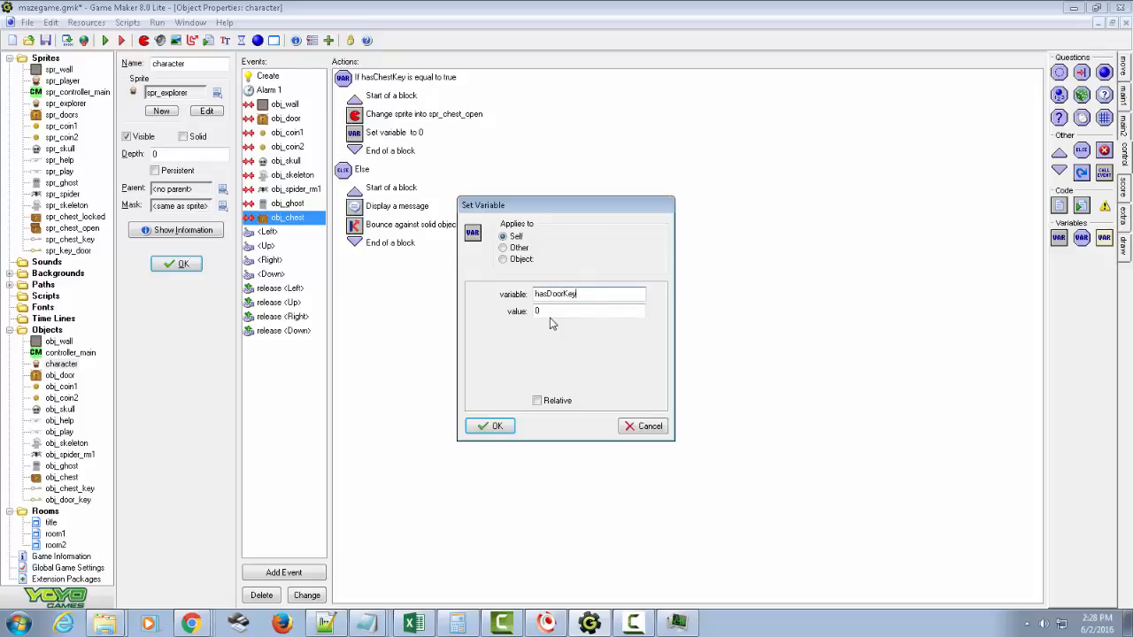
text(1)
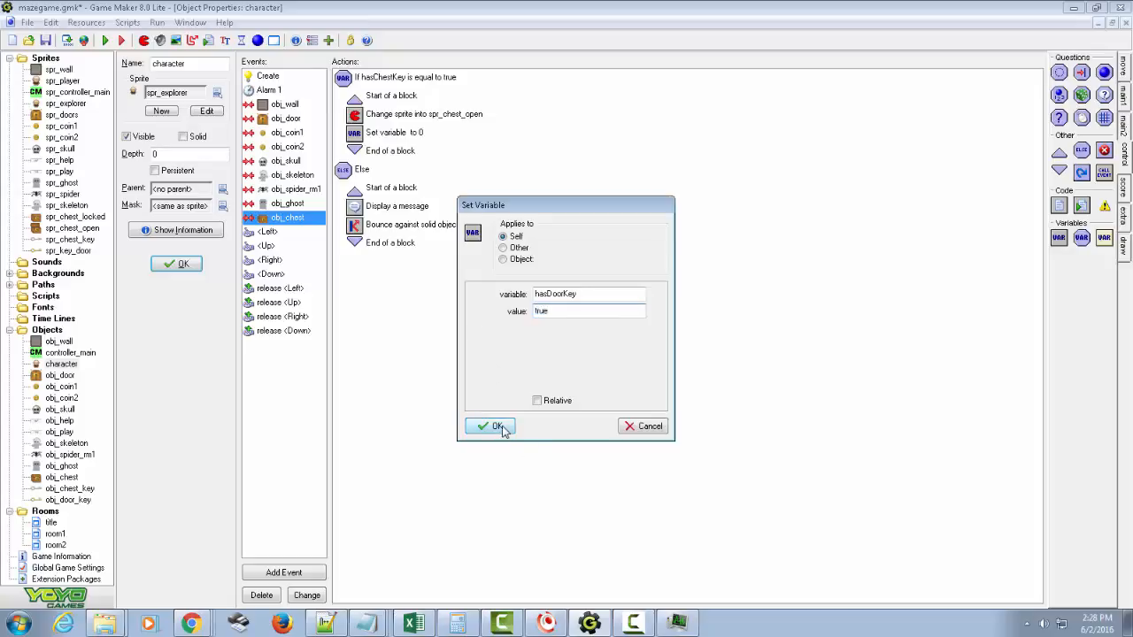
click(493, 427)
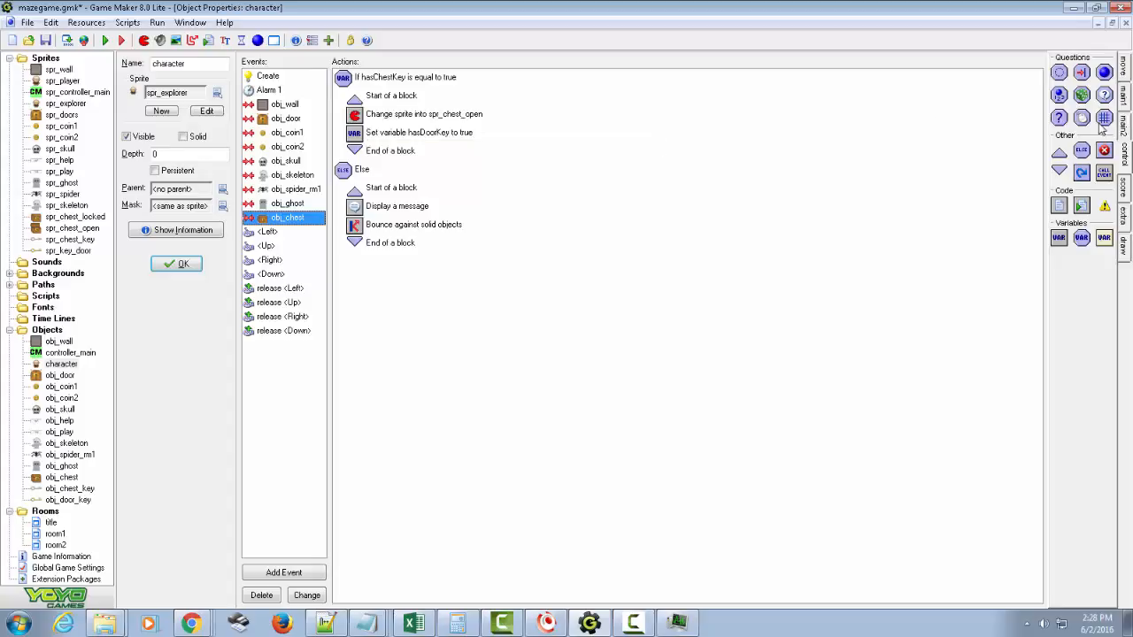
mouse_move(1067, 143)
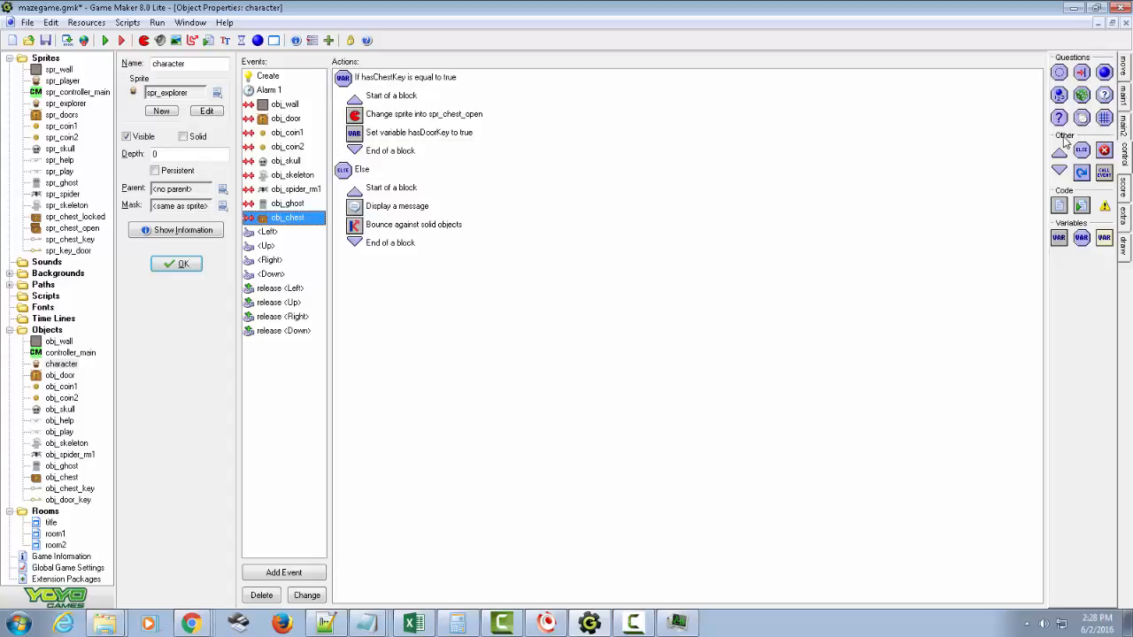
Add a message announcing a golden key inside that might fit the door.
click(1125, 89)
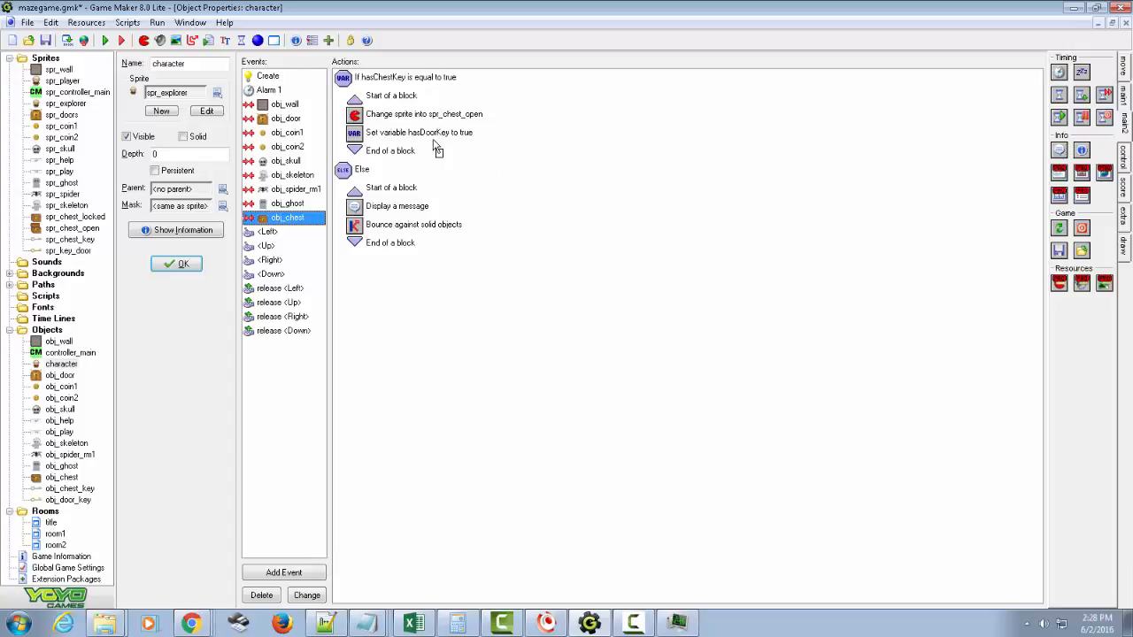
double_click(398, 150)
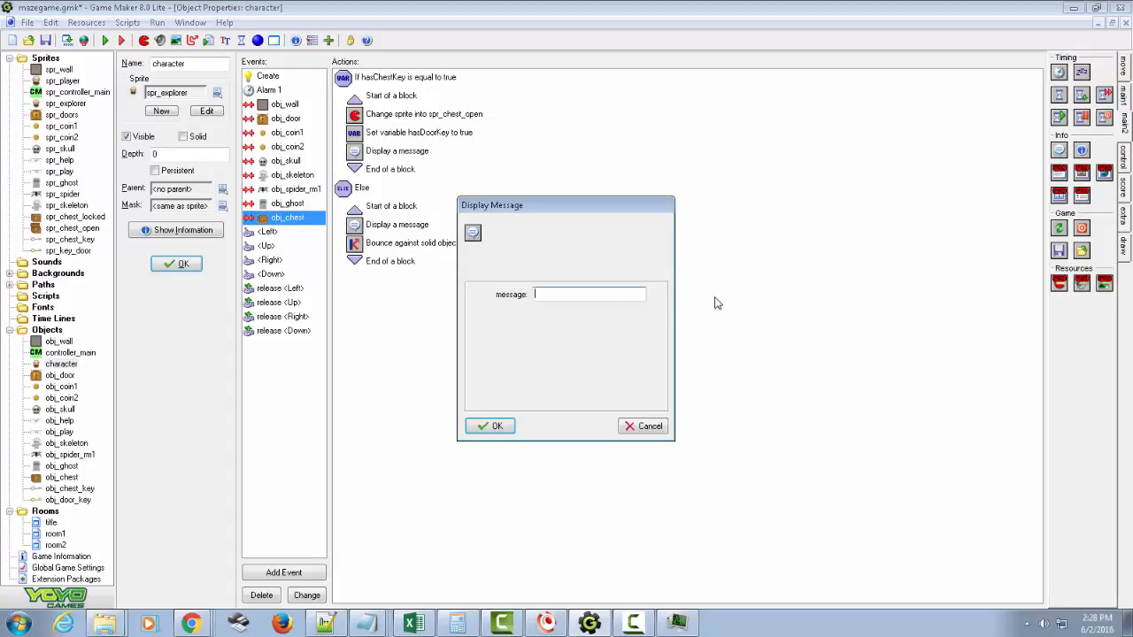
text(It looks like a gol)
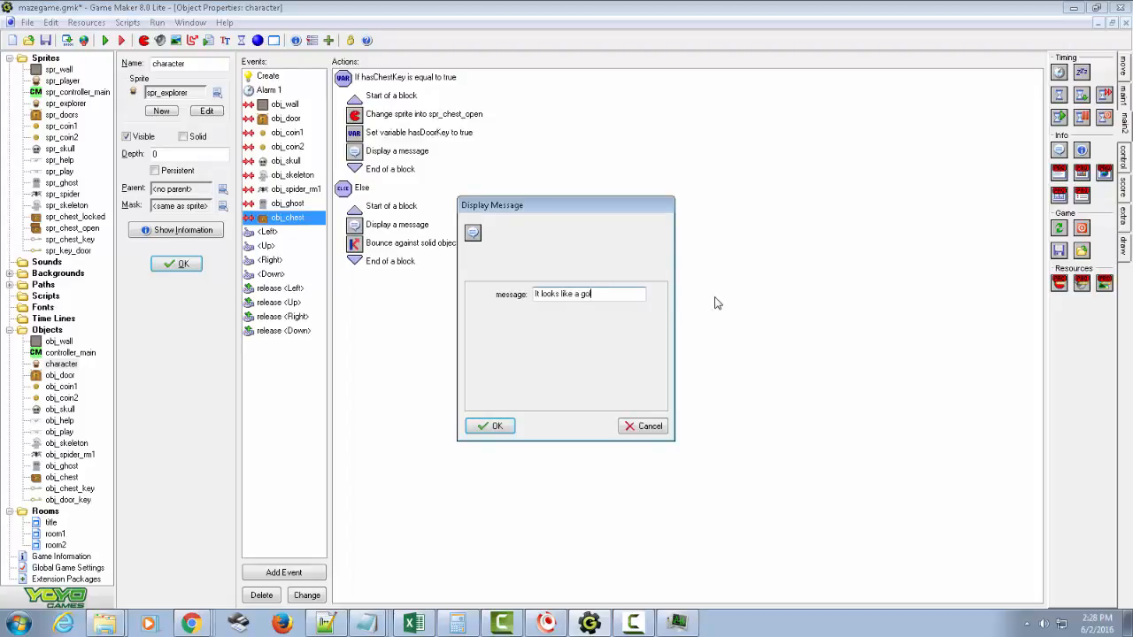
text(d)
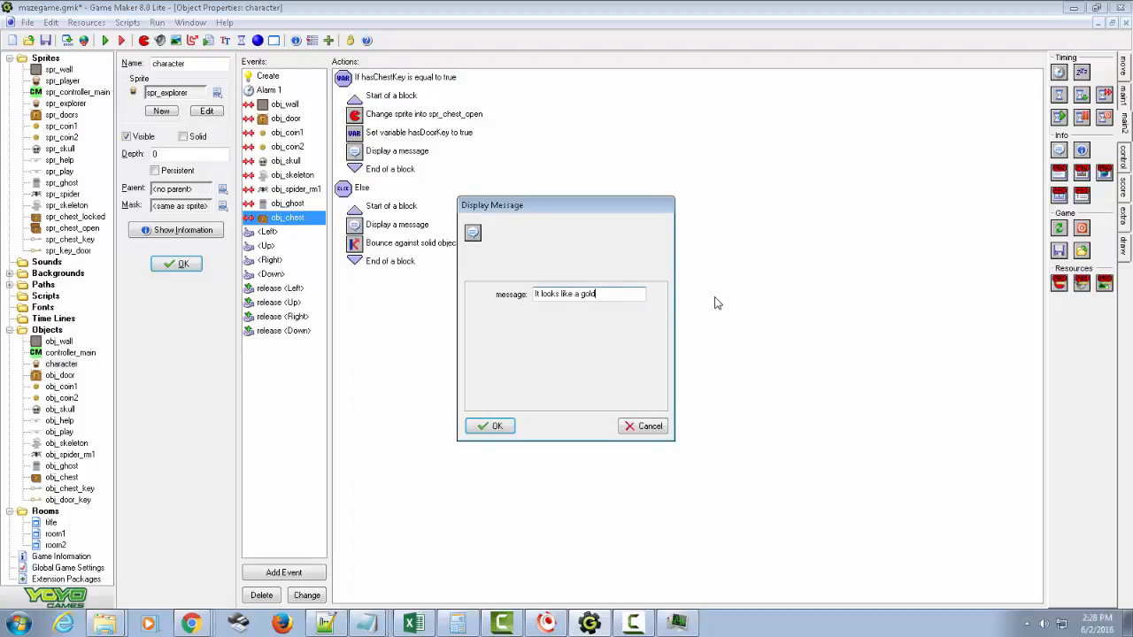
text(the)
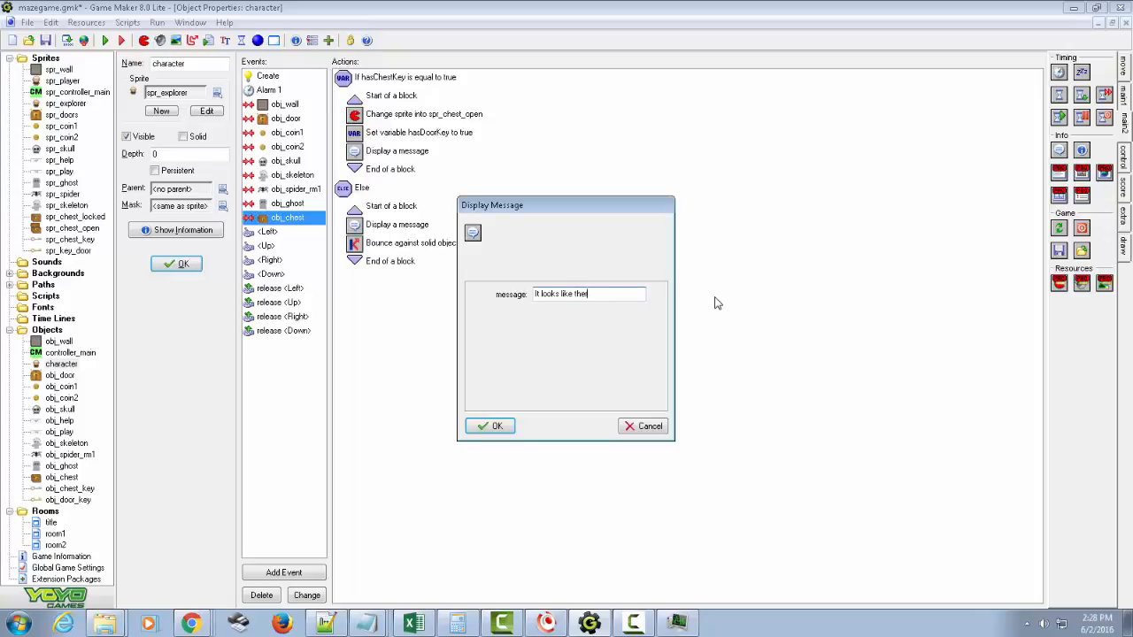
text(re's a golden)
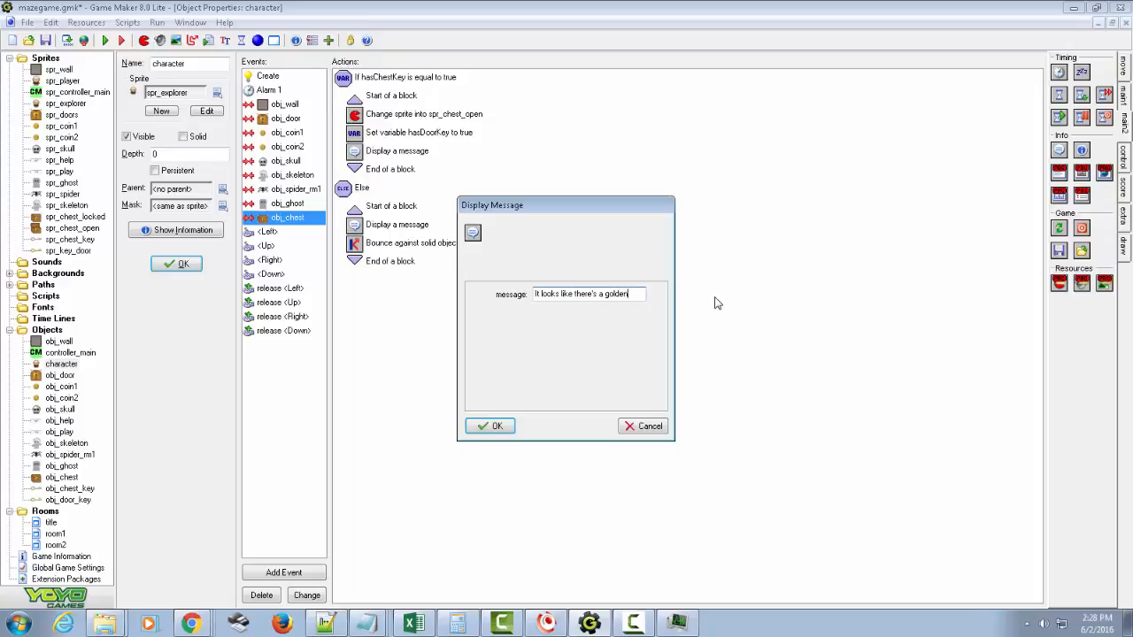
text(key inside. It might match the door.)
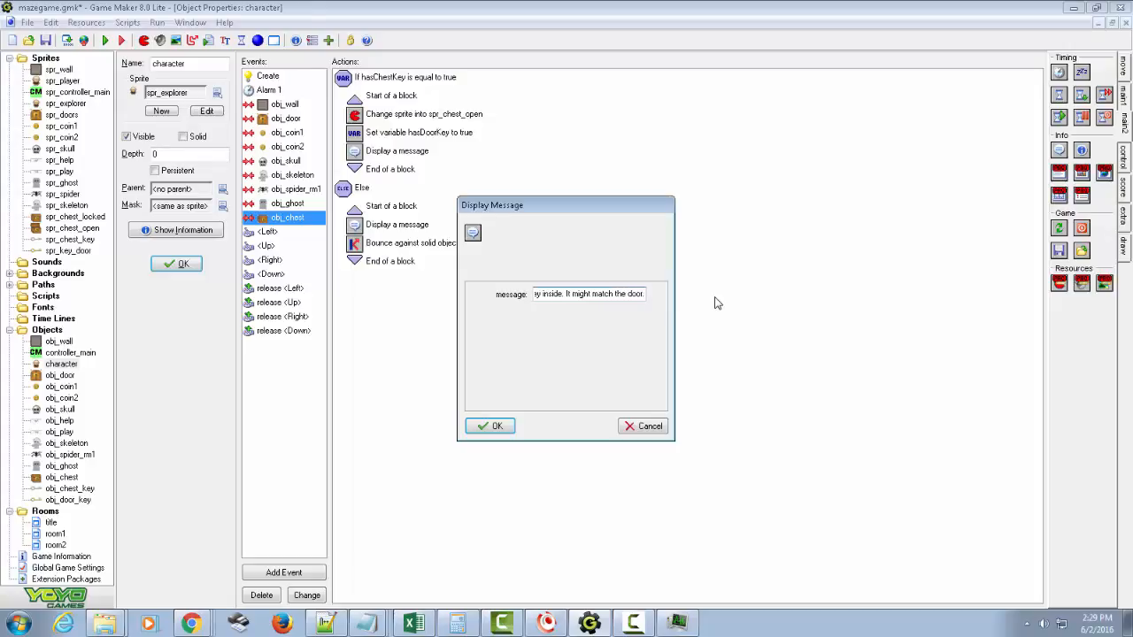
click(491, 426)
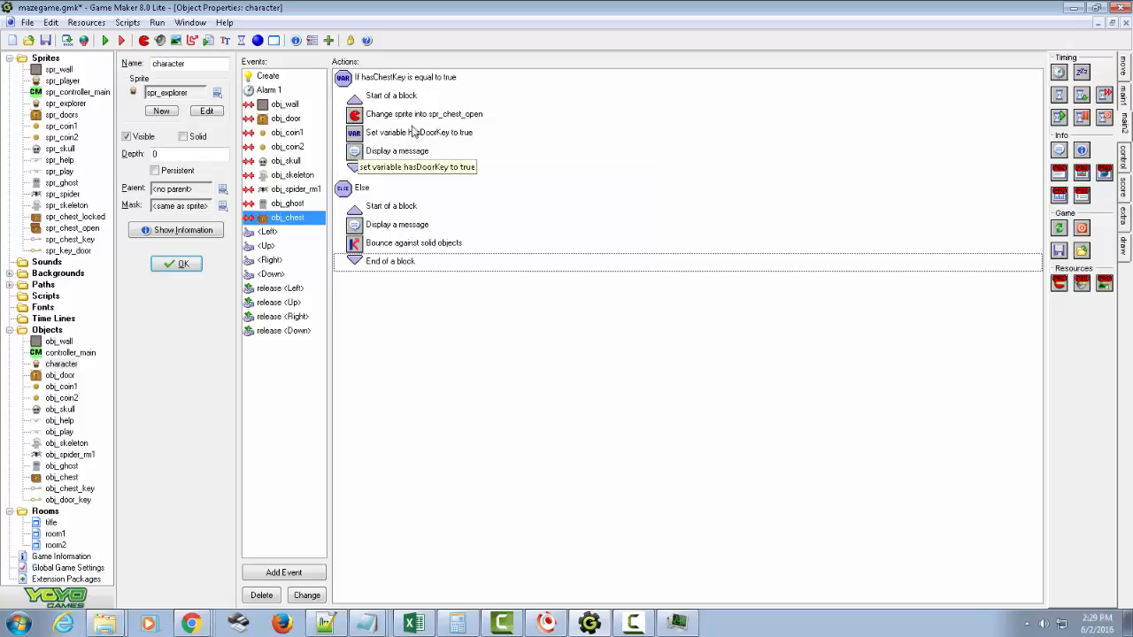
mouse_move(484, 145)
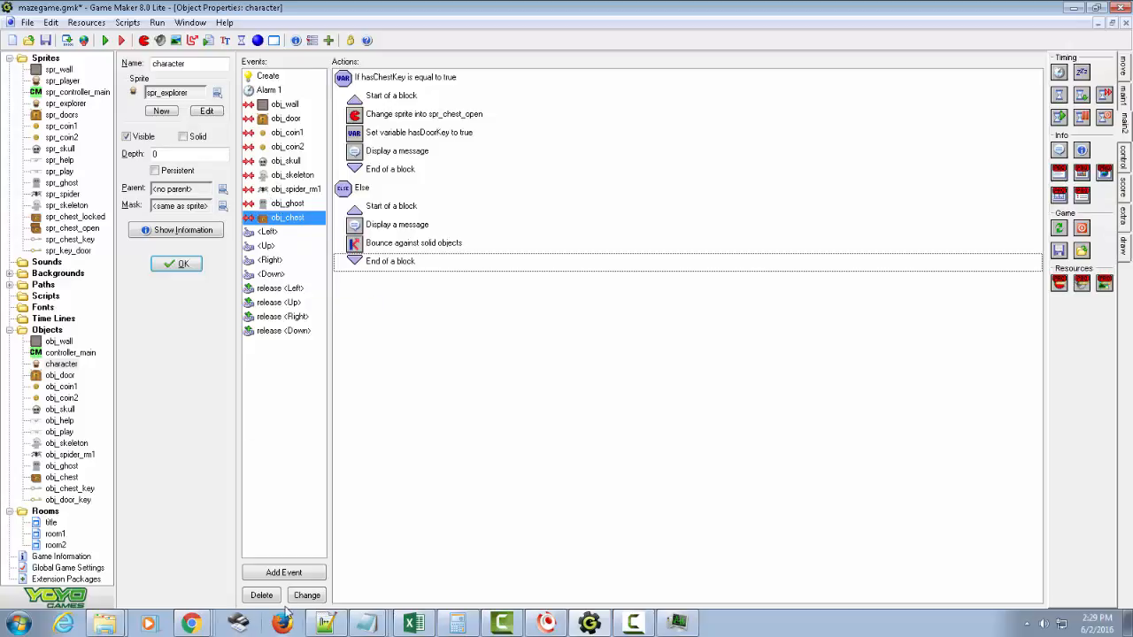
Add an obj_chest_key collision event to the character setting hasChestKey to true.
click(283, 572)
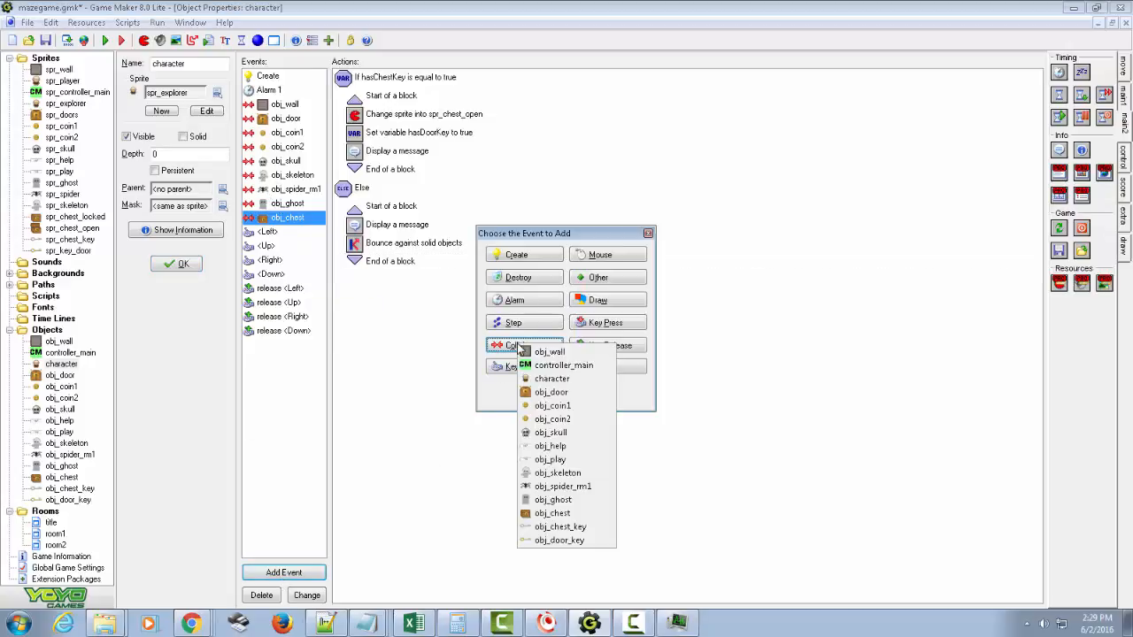
mouse_move(549, 351)
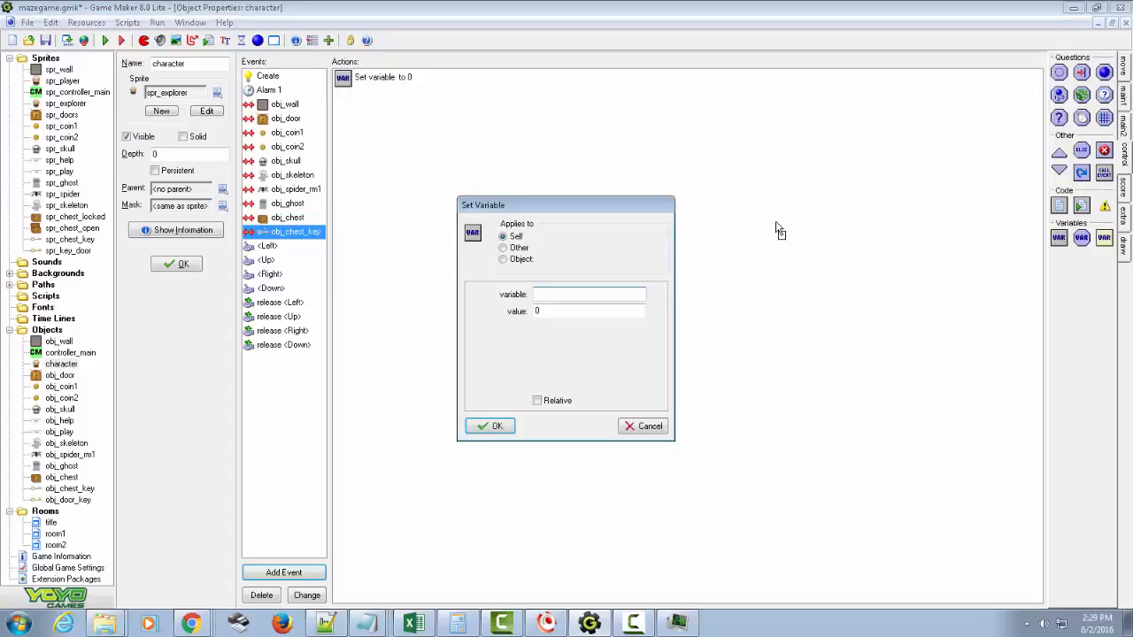
text(hasChestKey)
click(589, 311)
text(true)
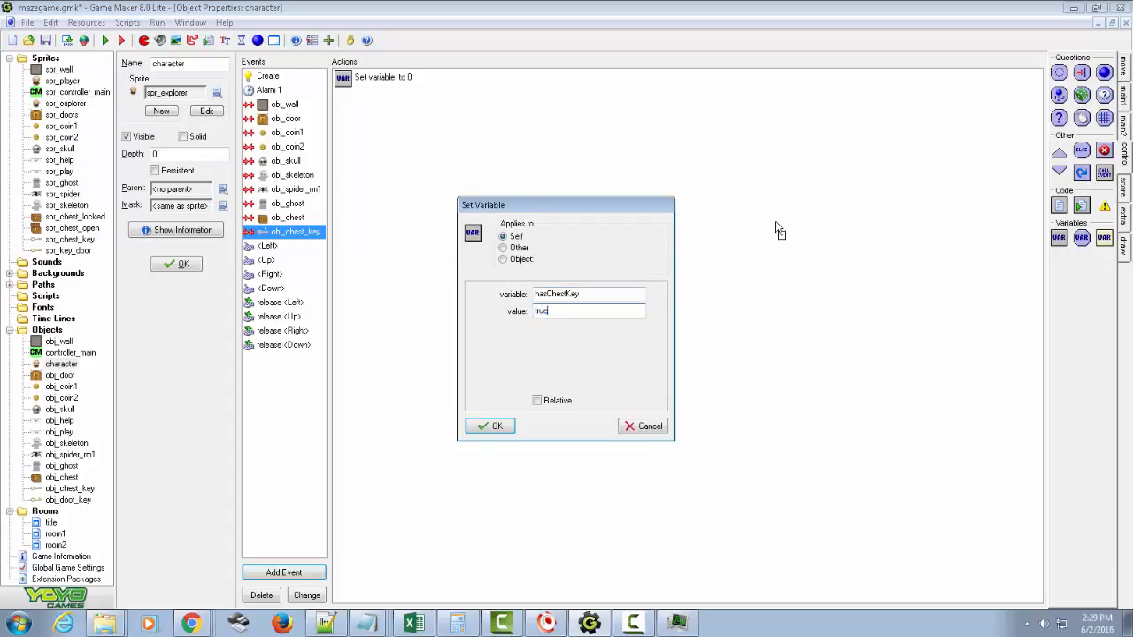
click(491, 426)
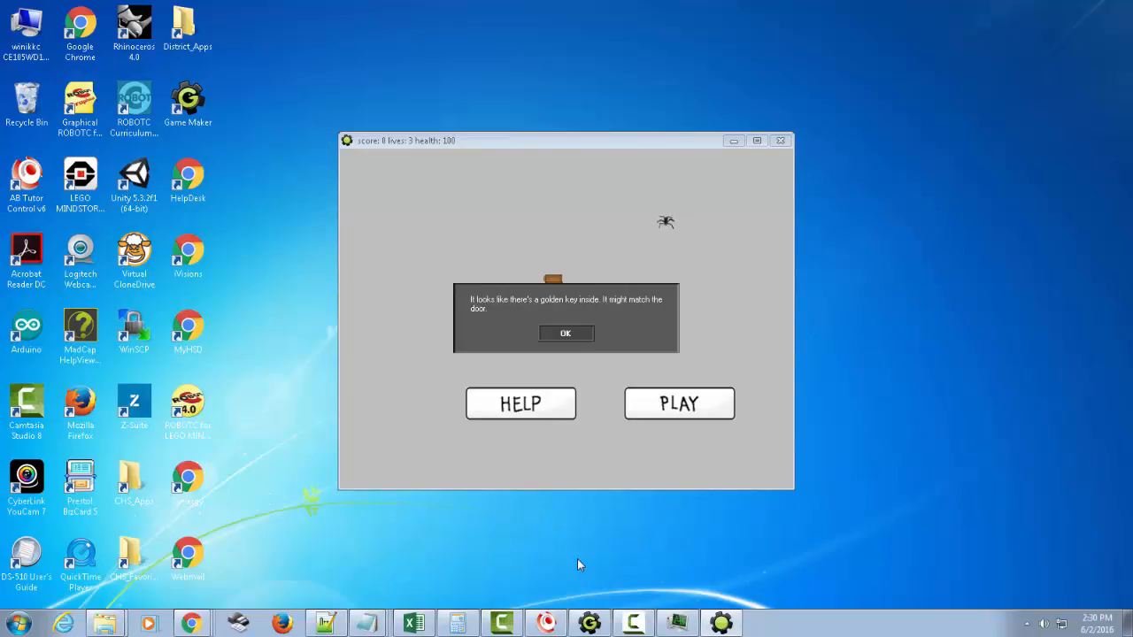
Dismiss the golden-key message in the running game and close the test window.
click(565, 332)
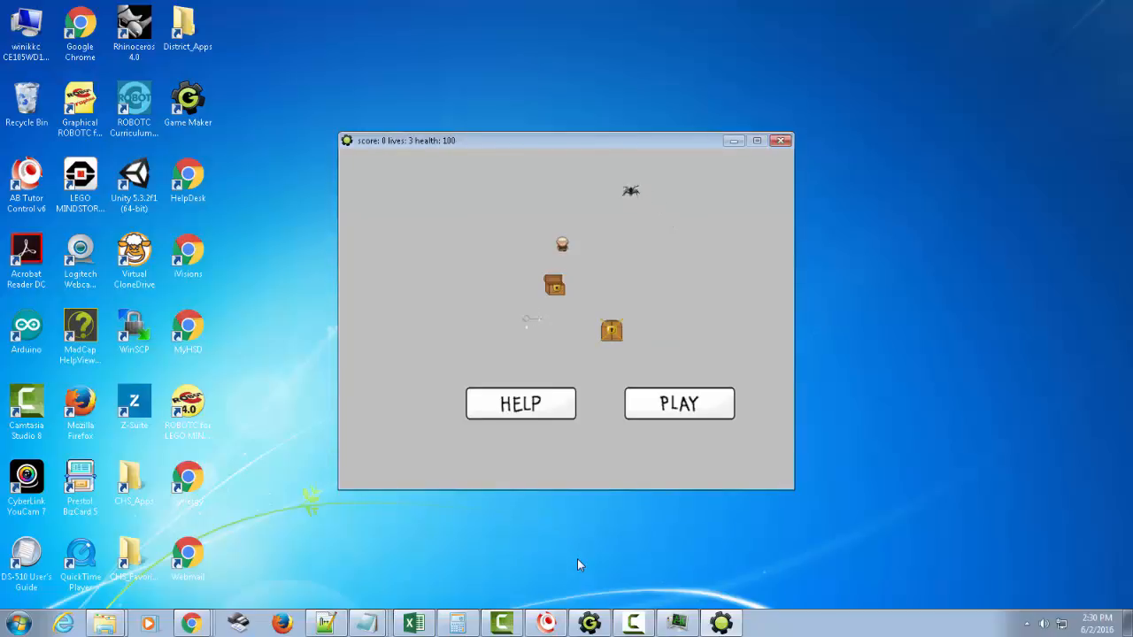
click(679, 404)
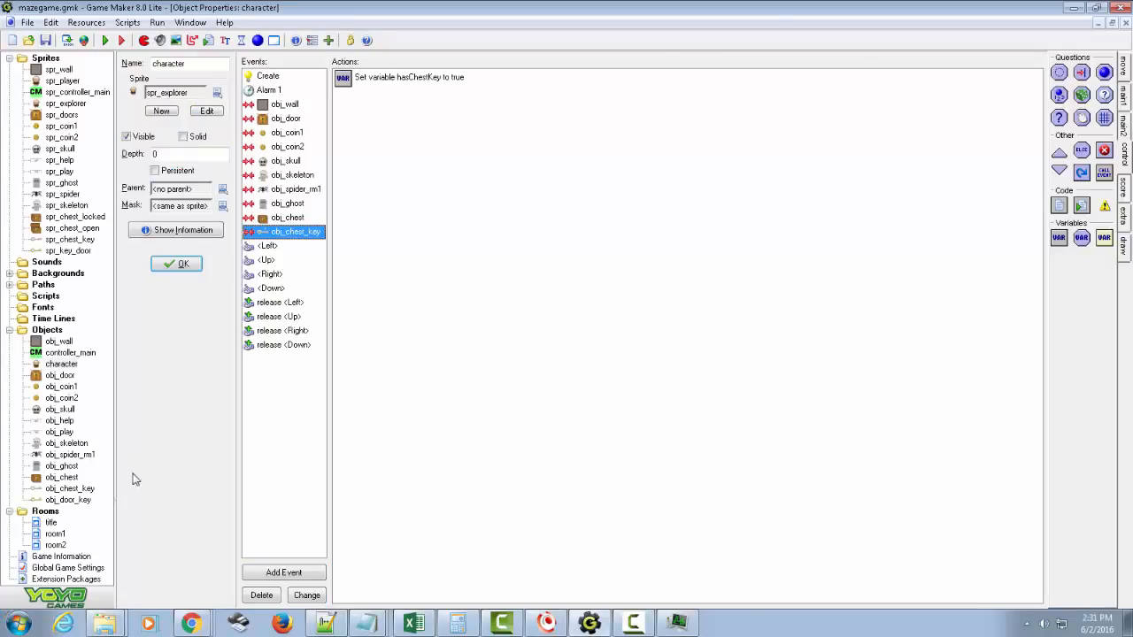
Add a collision event making obj_chest_key destroy itself, then open the character object.
click(70, 488)
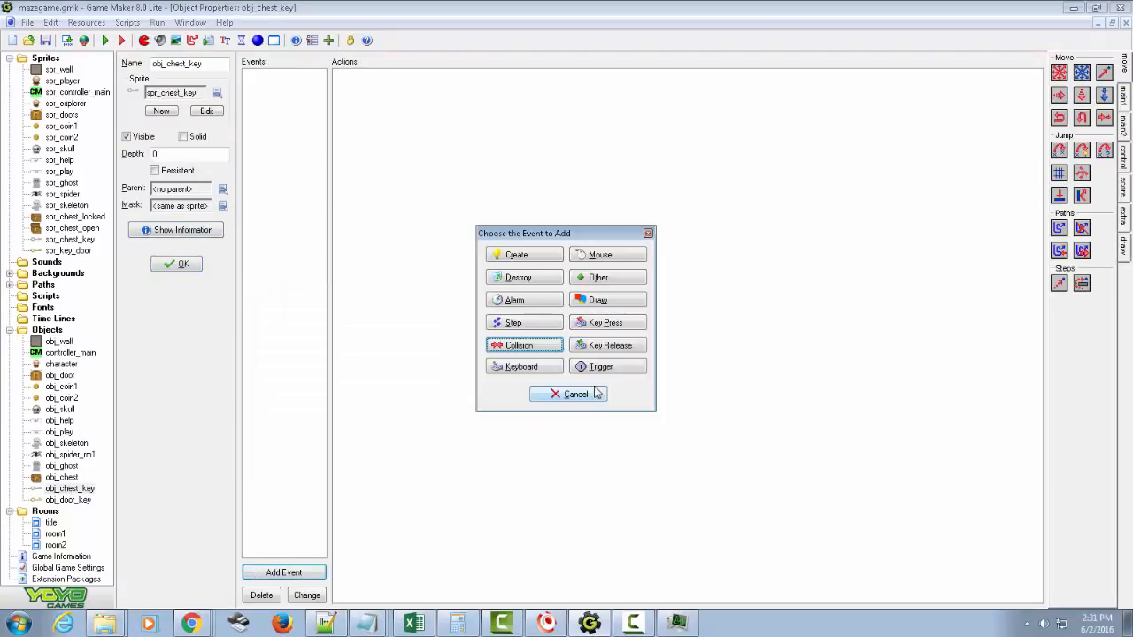
click(518, 345)
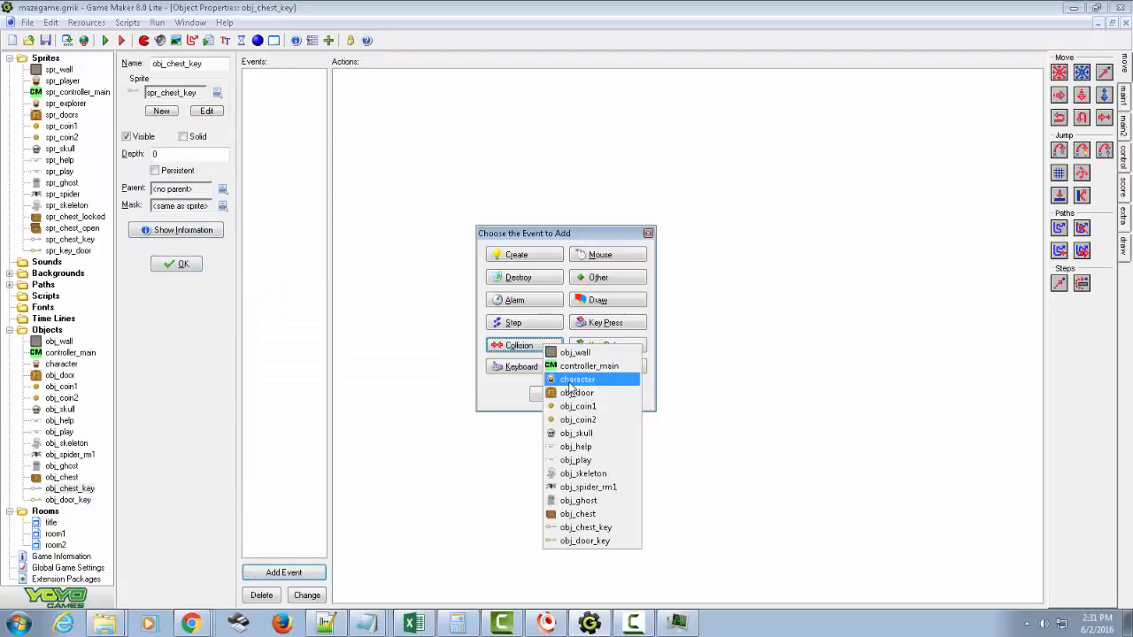
click(577, 379)
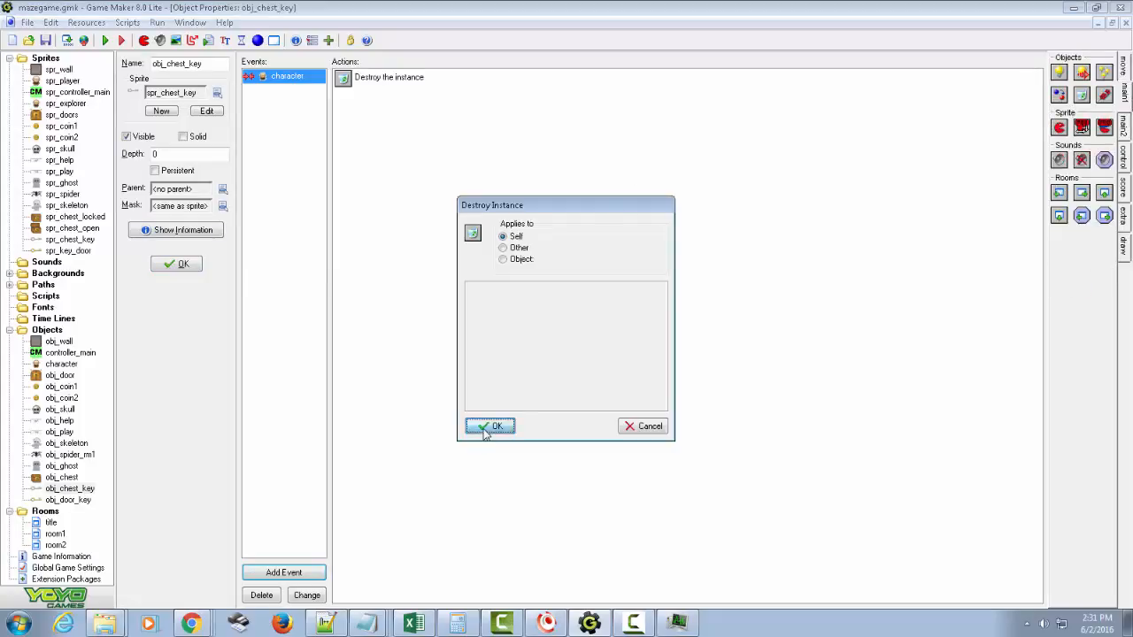
click(490, 426)
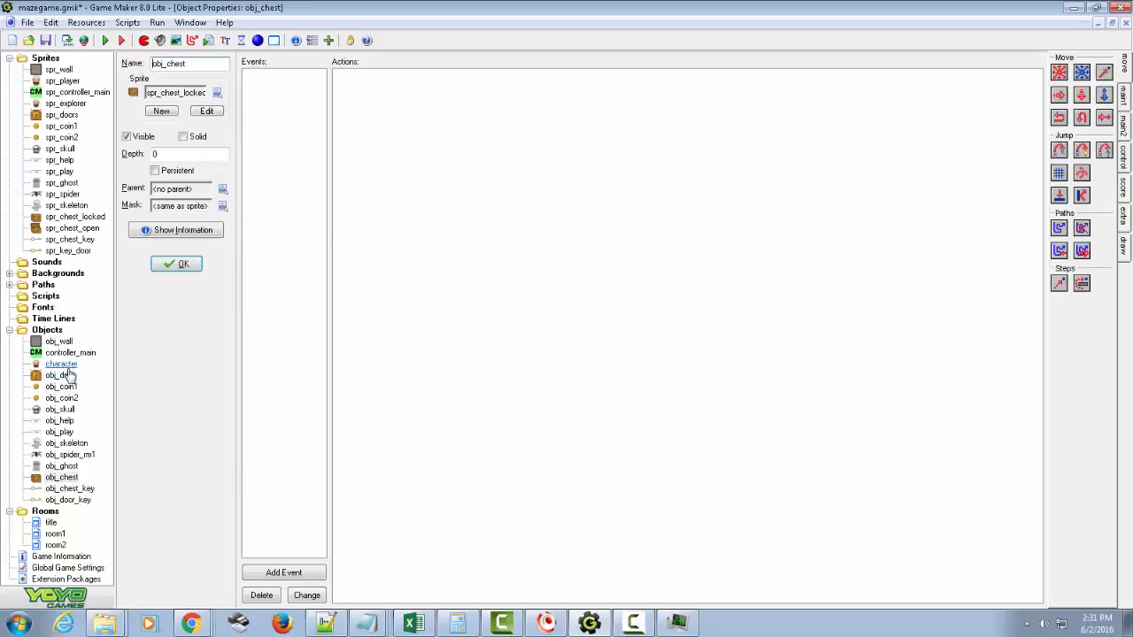
double_click(61, 364)
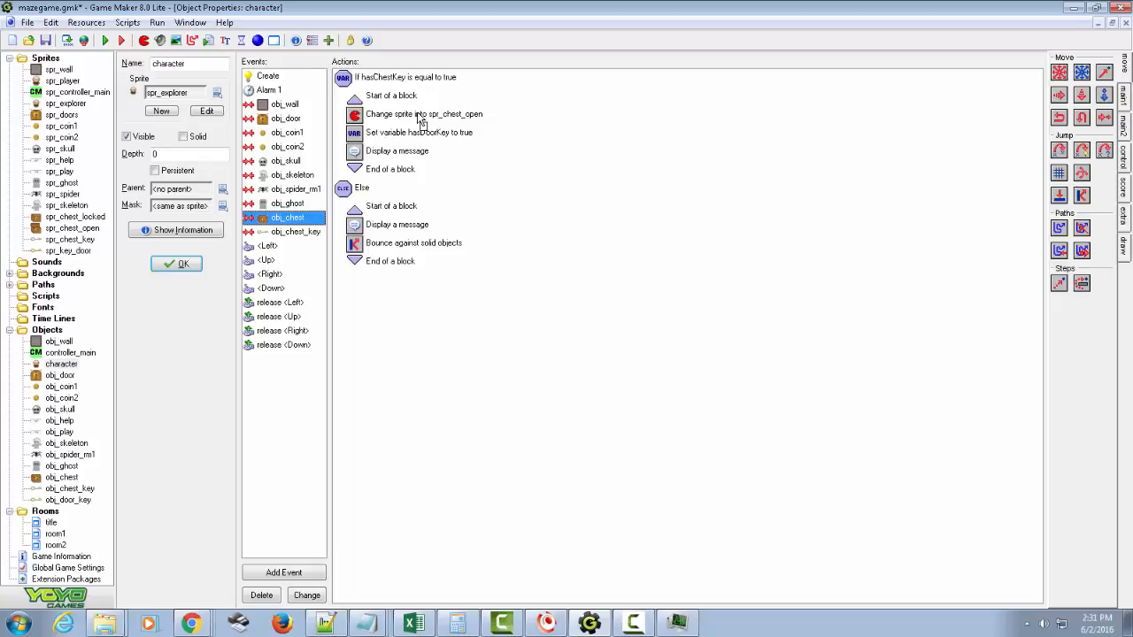
mouse_move(410, 105)
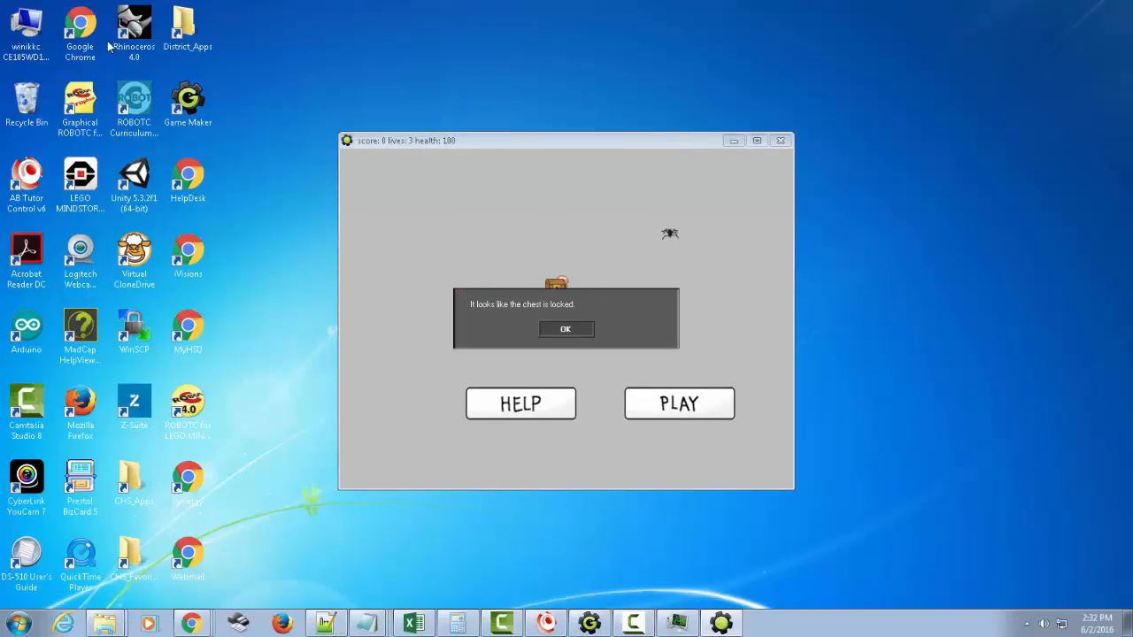
Test-run the game, dismissing the locked-chest and golden-key messages, starting play, then closing.
click(565, 329)
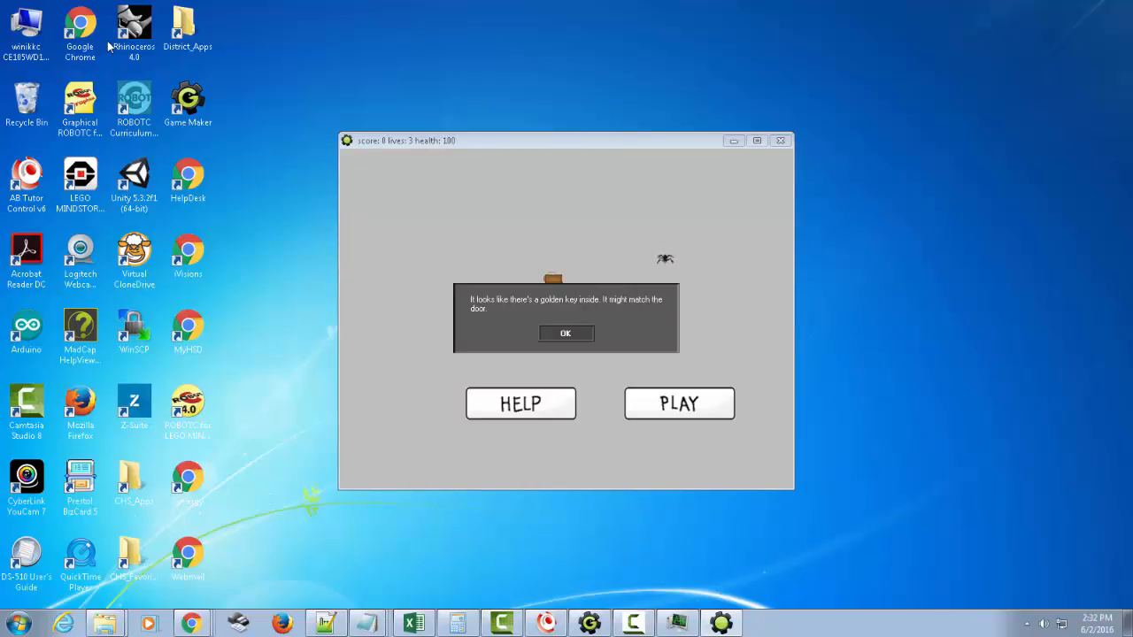
click(565, 333)
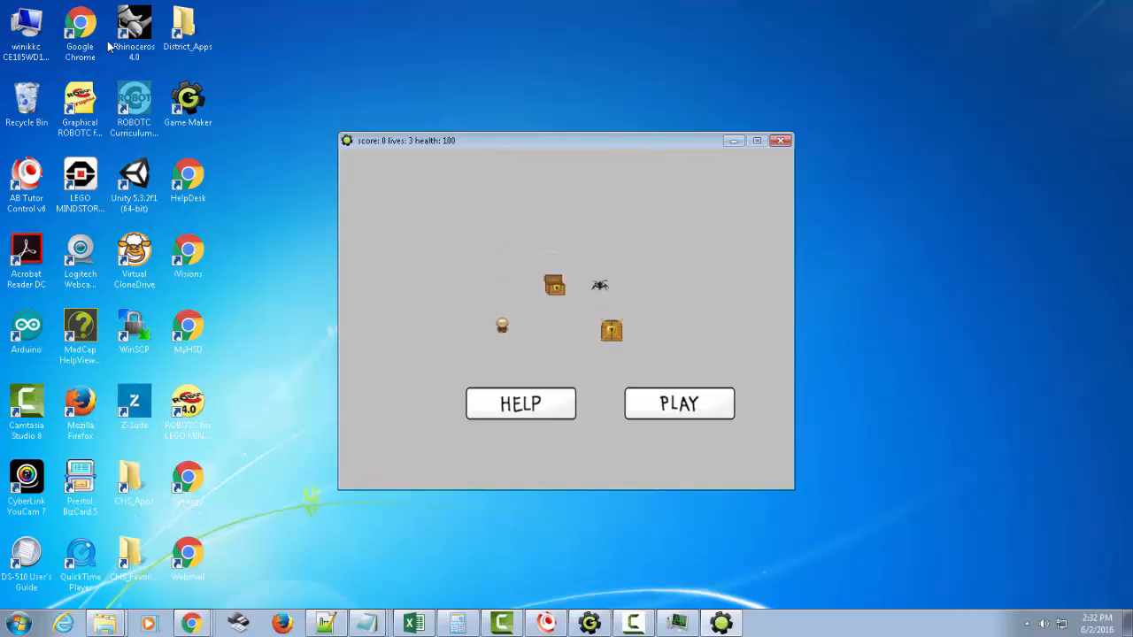
click(678, 404)
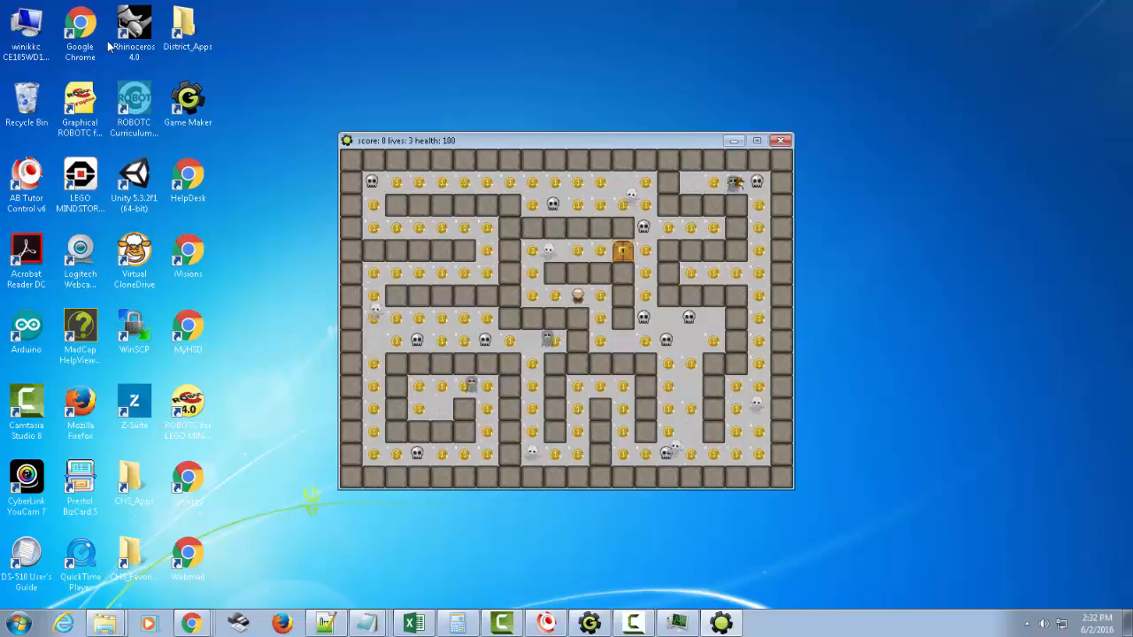
click(781, 140)
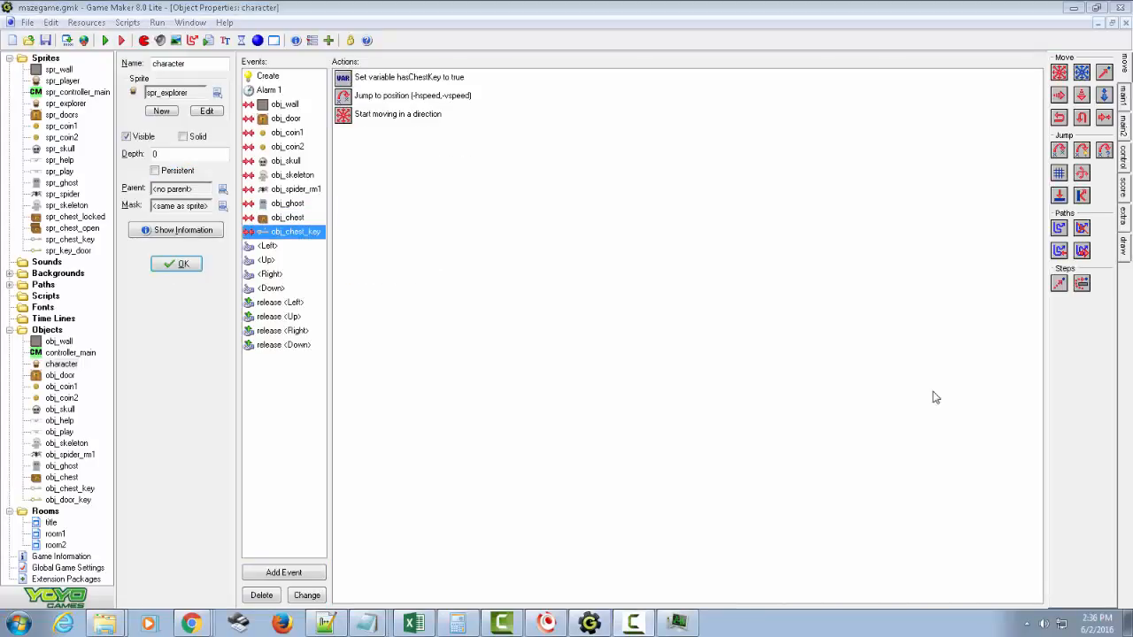
mouse_move(446, 241)
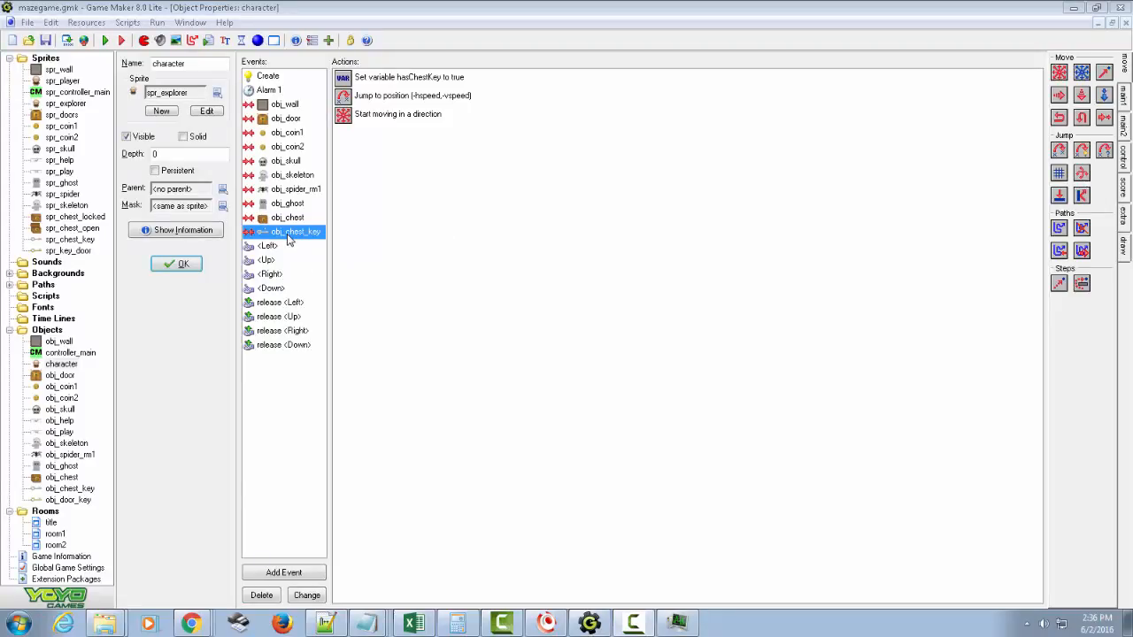
mouse_move(290, 239)
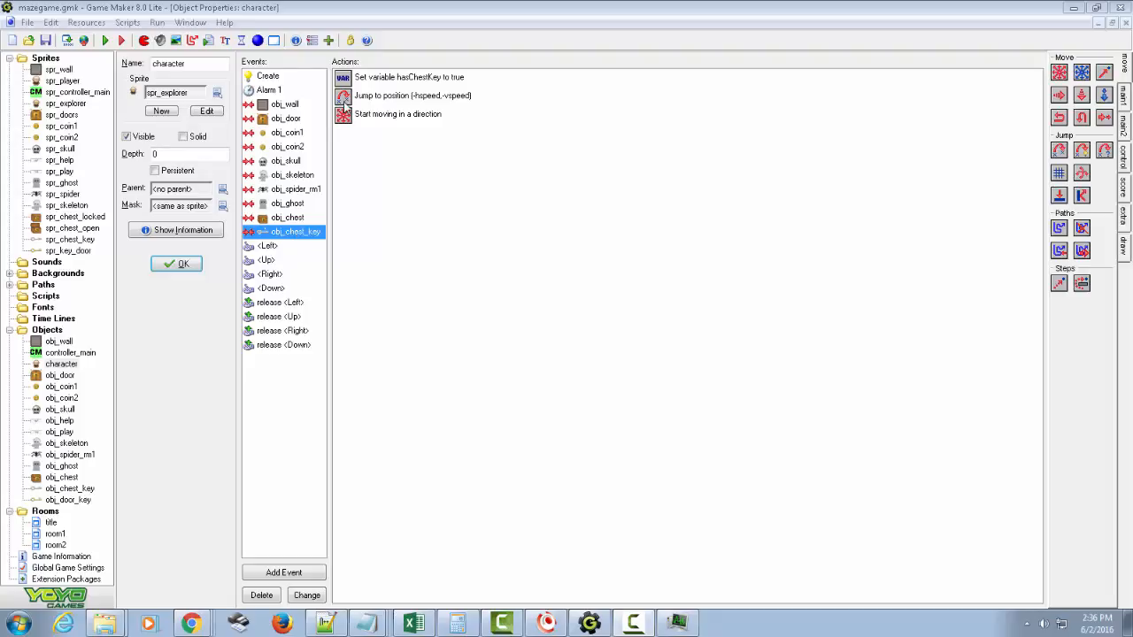
Select the jump-back and movement actions, review left/right/up key events, and return to chest collision.
click(412, 95)
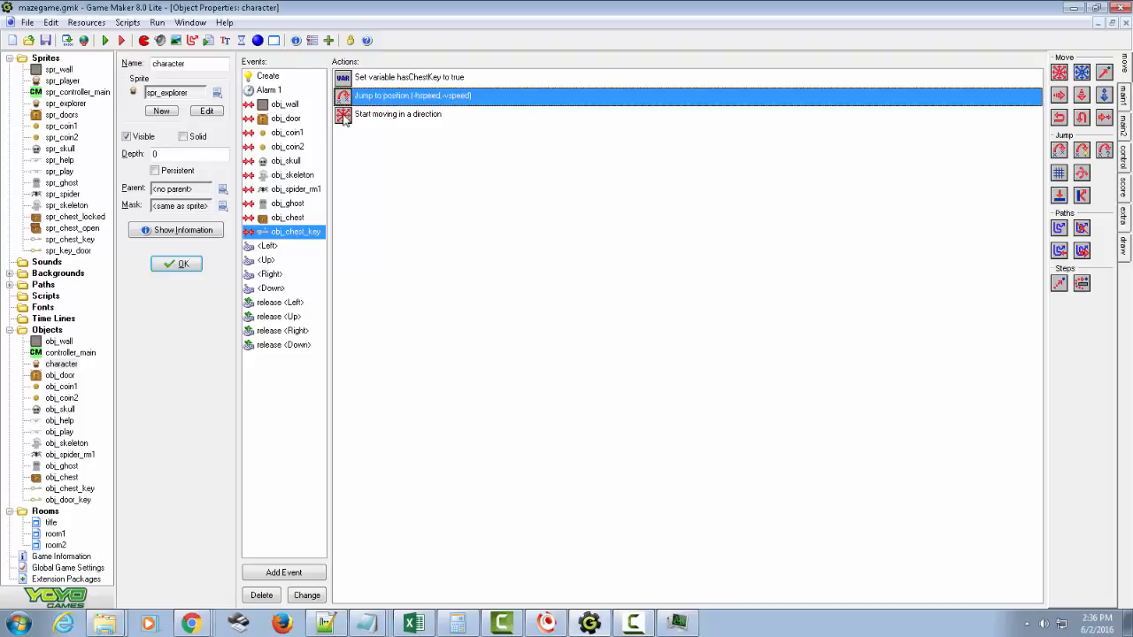
click(261, 595)
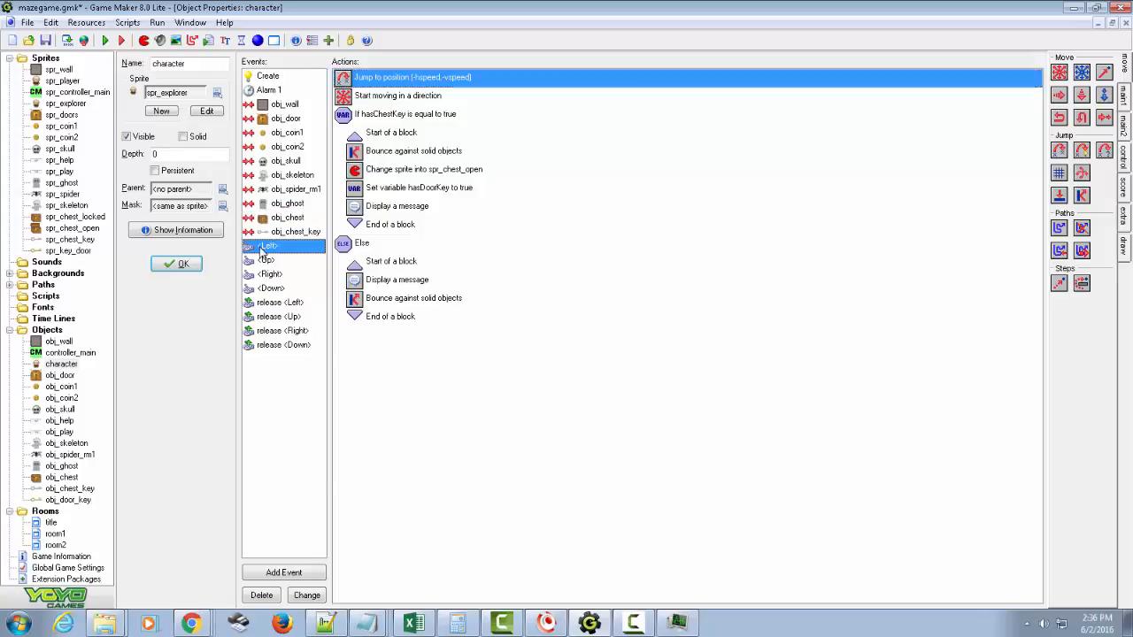
click(269, 245)
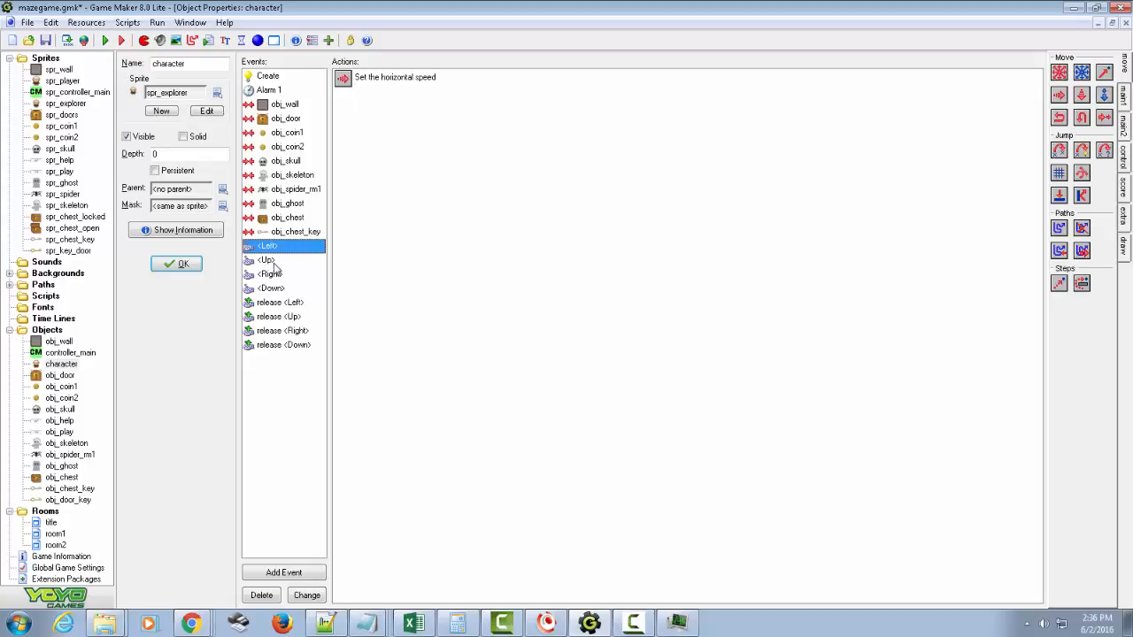
click(270, 273)
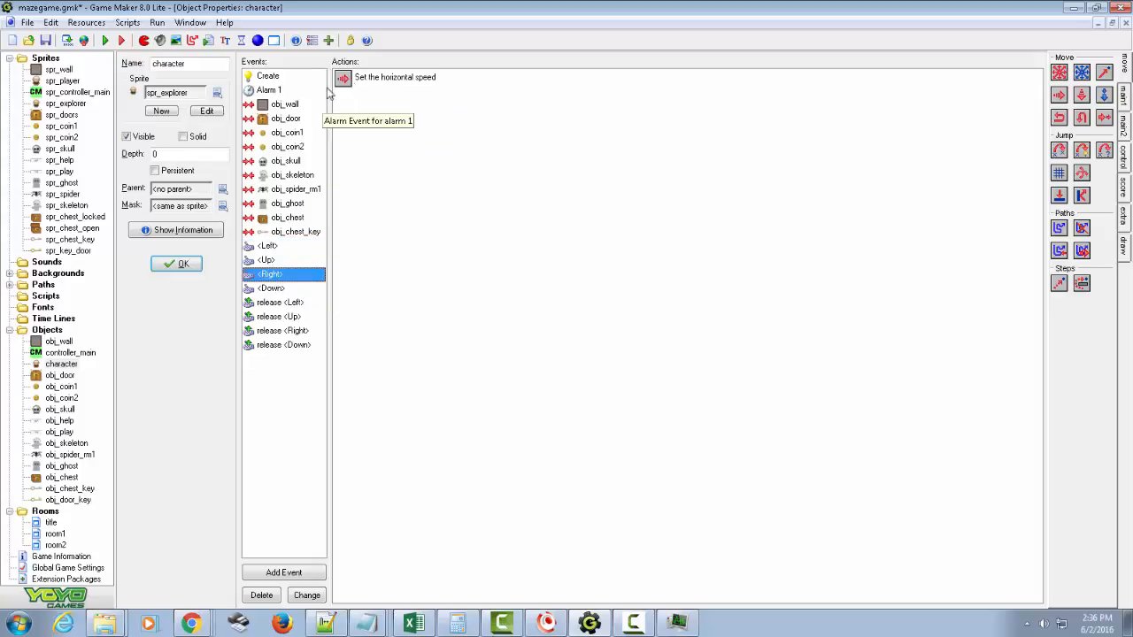
mouse_move(329, 199)
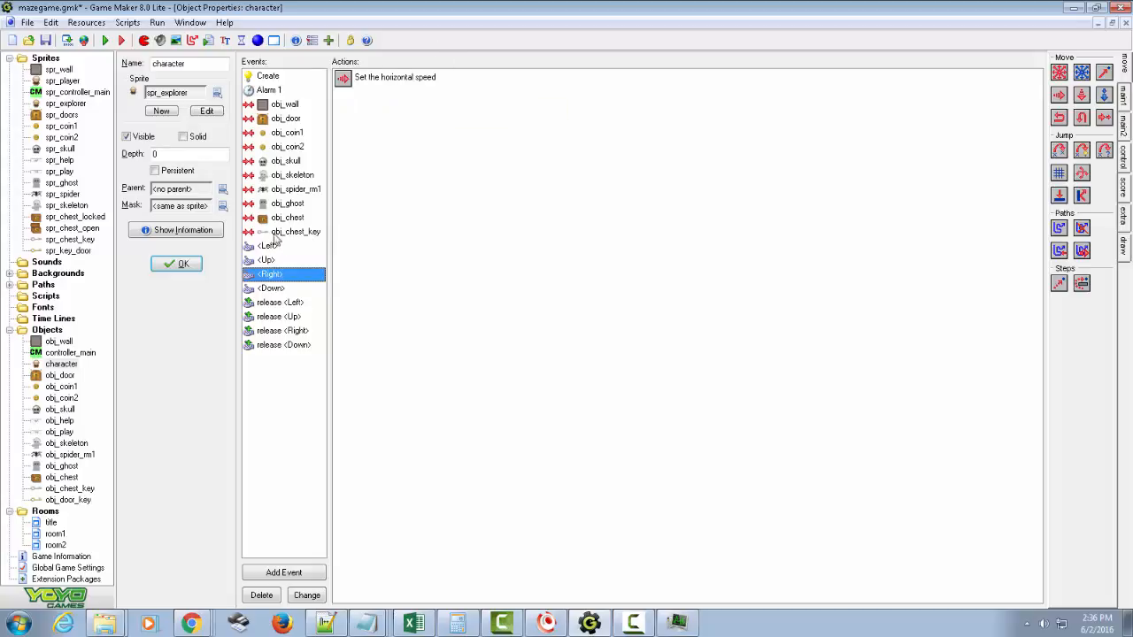
click(268, 245)
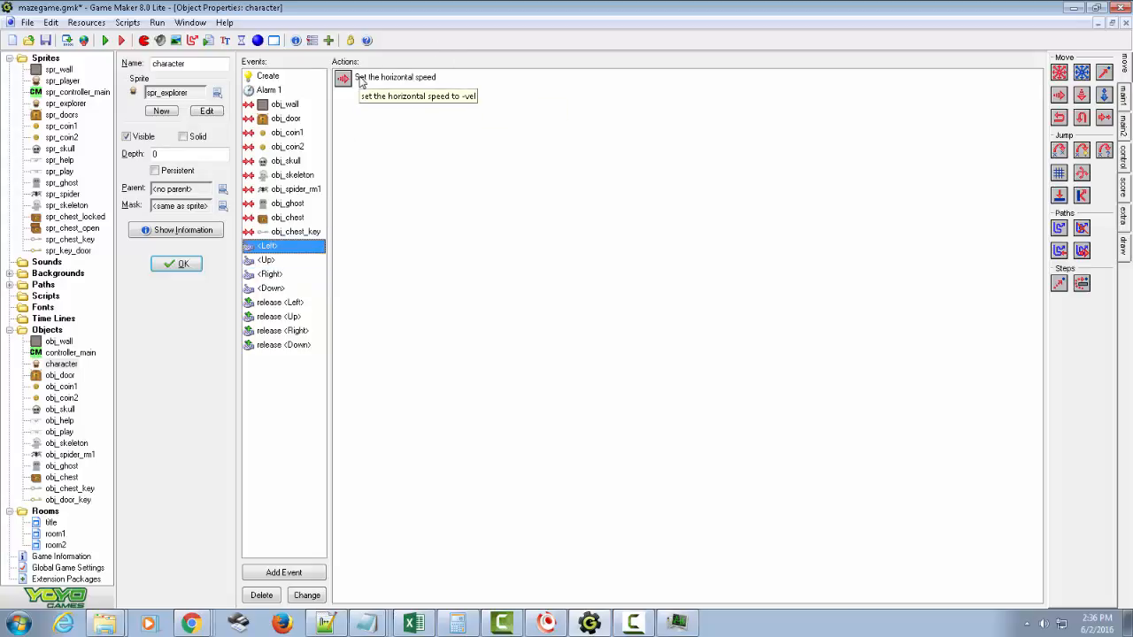
click(268, 259)
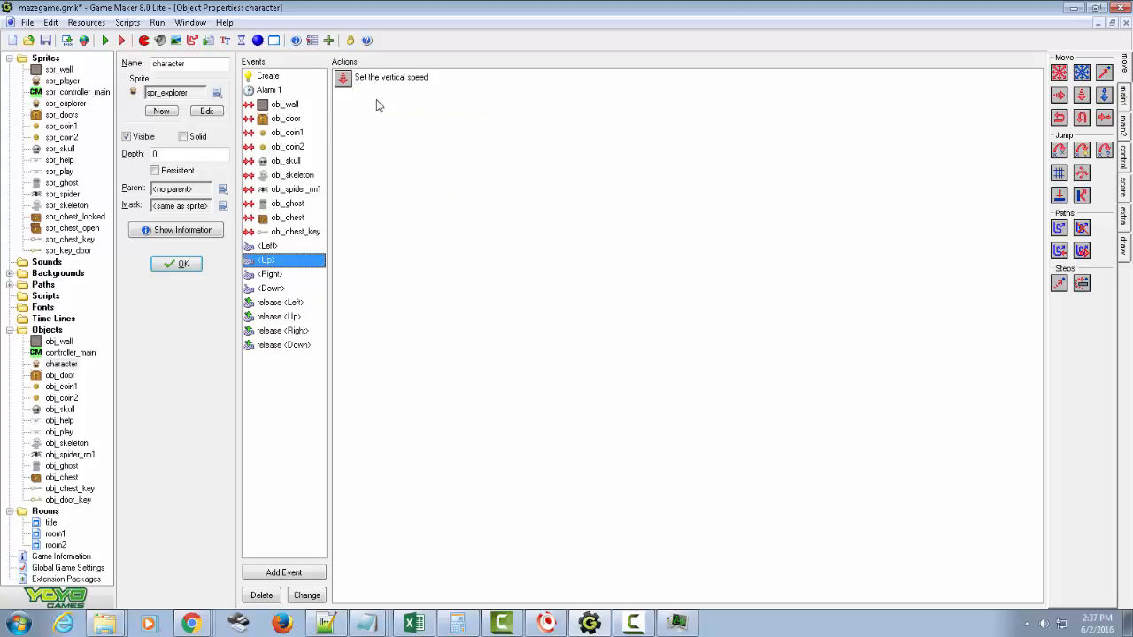
mouse_move(427, 257)
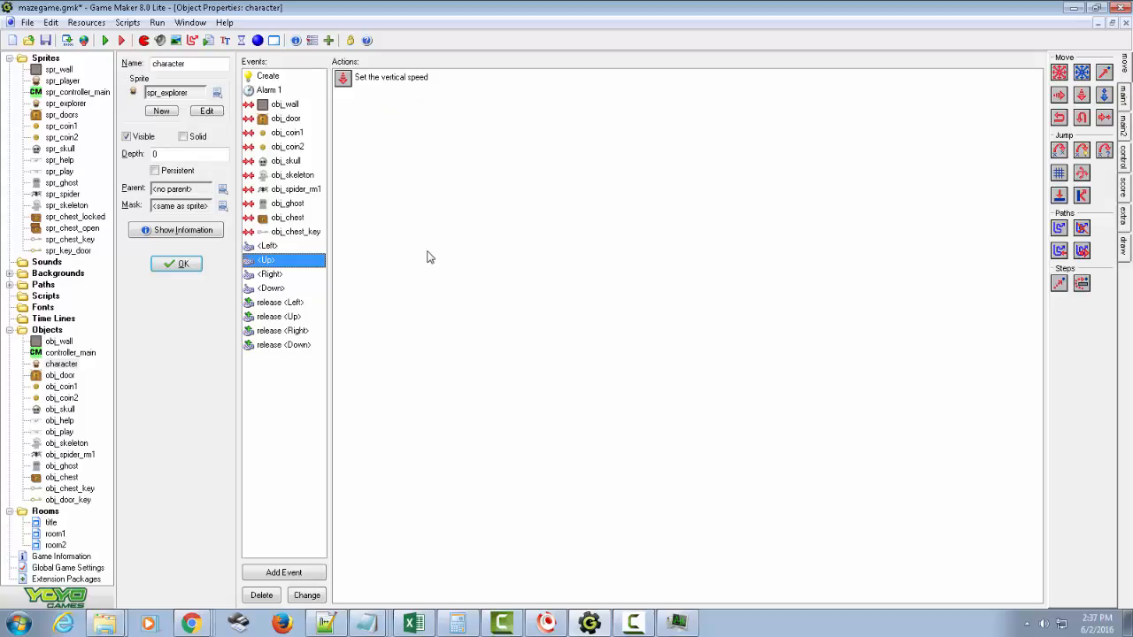
mouse_move(301, 235)
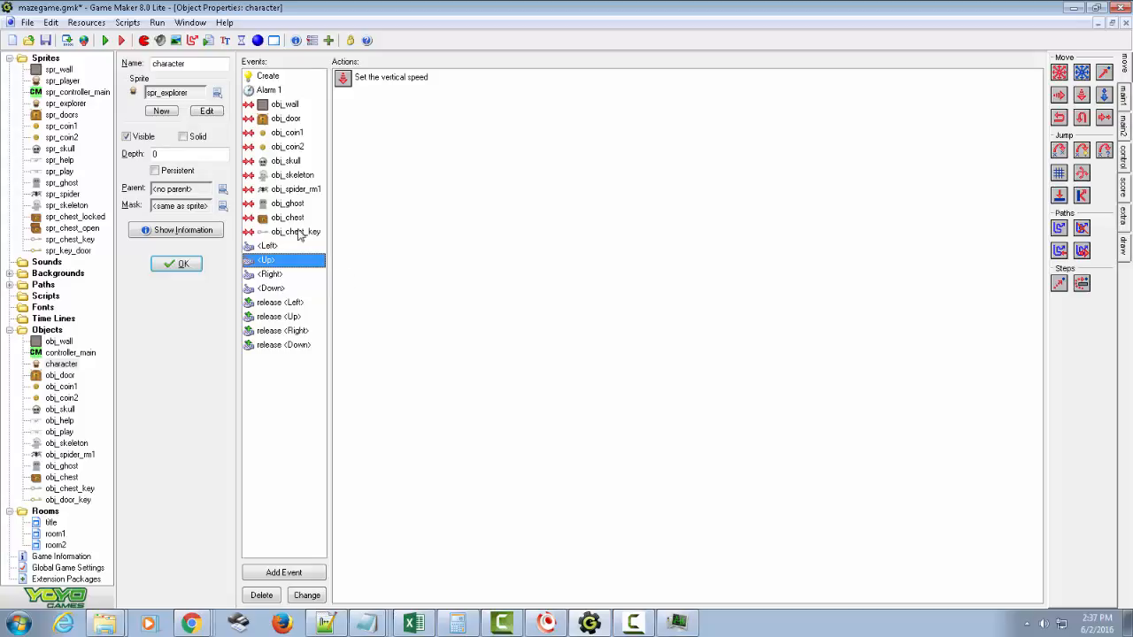
click(286, 217)
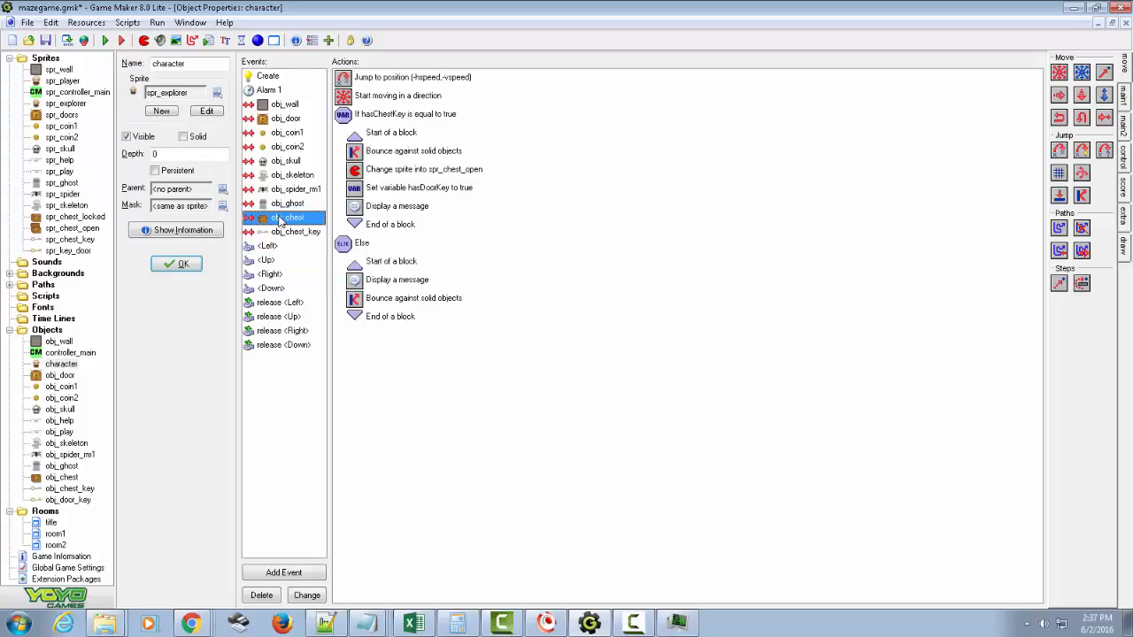
double_click(412, 77)
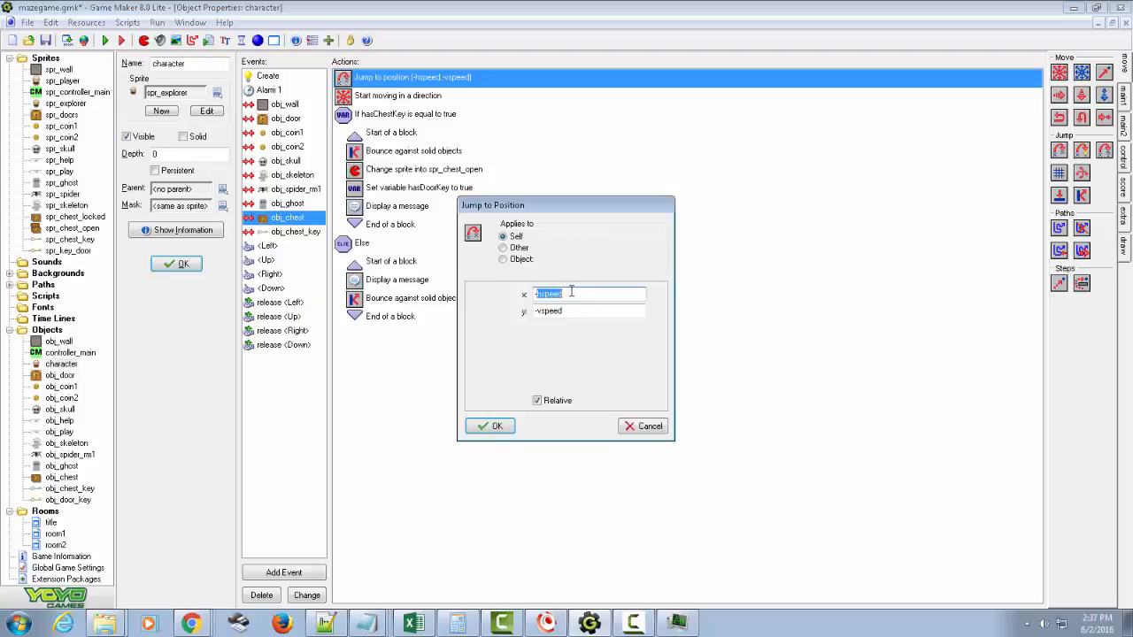
click(549, 310)
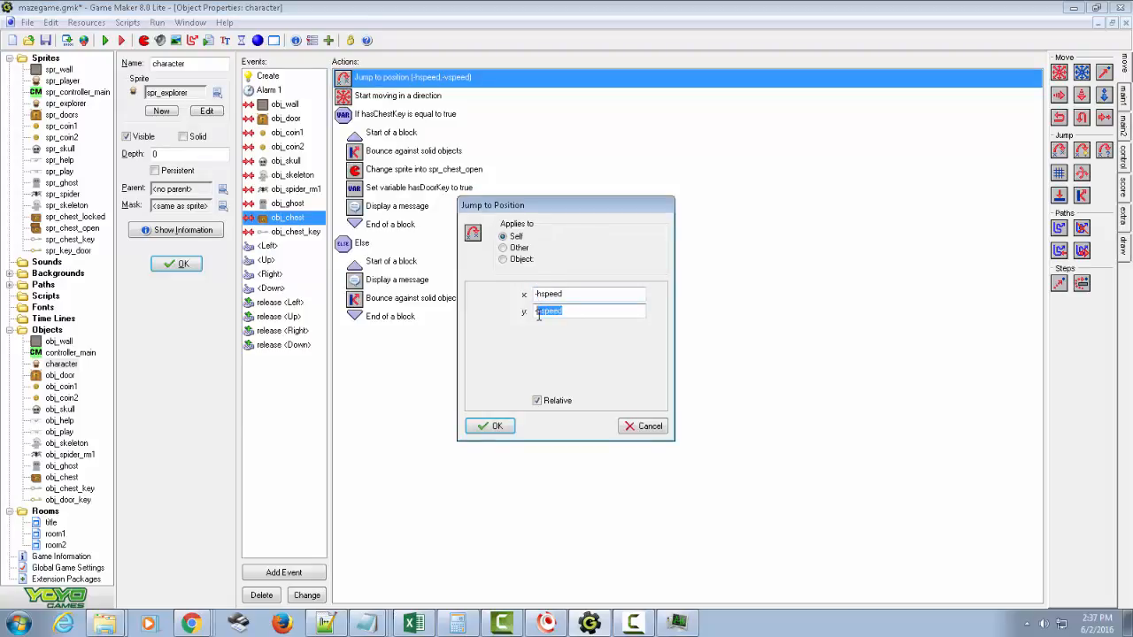
click(574, 294)
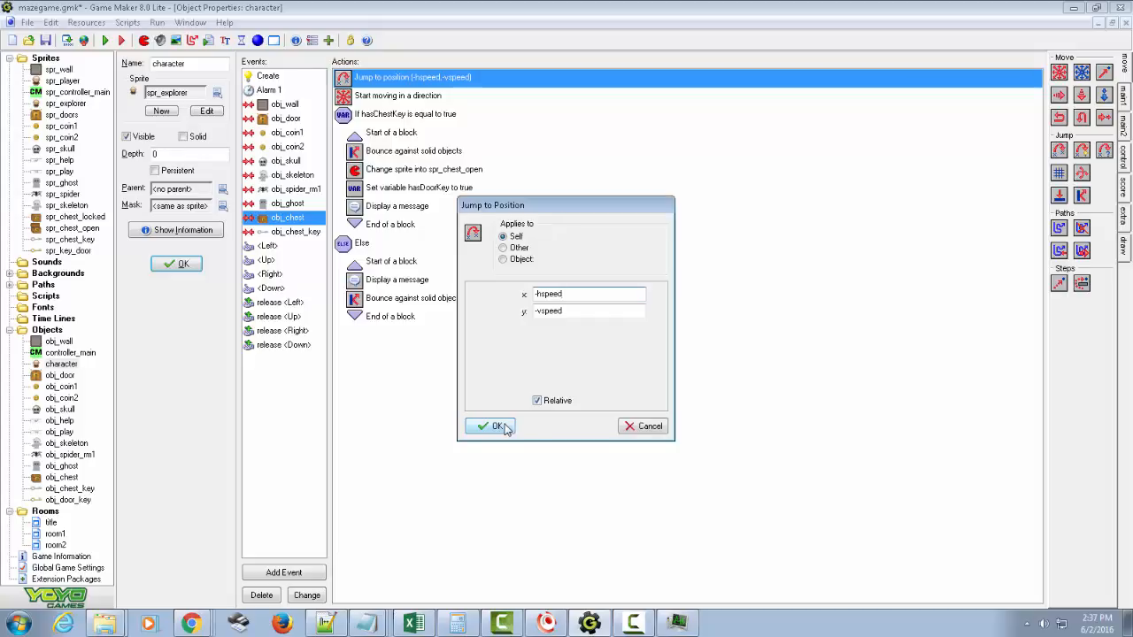
click(492, 426)
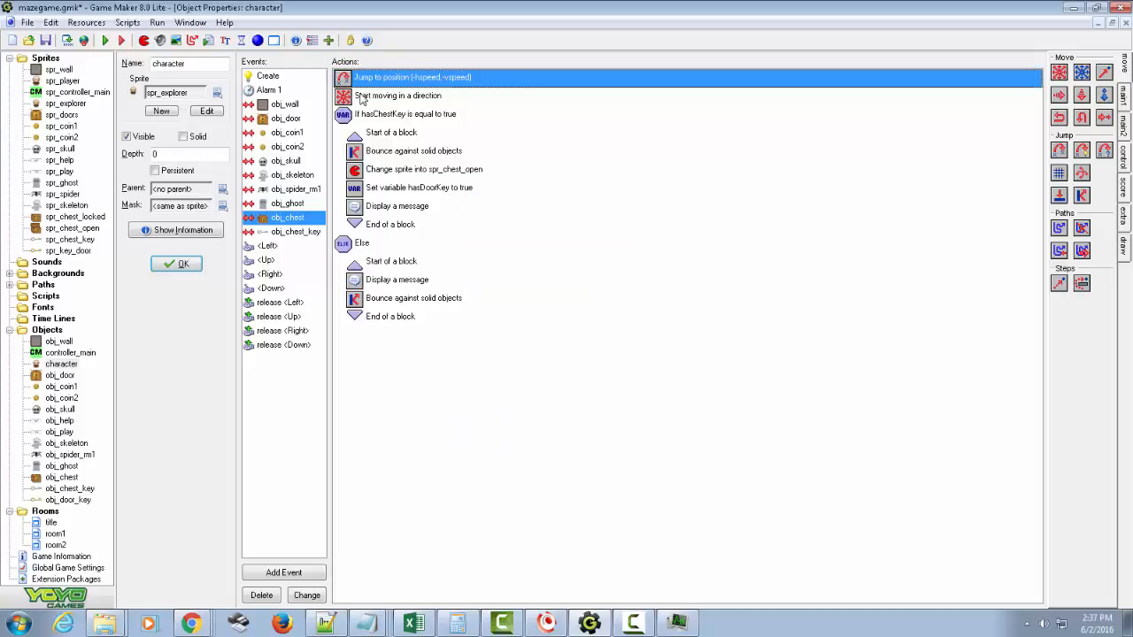
double_click(399, 95)
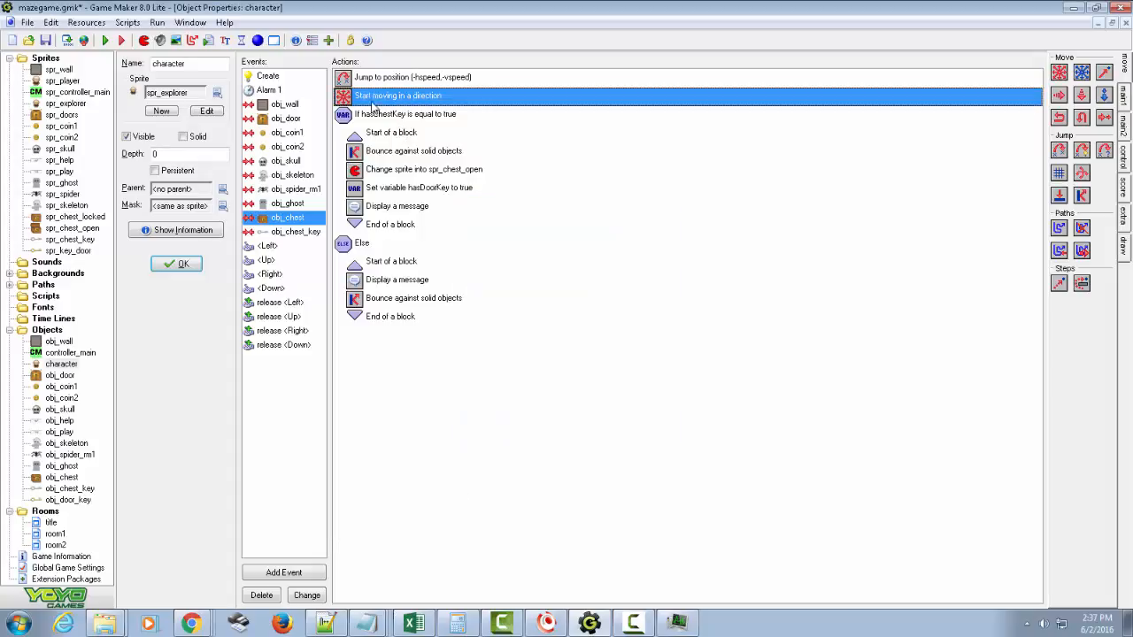
Copy the jump-back and movement actions and switch to the character's door collision event.
right_click(398, 96)
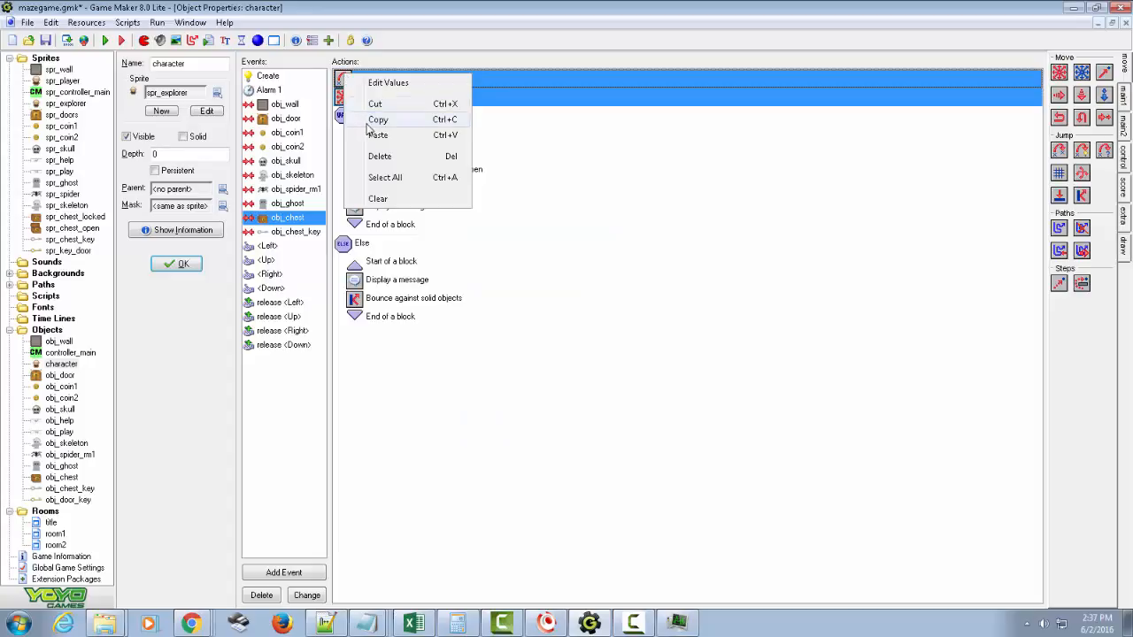
click(378, 135)
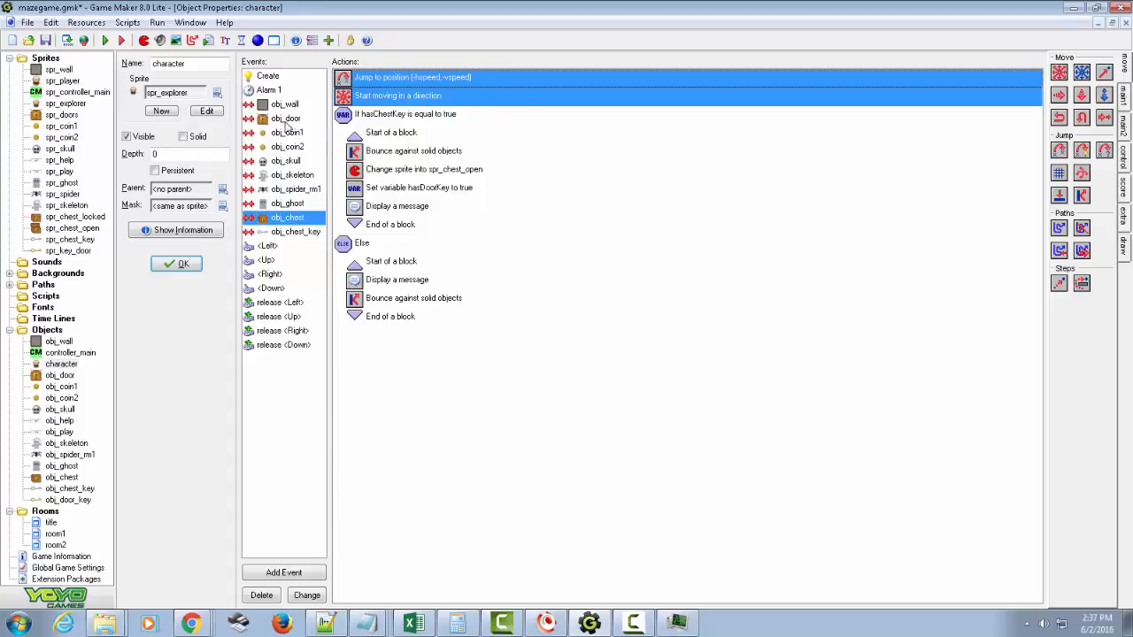
click(287, 117)
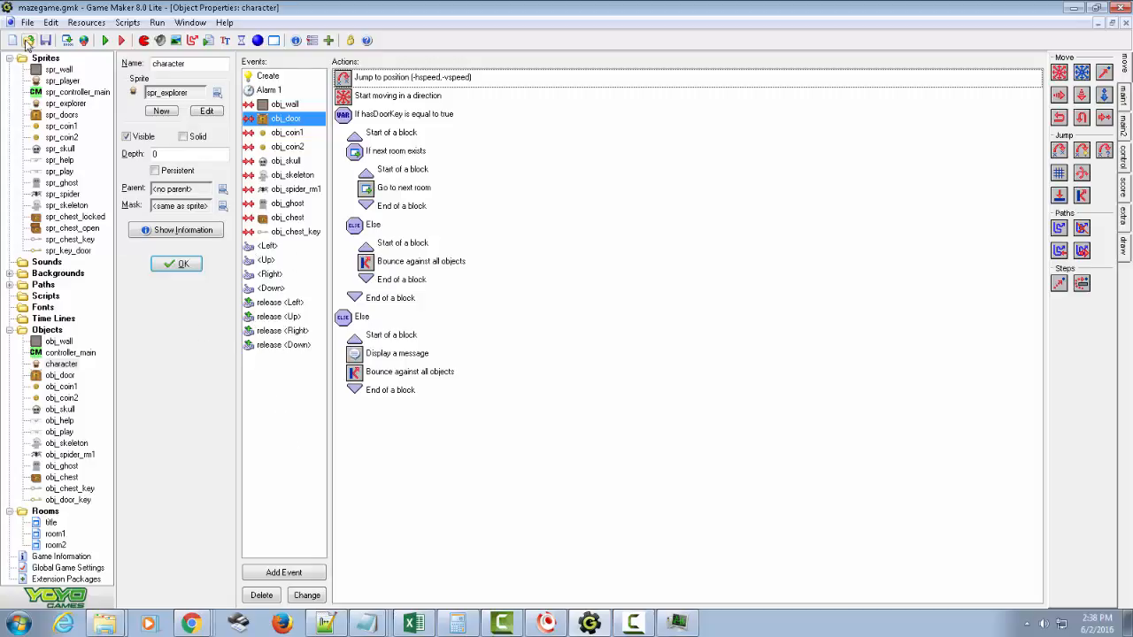
mouse_move(45, 40)
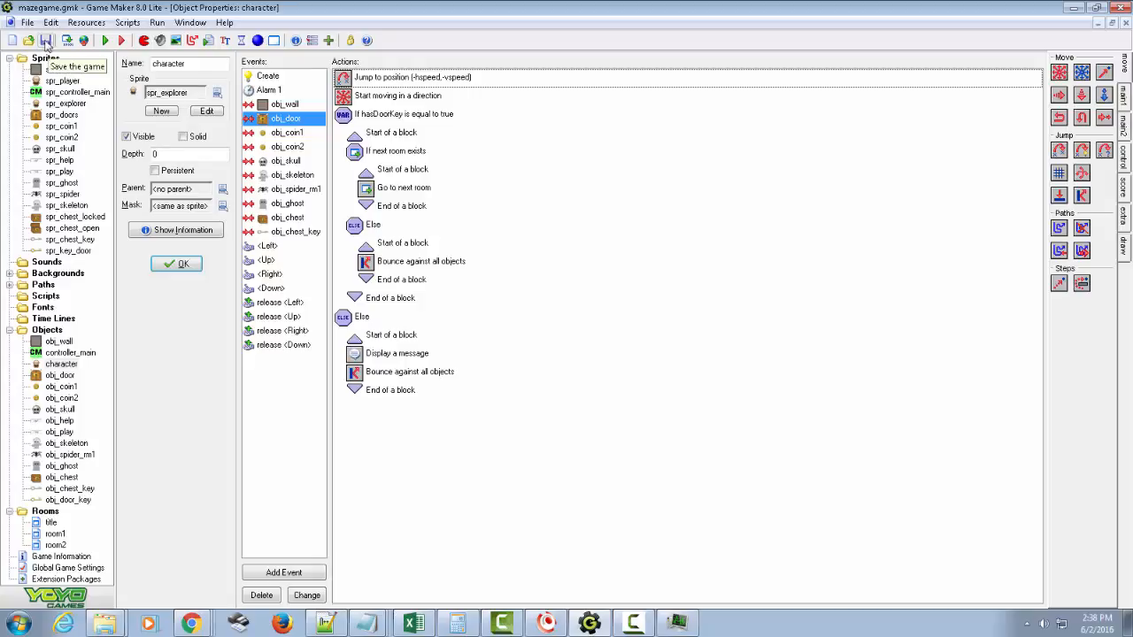